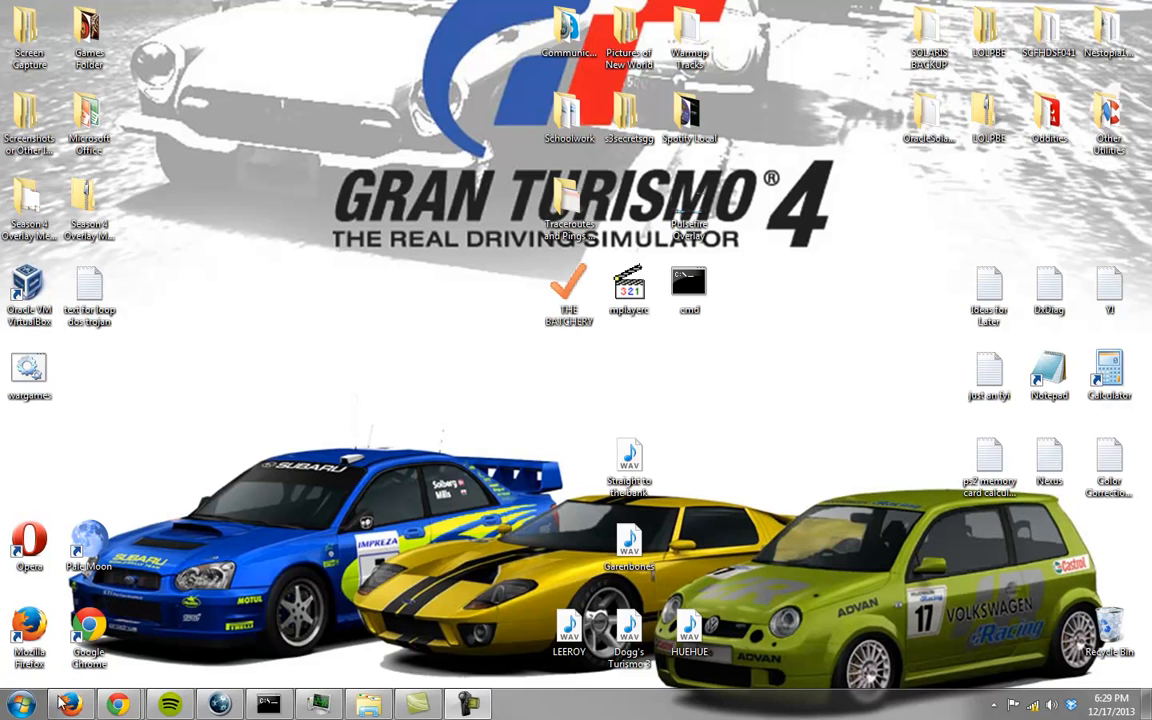
Browse All Programs in the Start menu, then launch cmd.exe from it.
click(88, 636)
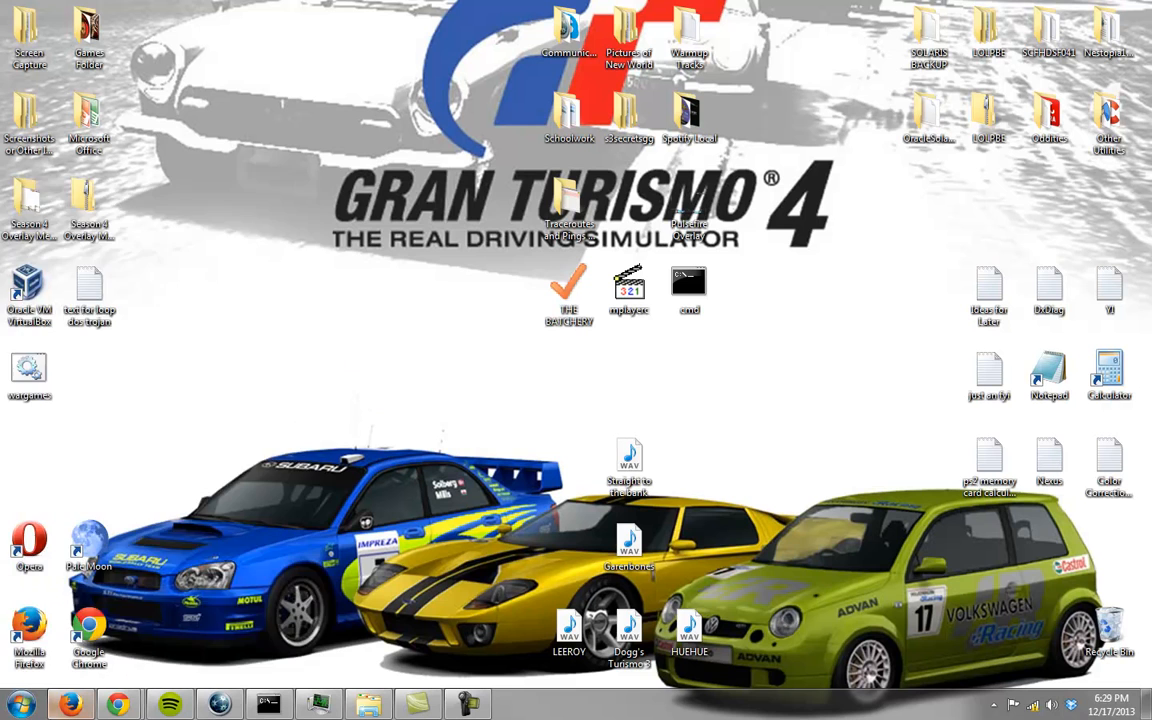
click(16, 704)
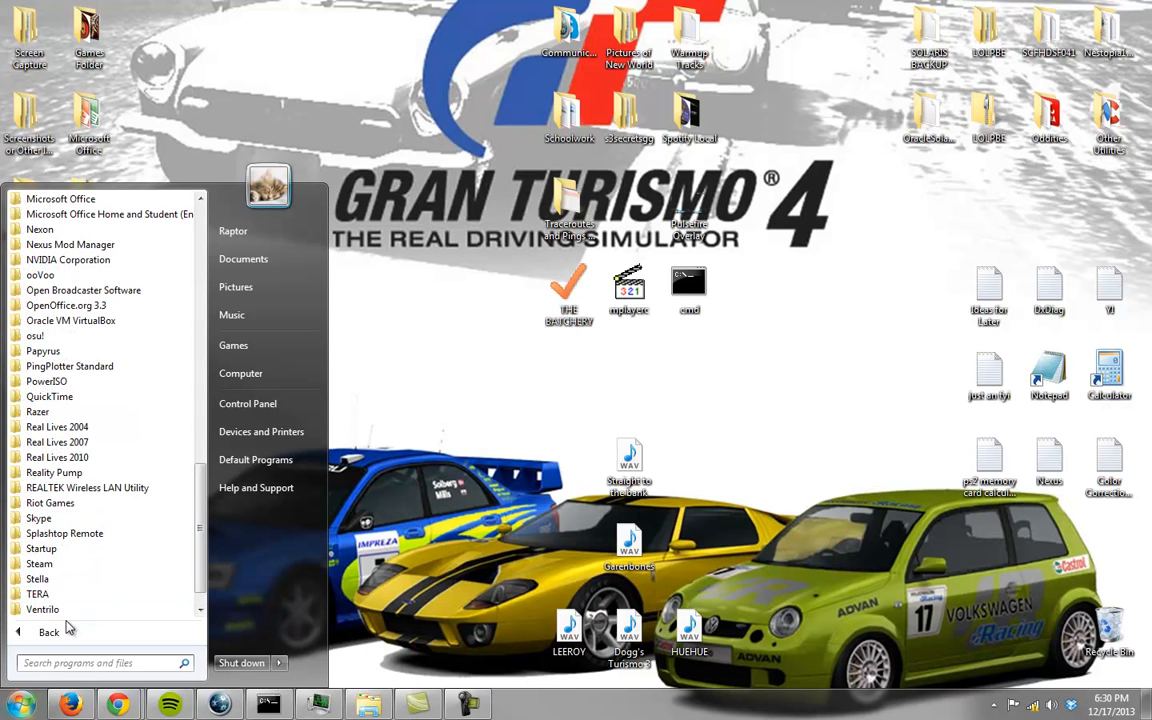
click(48, 632)
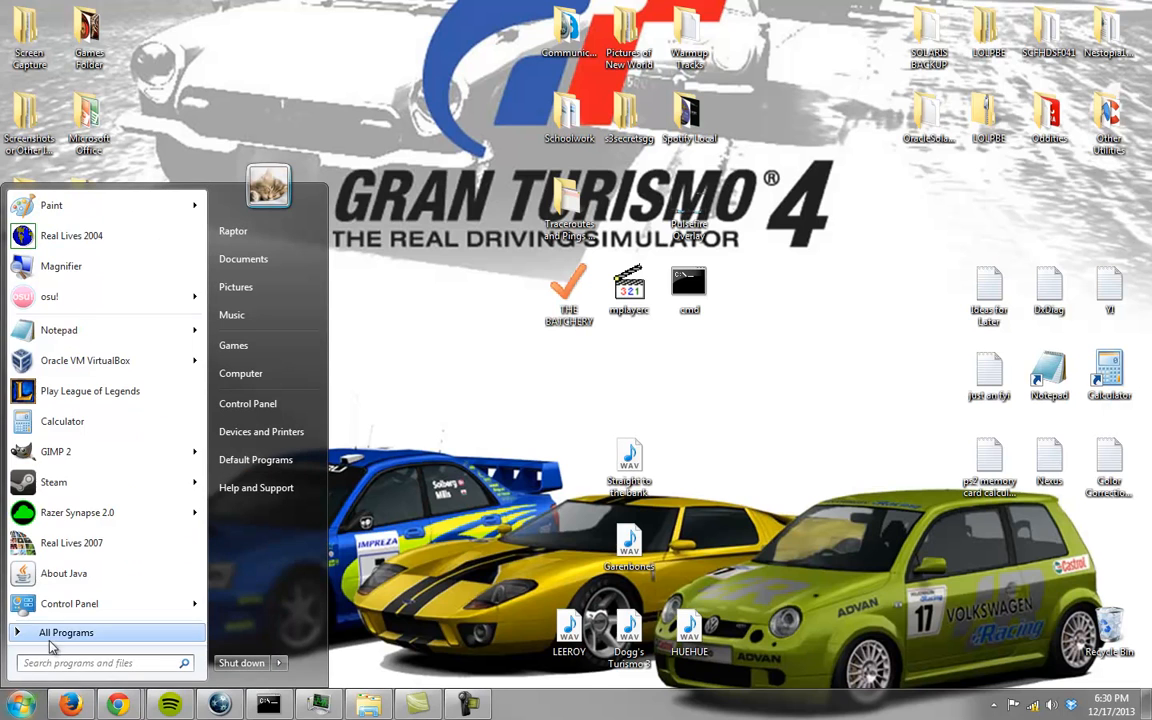
click(66, 632)
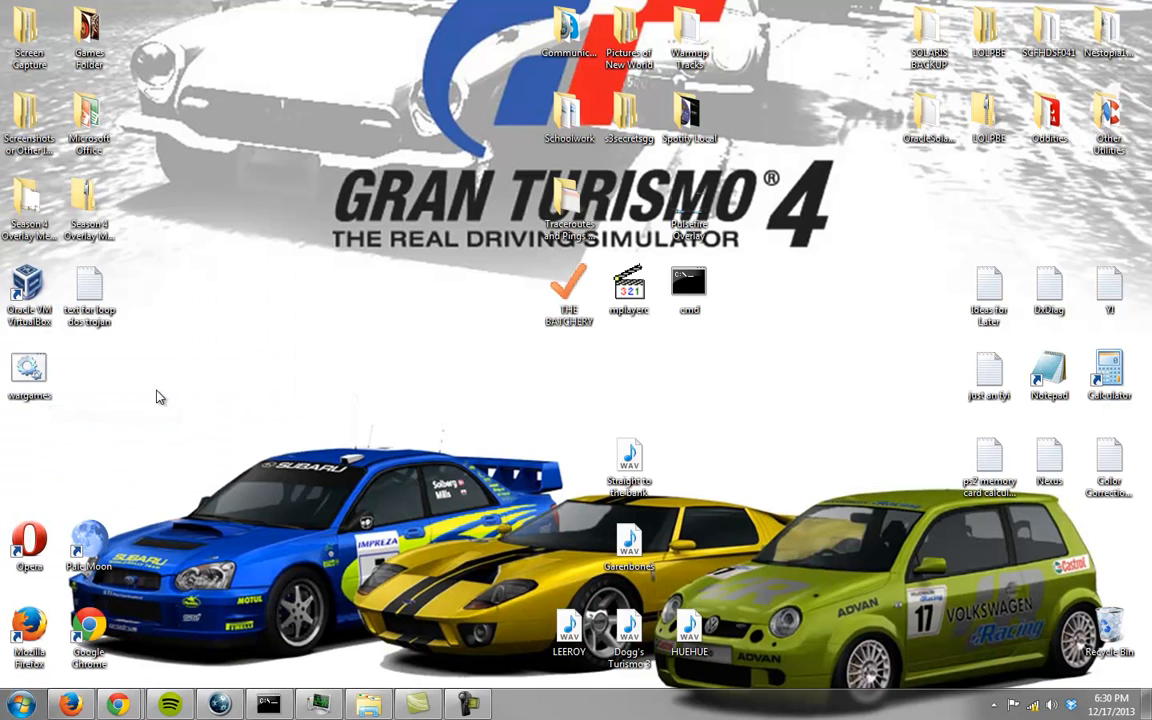
click(16, 704)
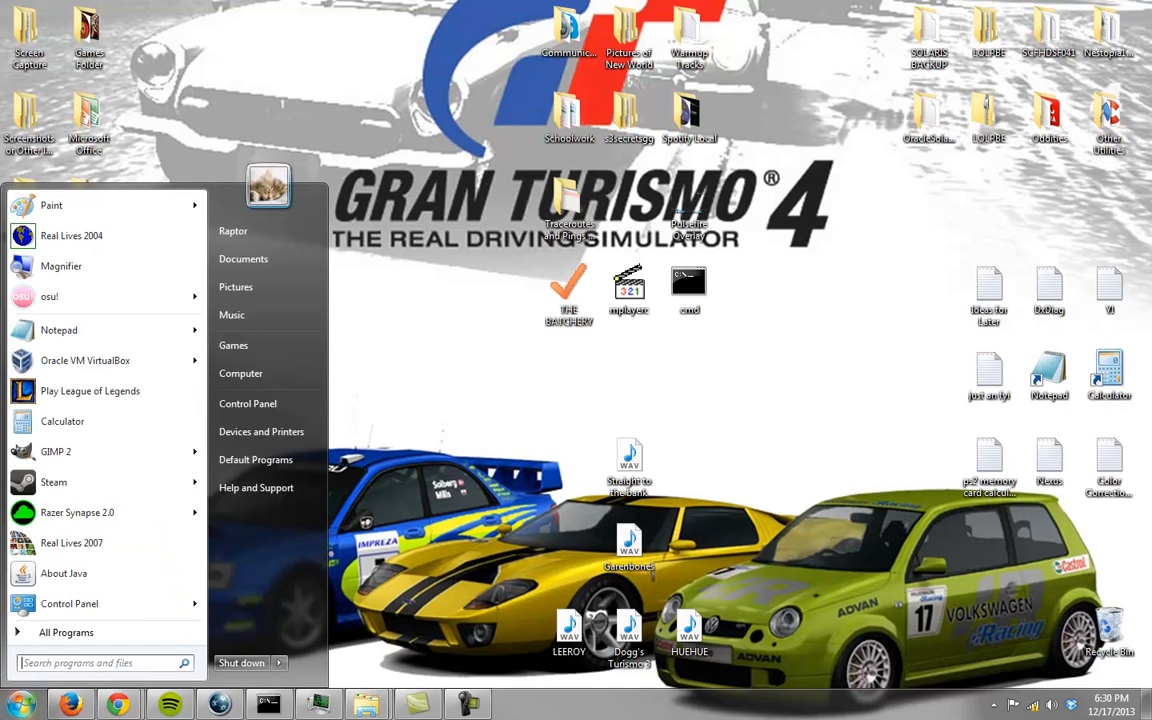
click(688, 290)
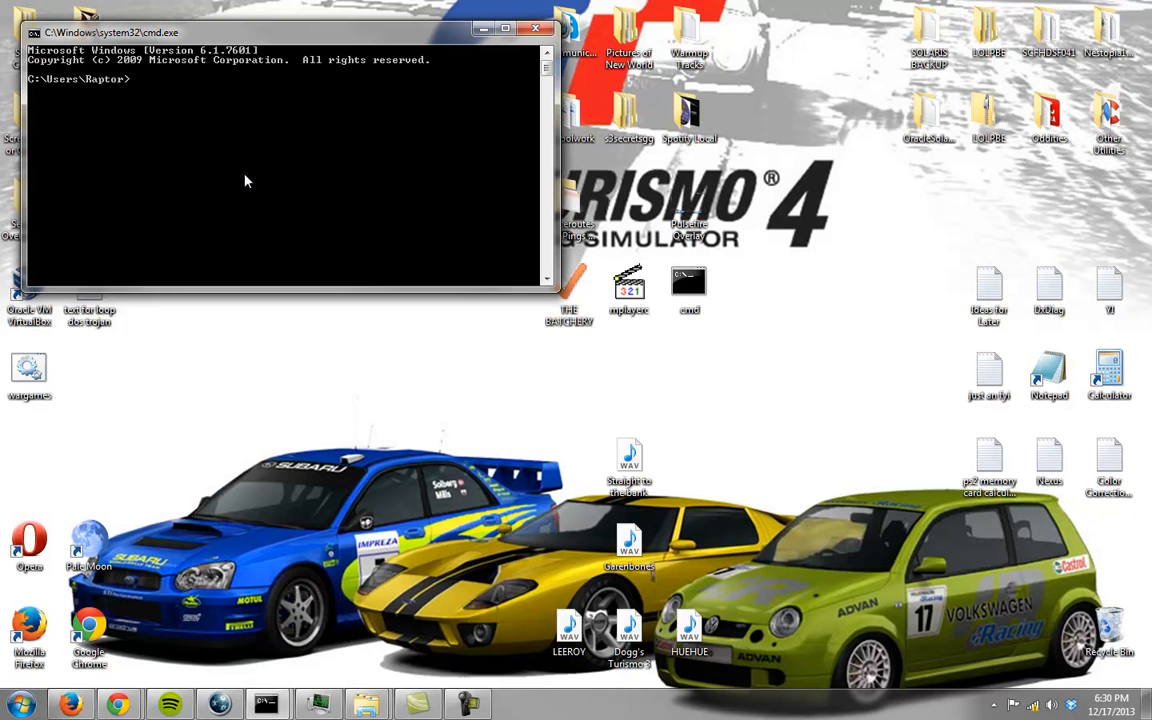
mouse_move(260, 176)
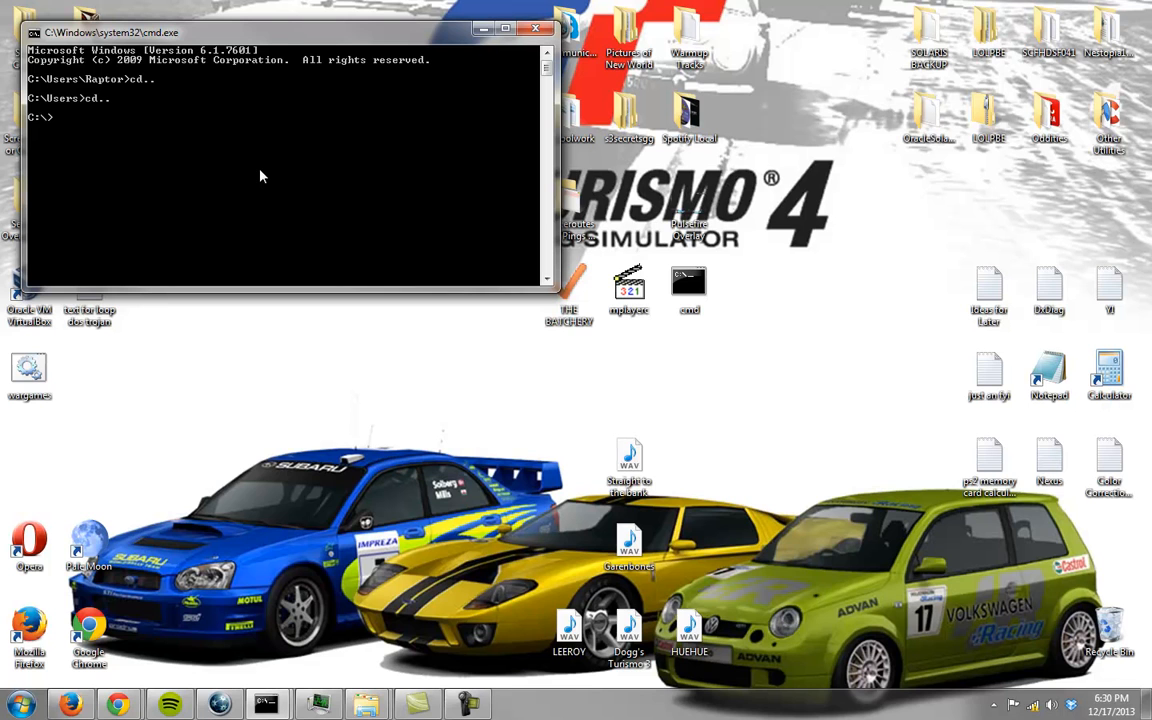
cd through Roaming\Microsoft\Windows\Start Menu\Programs into the Startup folder.
text(cd roaming)
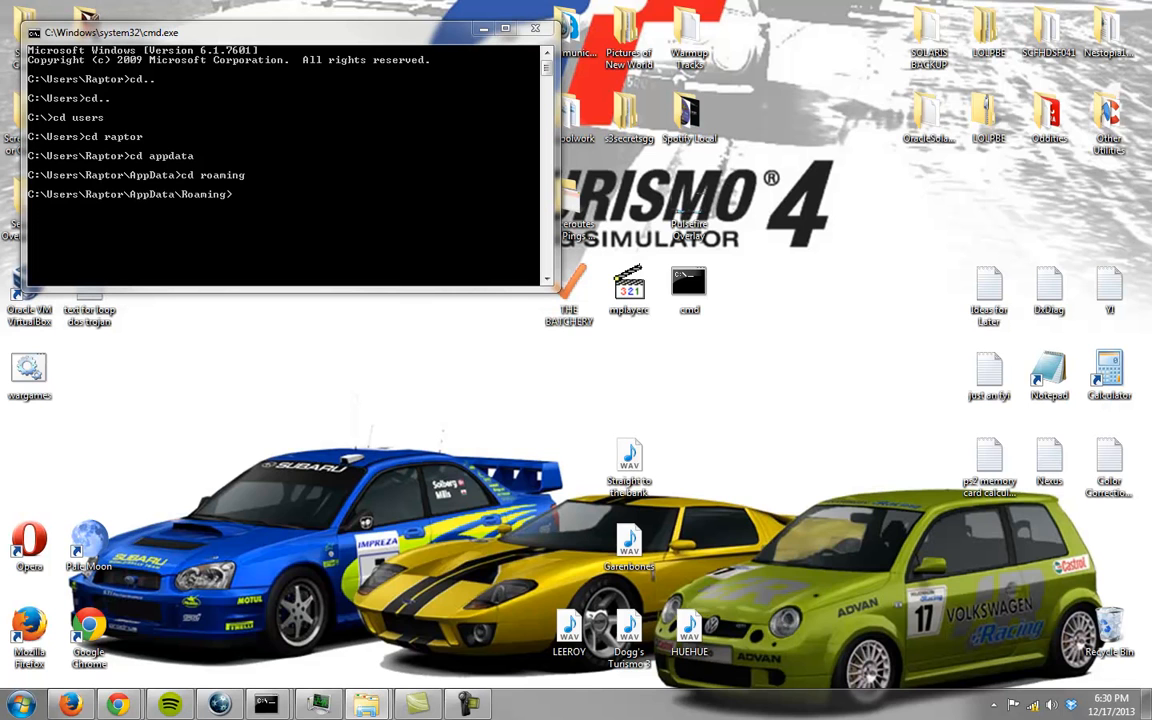
text(cd m)
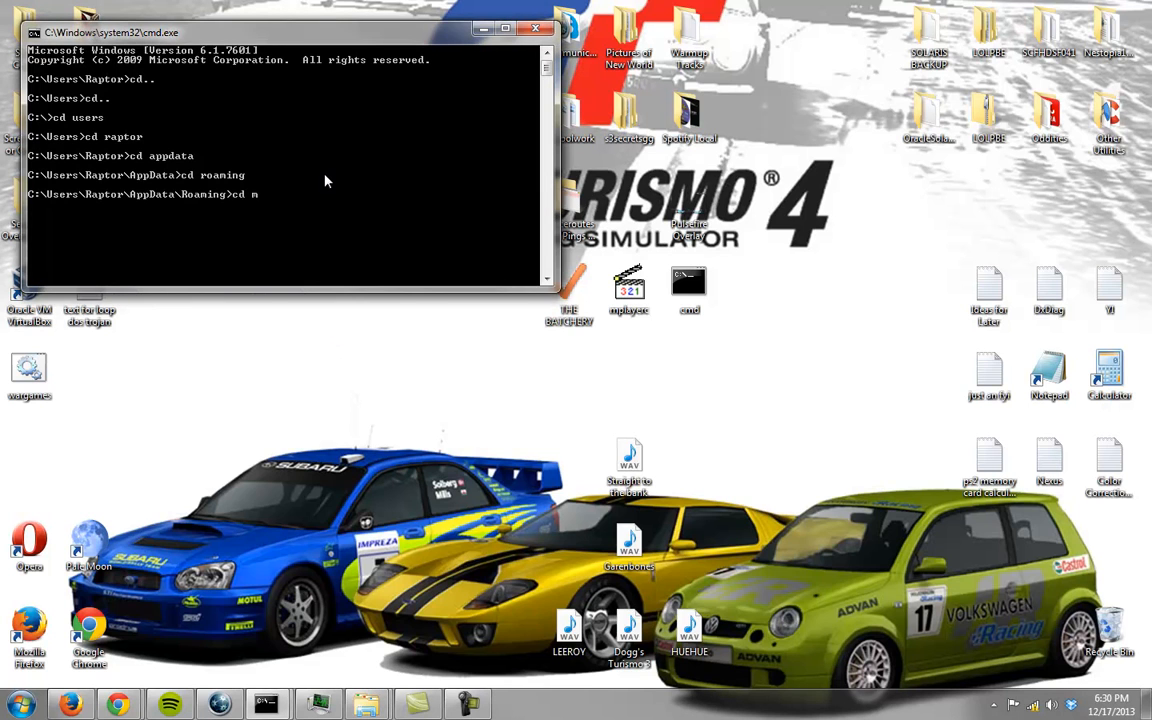
text(icrosoft)
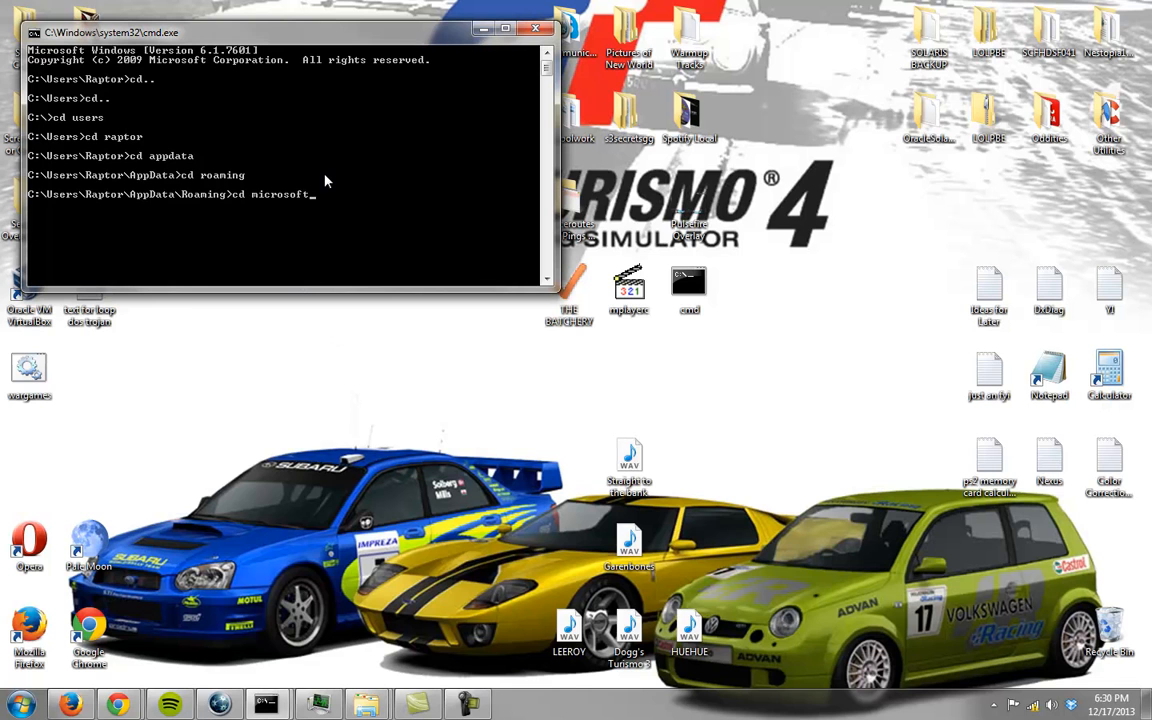
text(cd windows)
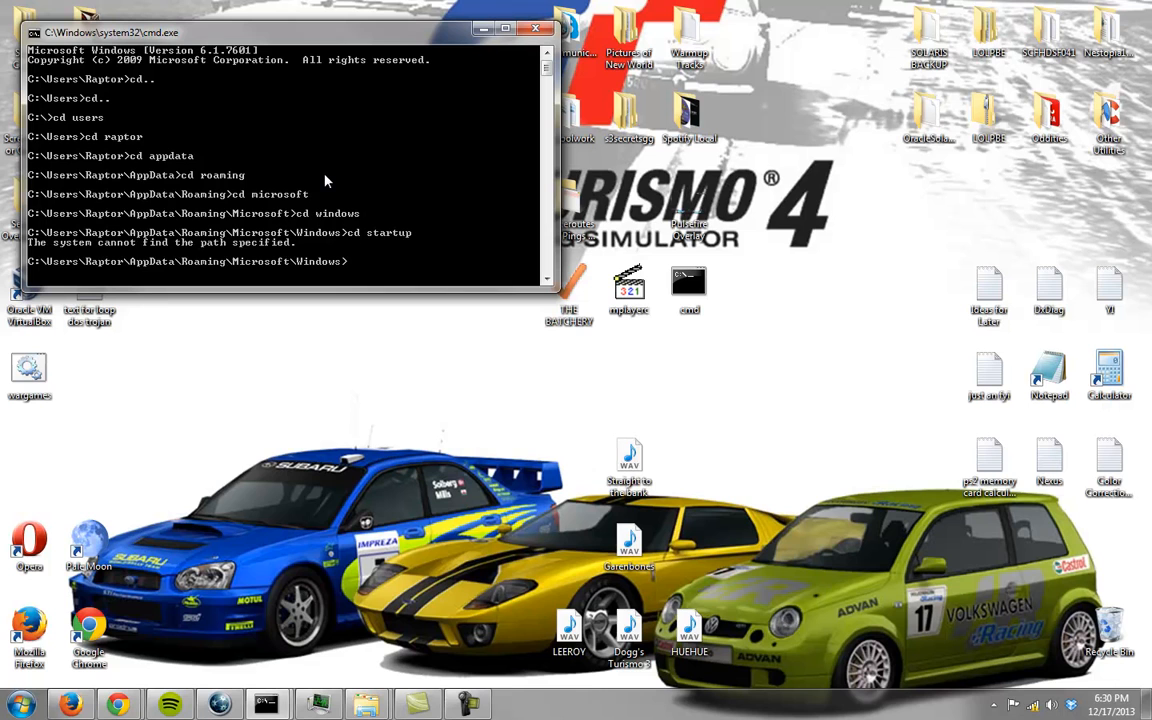
text(cd start menu)
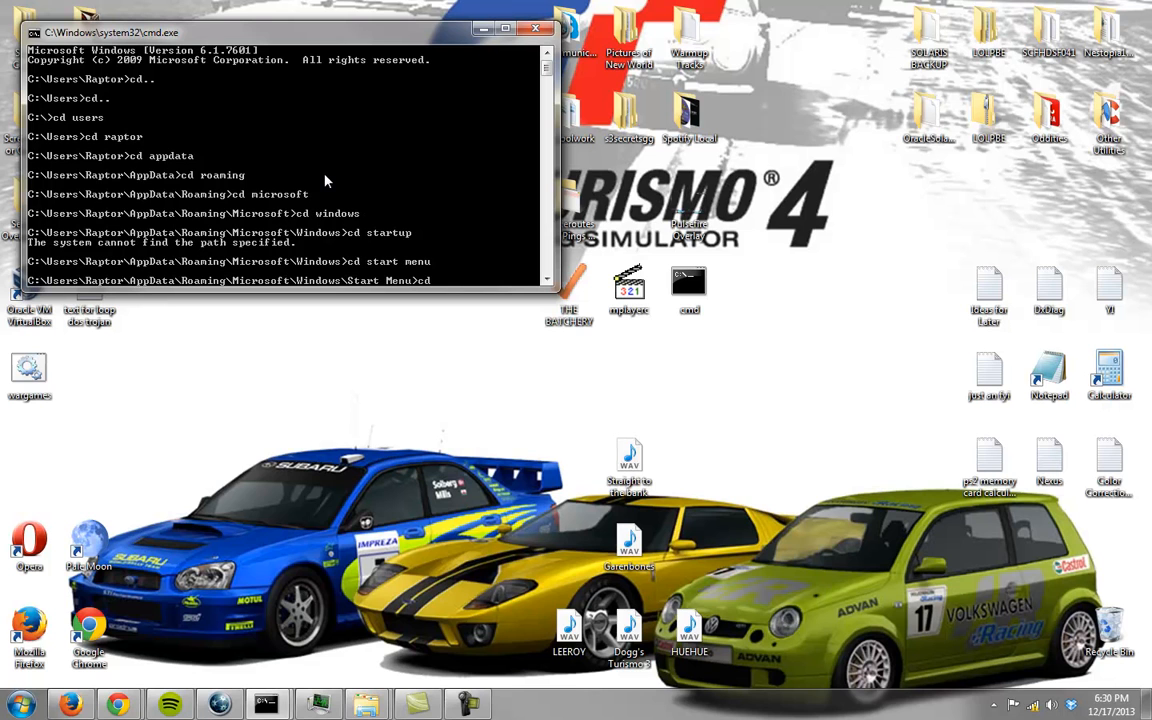
text(cd startup)
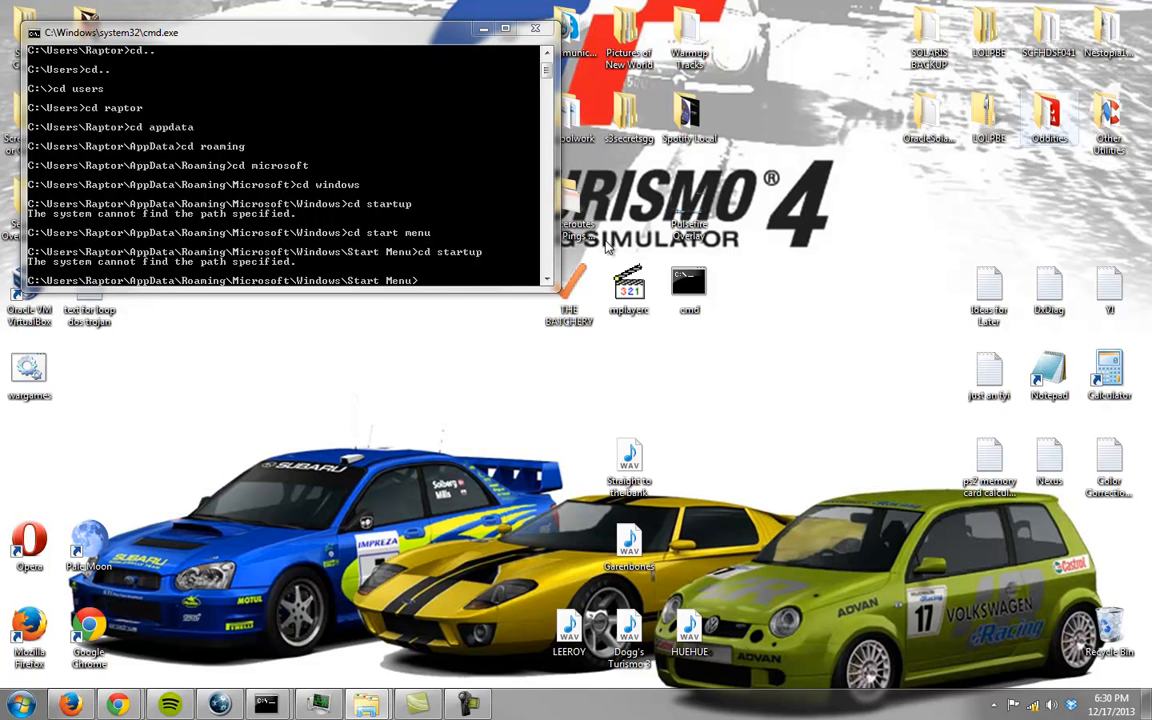
text(cd progr)
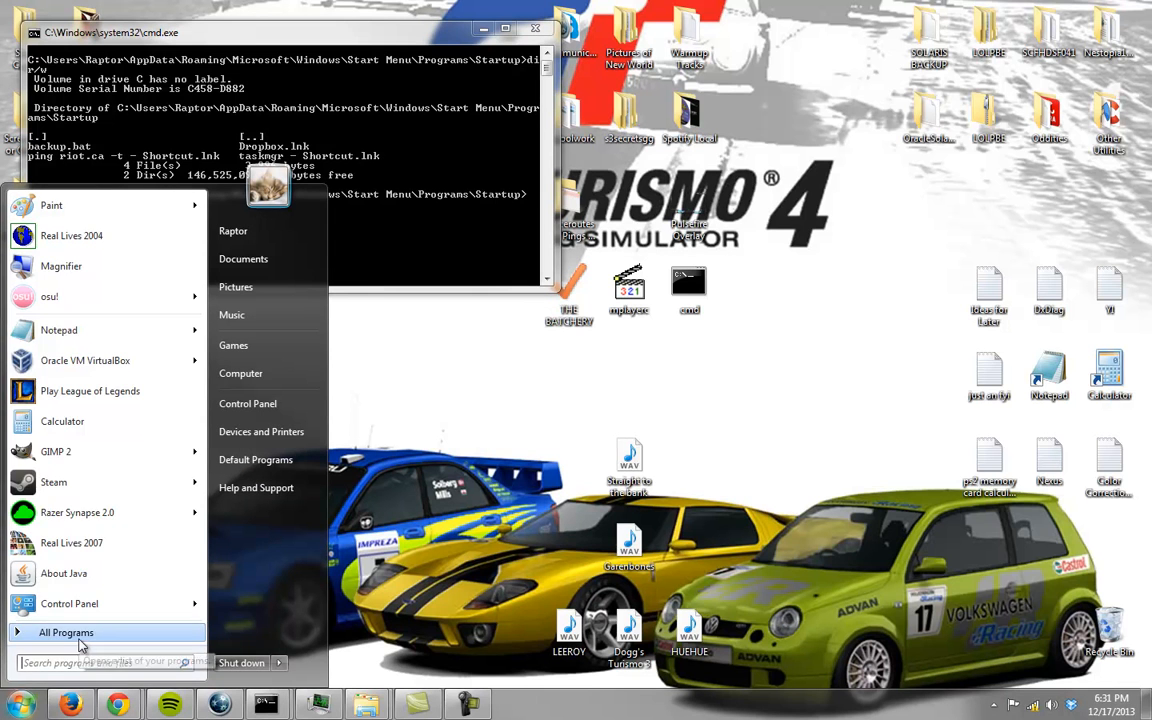
Open backup.bat from All Programs > Startup for editing in Notepad.
click(66, 632)
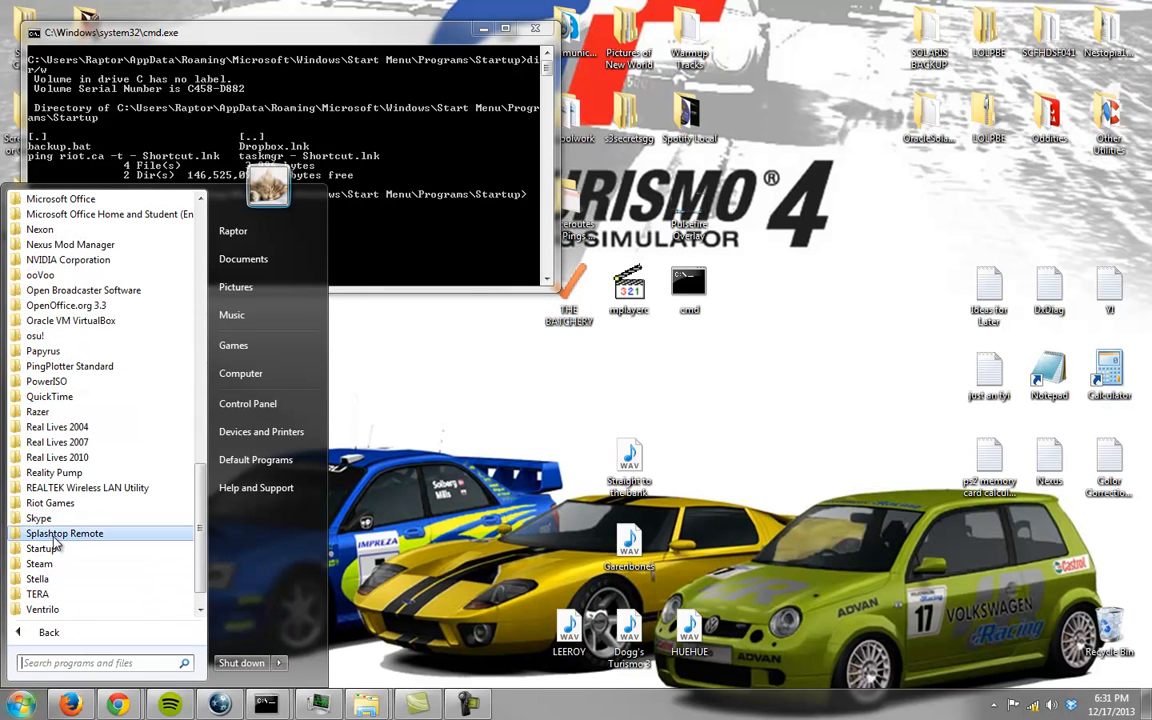
click(44, 548)
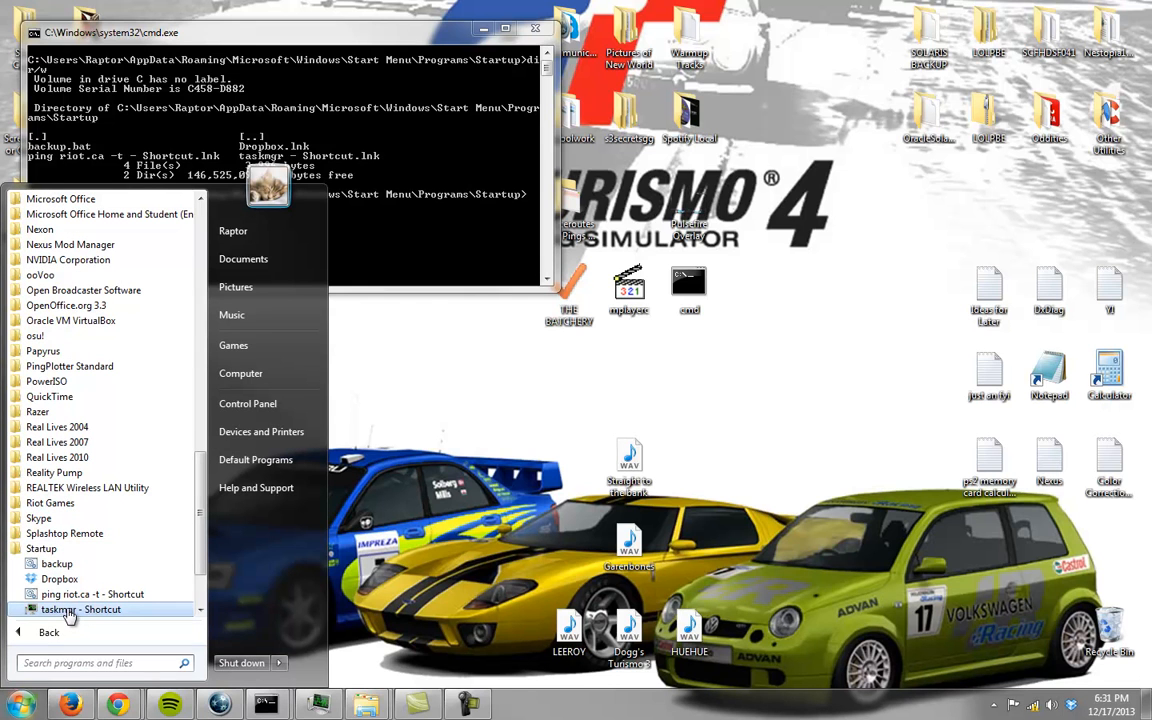
mouse_move(92, 594)
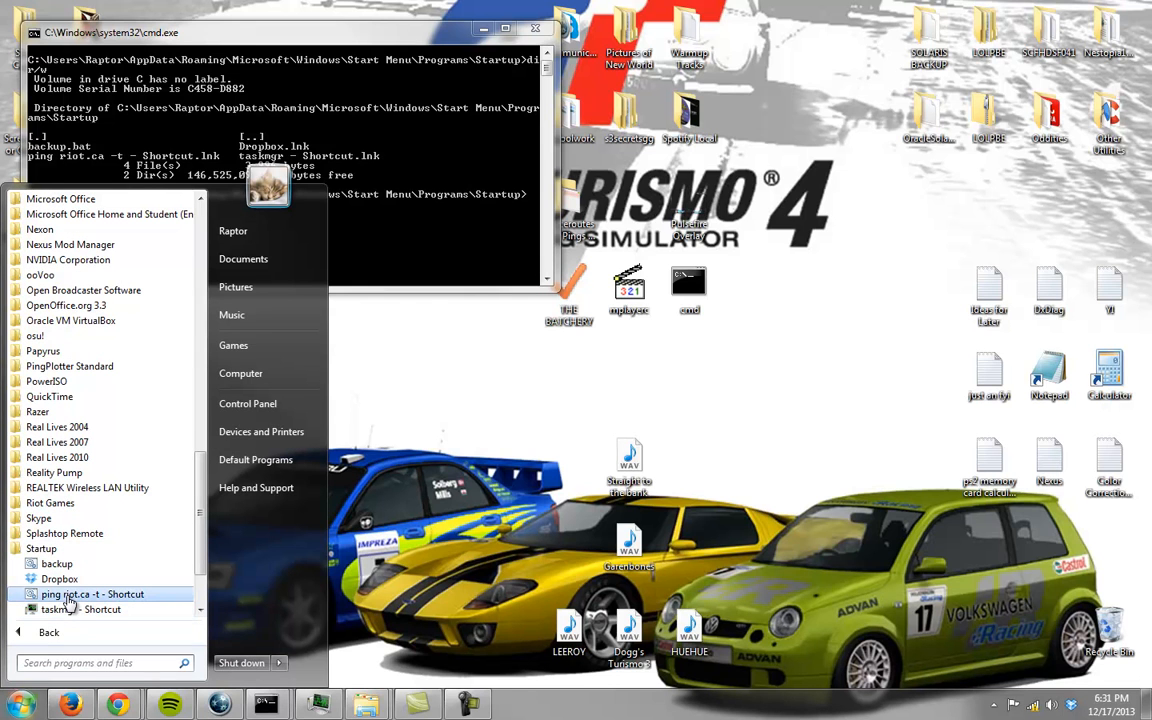
mouse_move(60, 580)
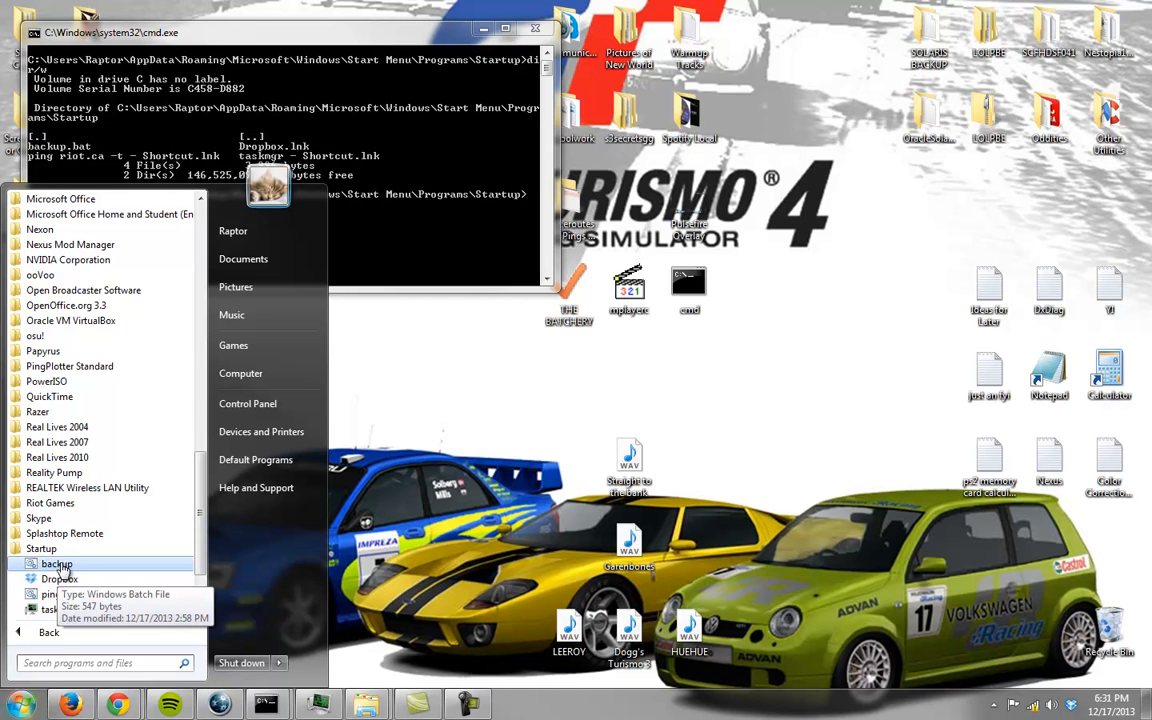
right_click(56, 564)
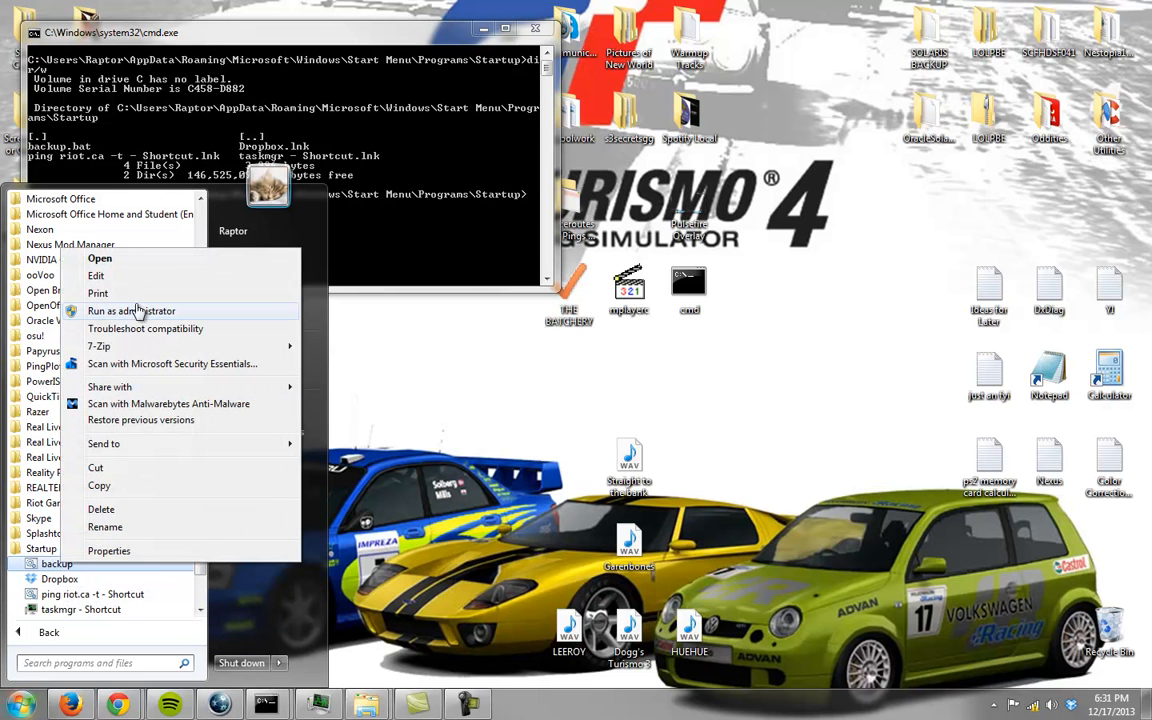
mouse_move(136, 276)
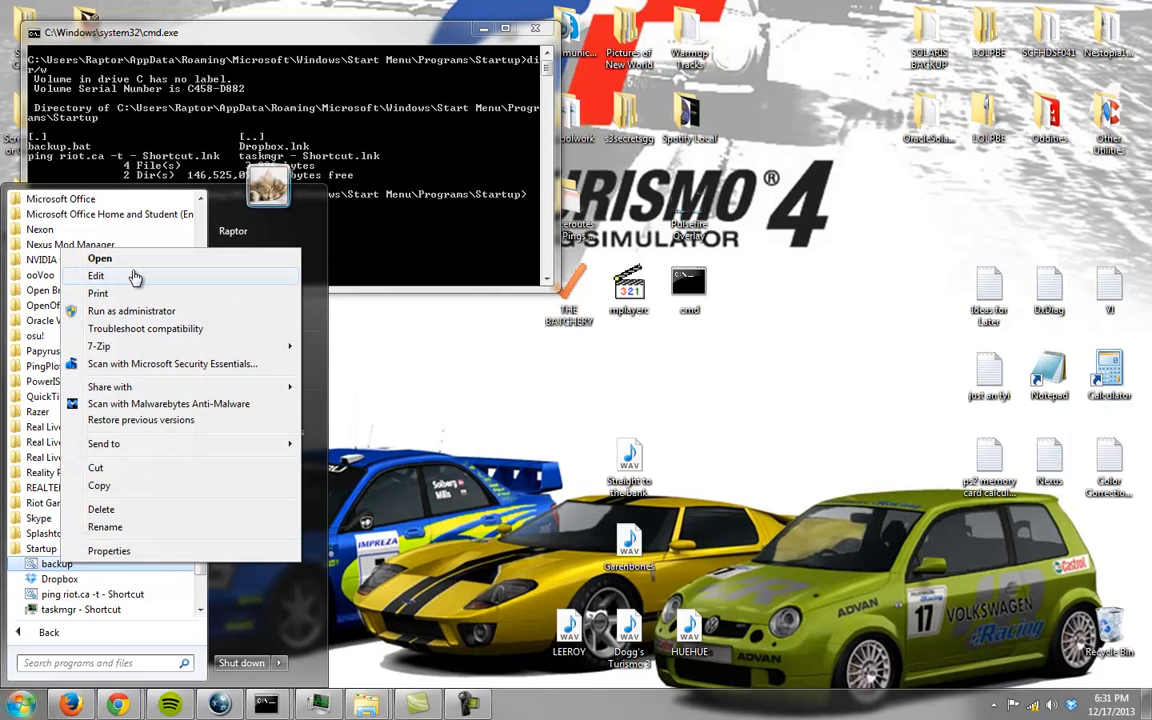
click(96, 276)
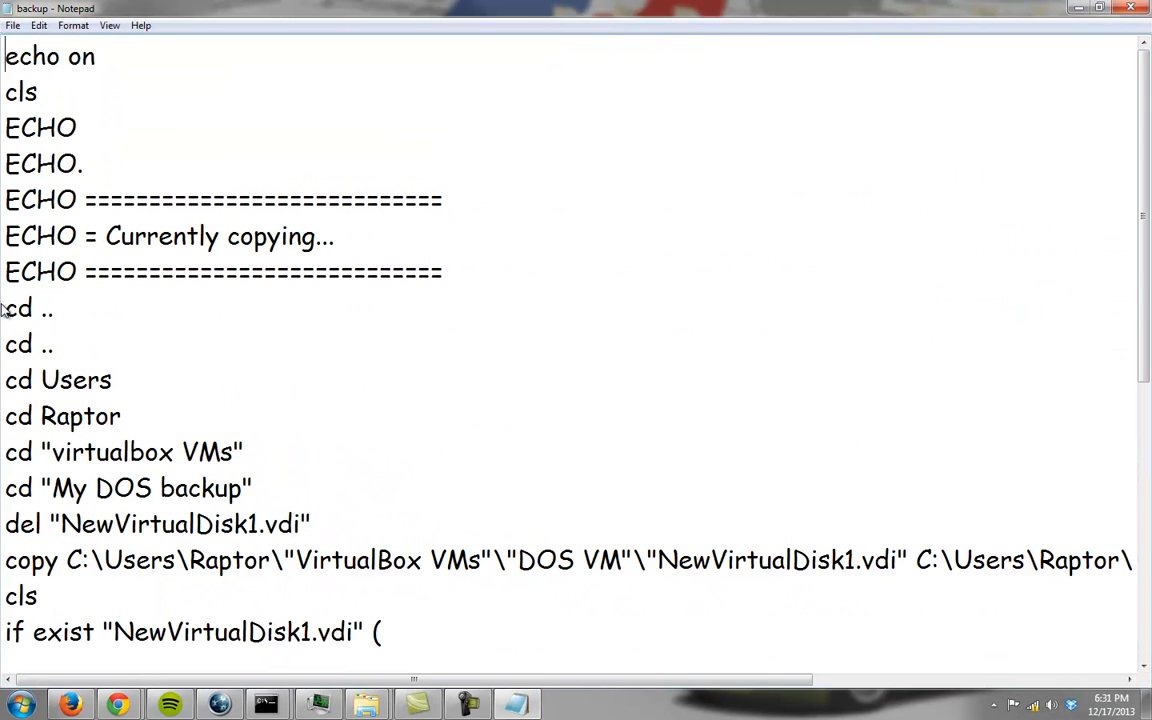
drag(4, 308, 96, 416)
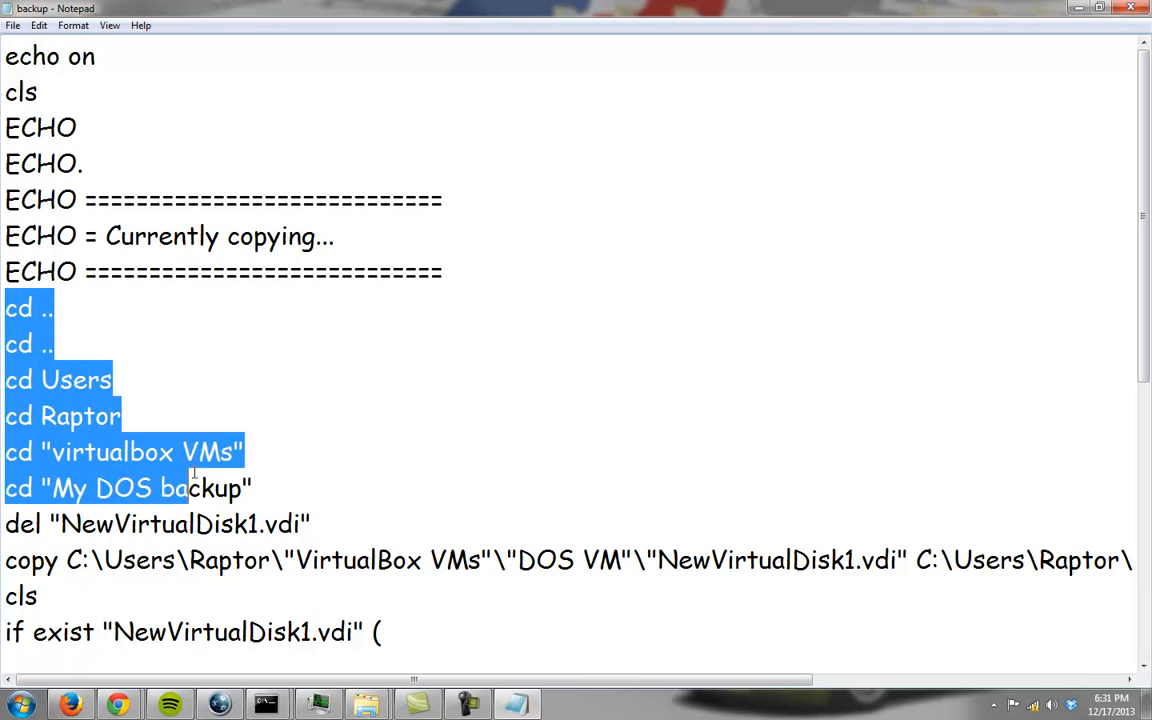
click(84, 308)
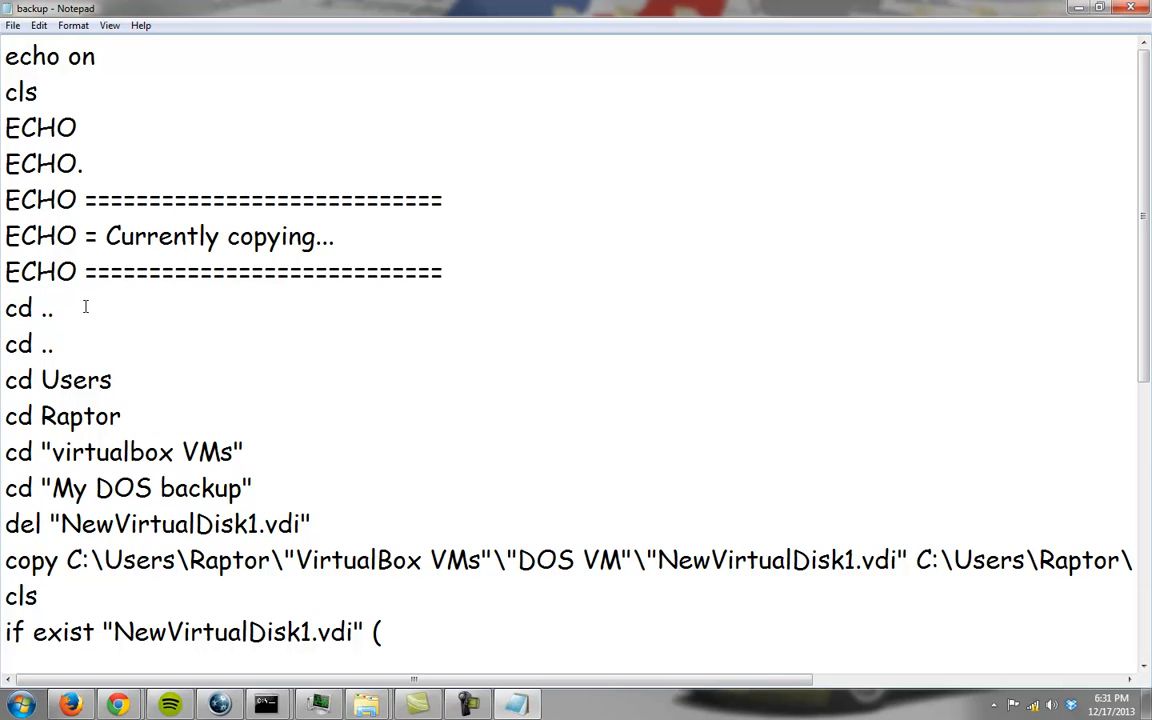
click(16, 704)
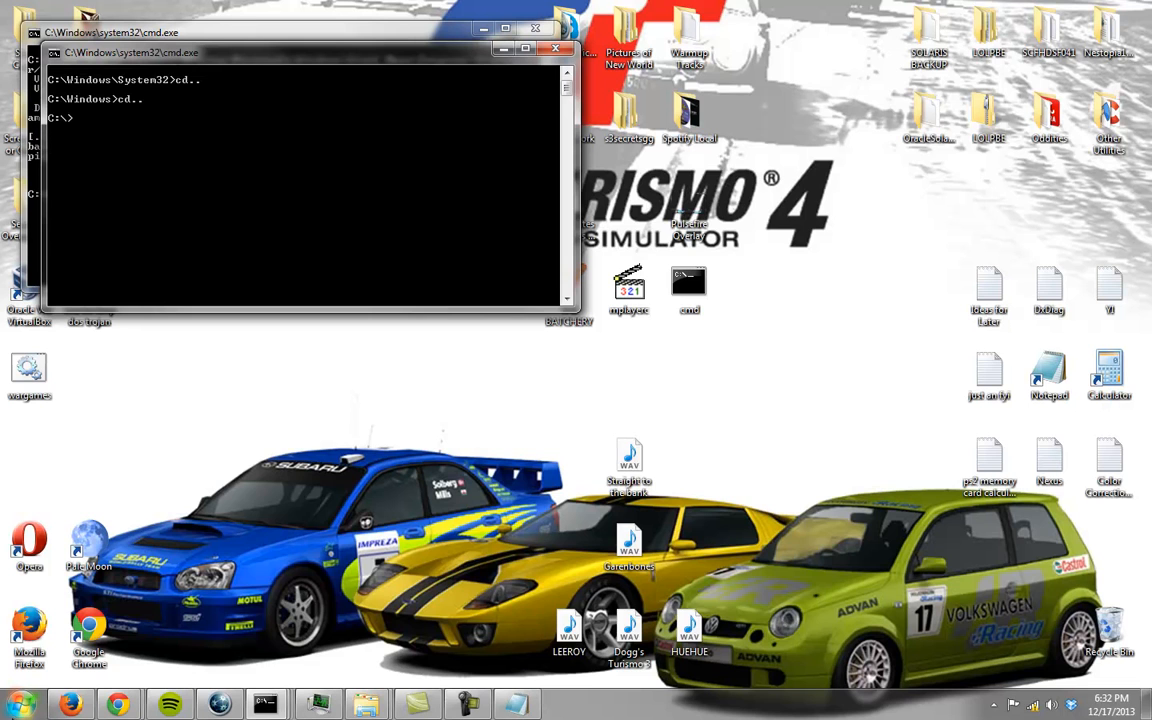
Change into the users folder and list its contents with dir/w.
text(cd users)
text(cd my dos backup)
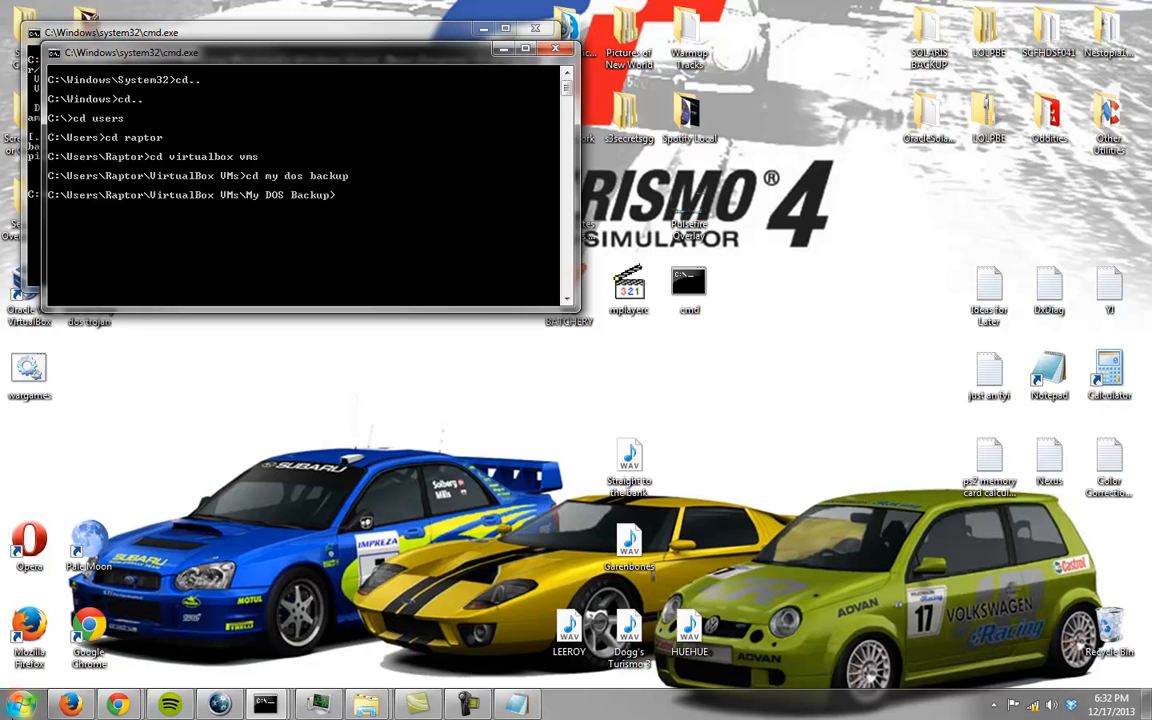
text(dir/w)
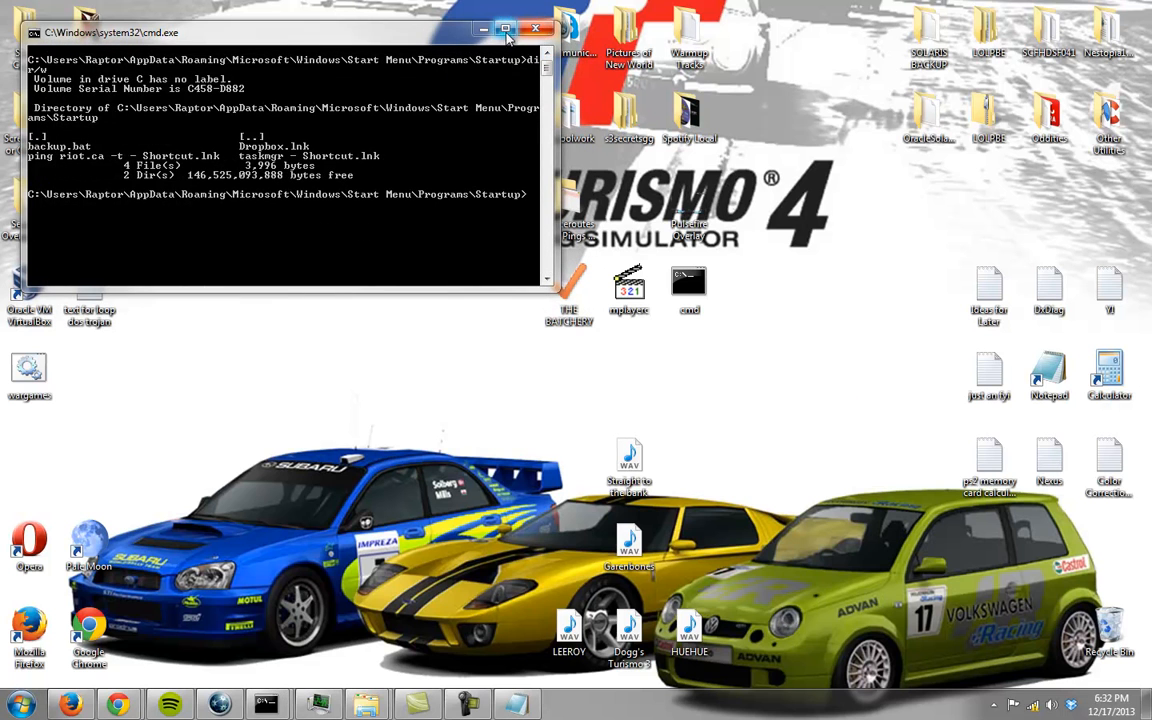
click(504, 28)
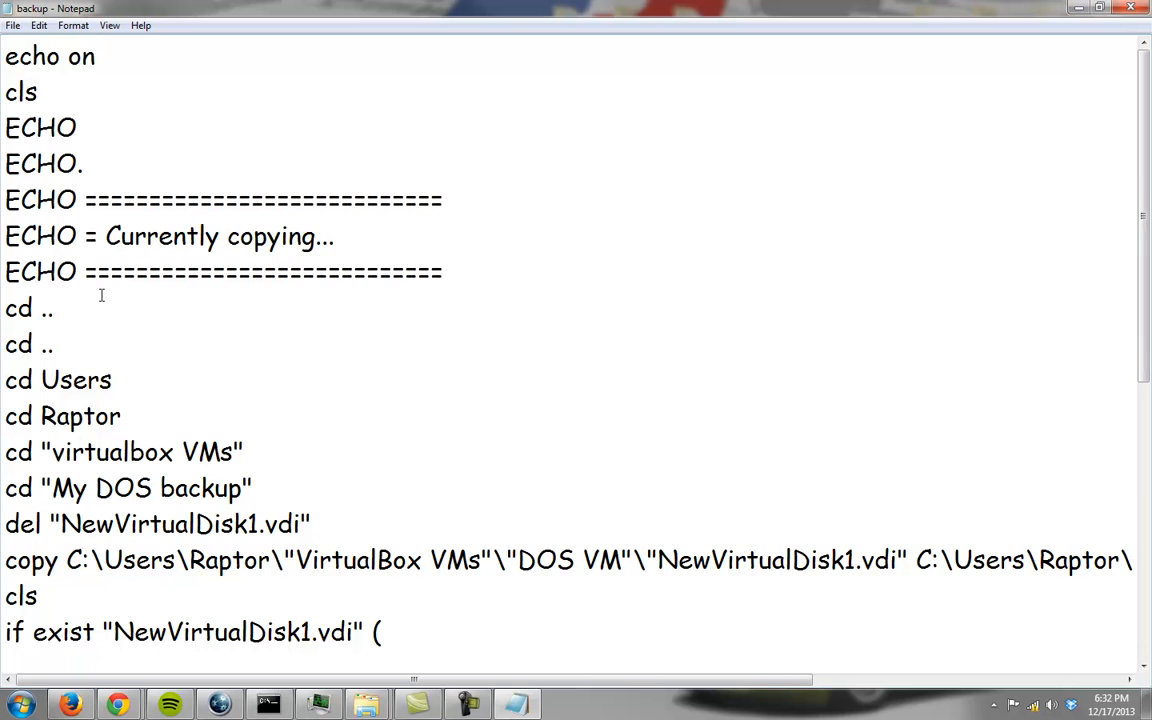
scroll(down, 3)
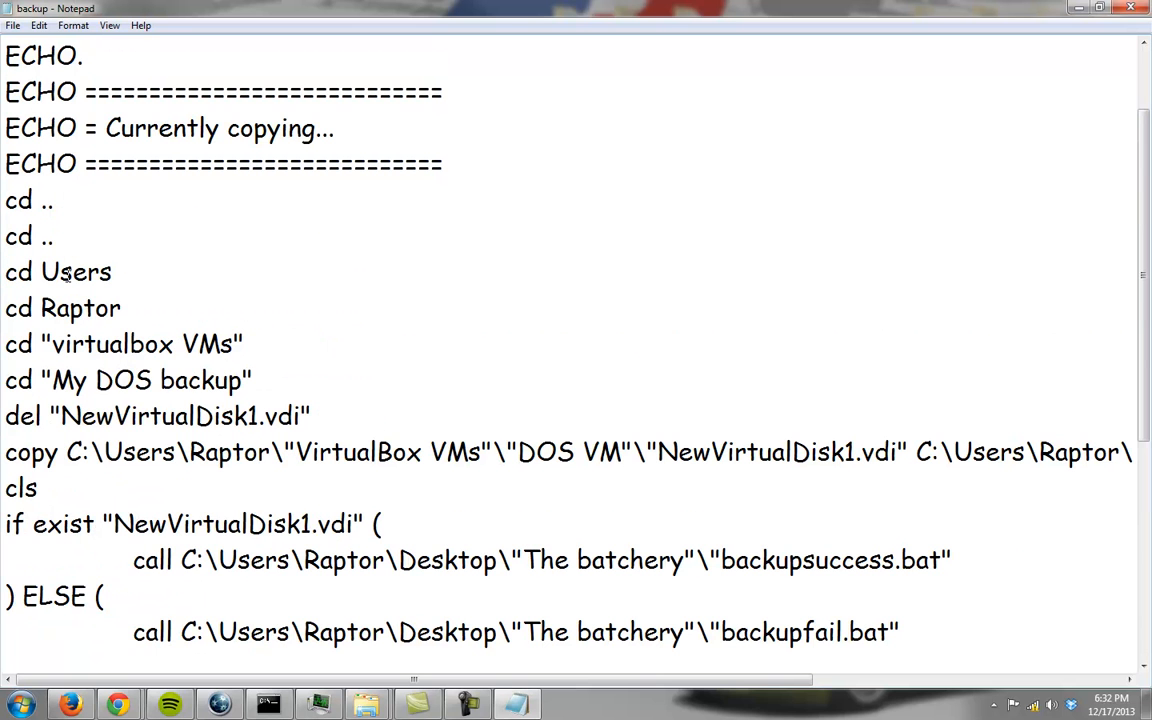
click(268, 704)
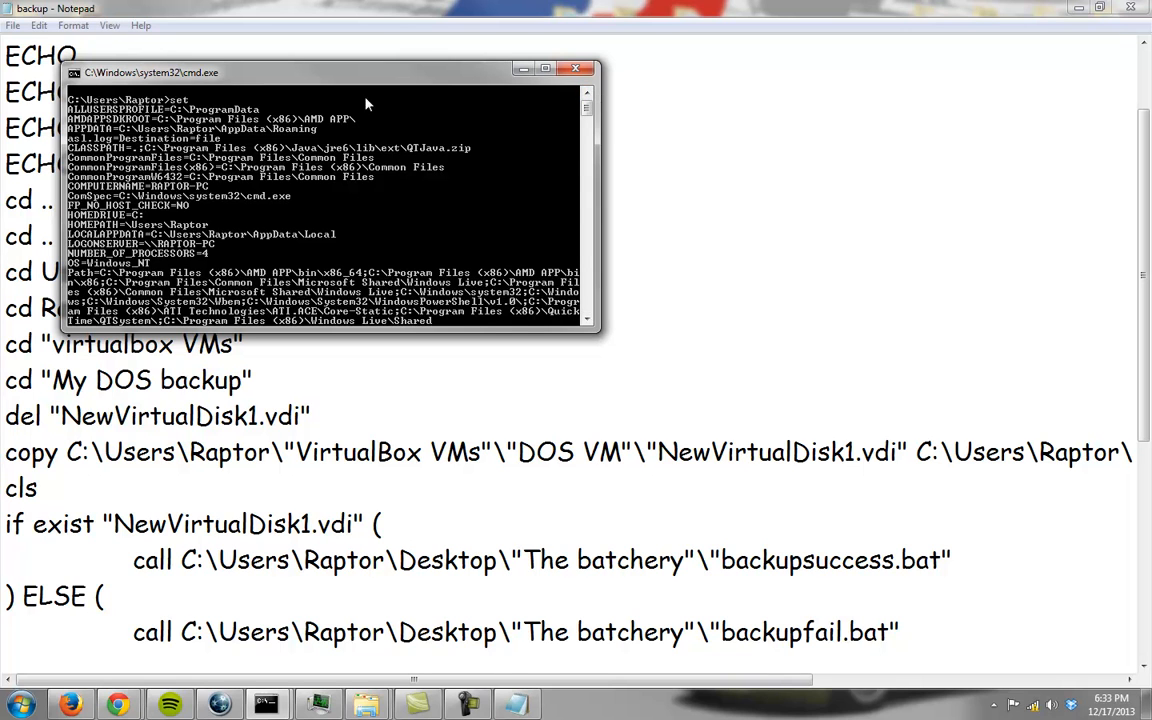
mouse_move(278, 148)
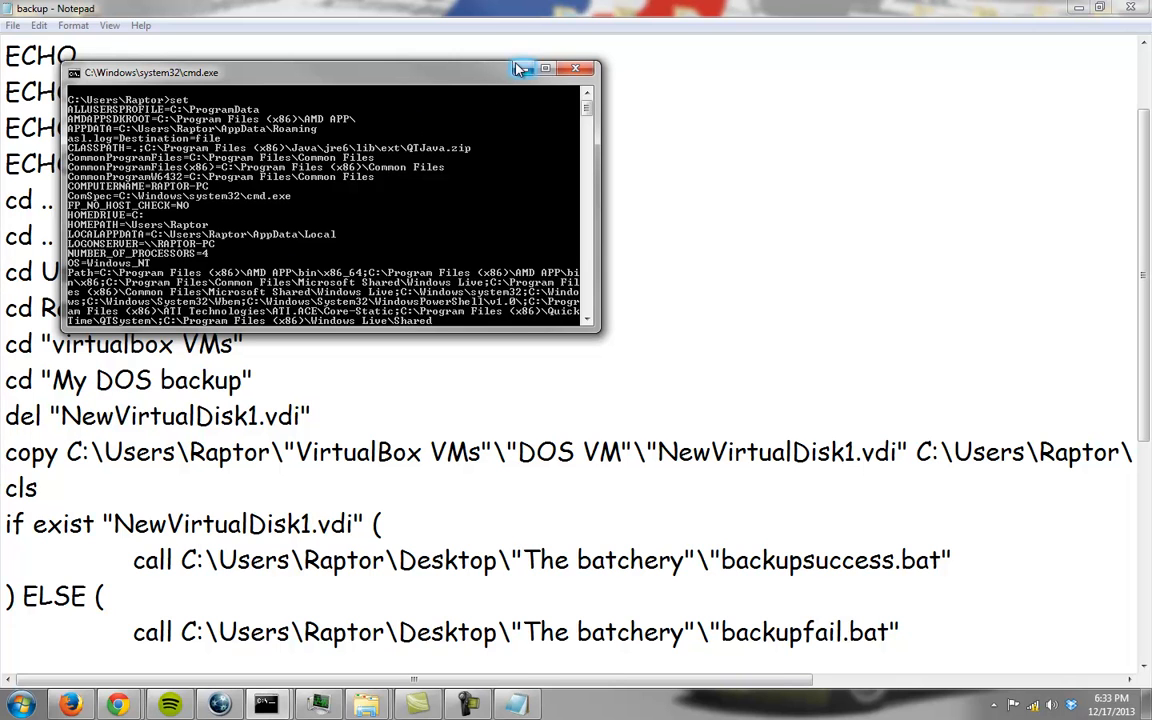
Run %homepath% as a command at C:\, see it rejected, then minimize Notepad.
click(546, 68)
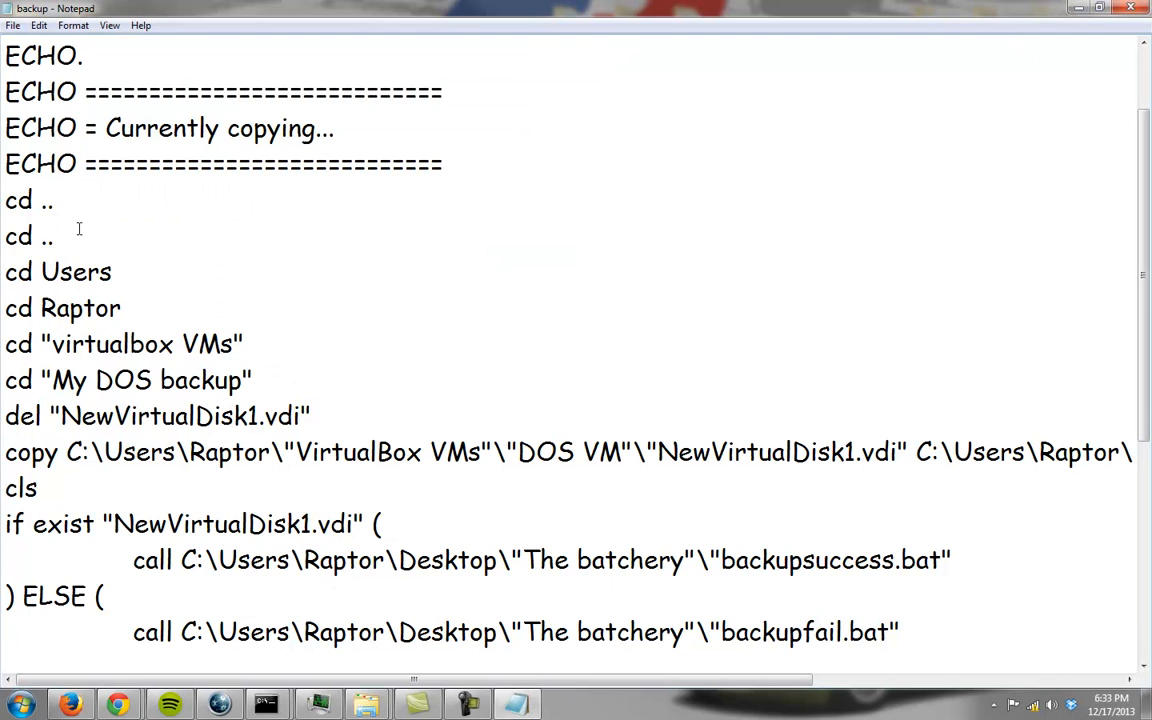
click(16, 704)
text(cd)
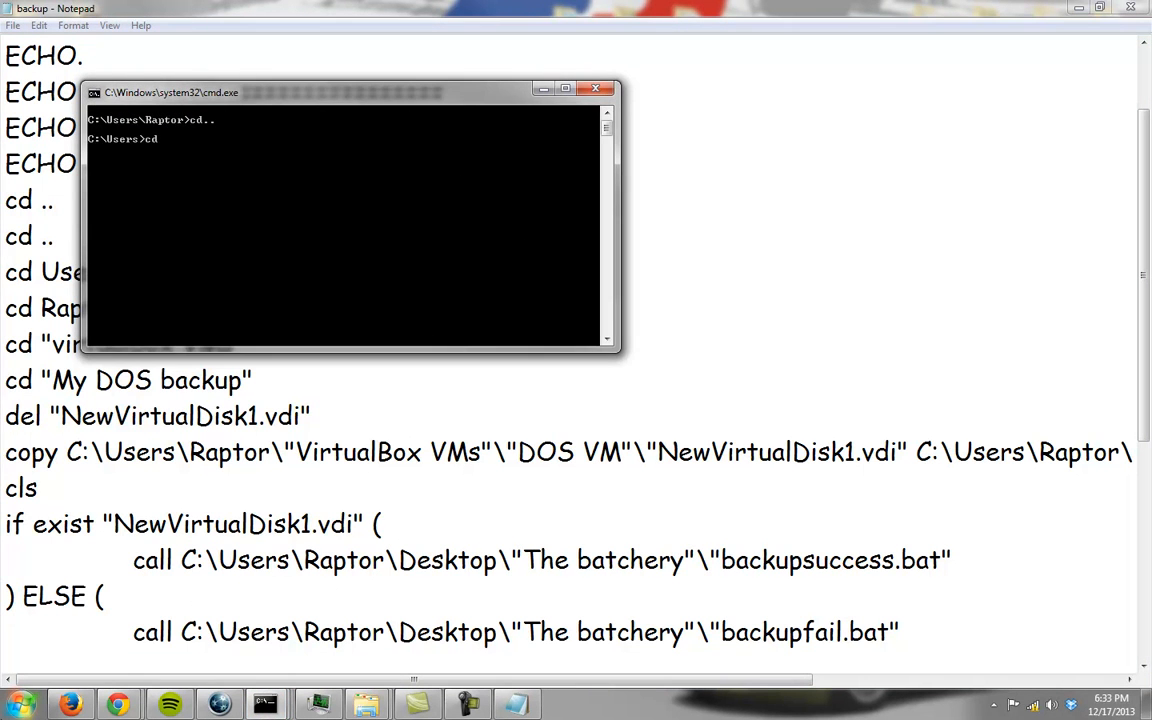
text(%homep)
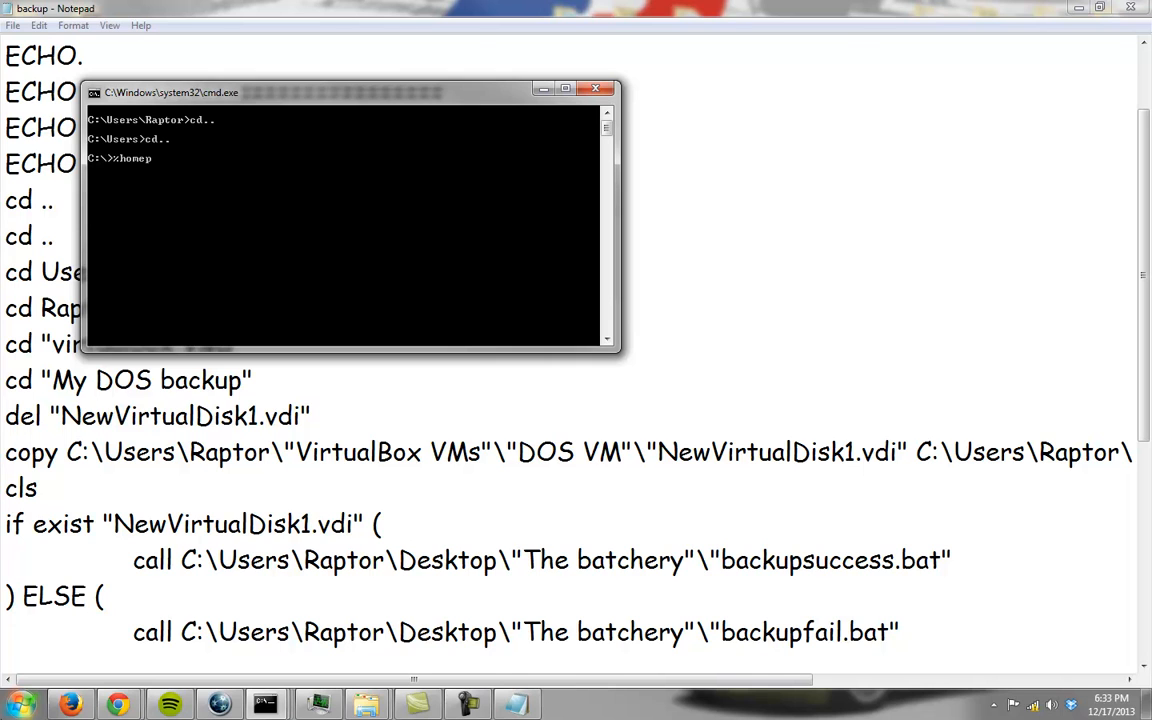
key(enter)
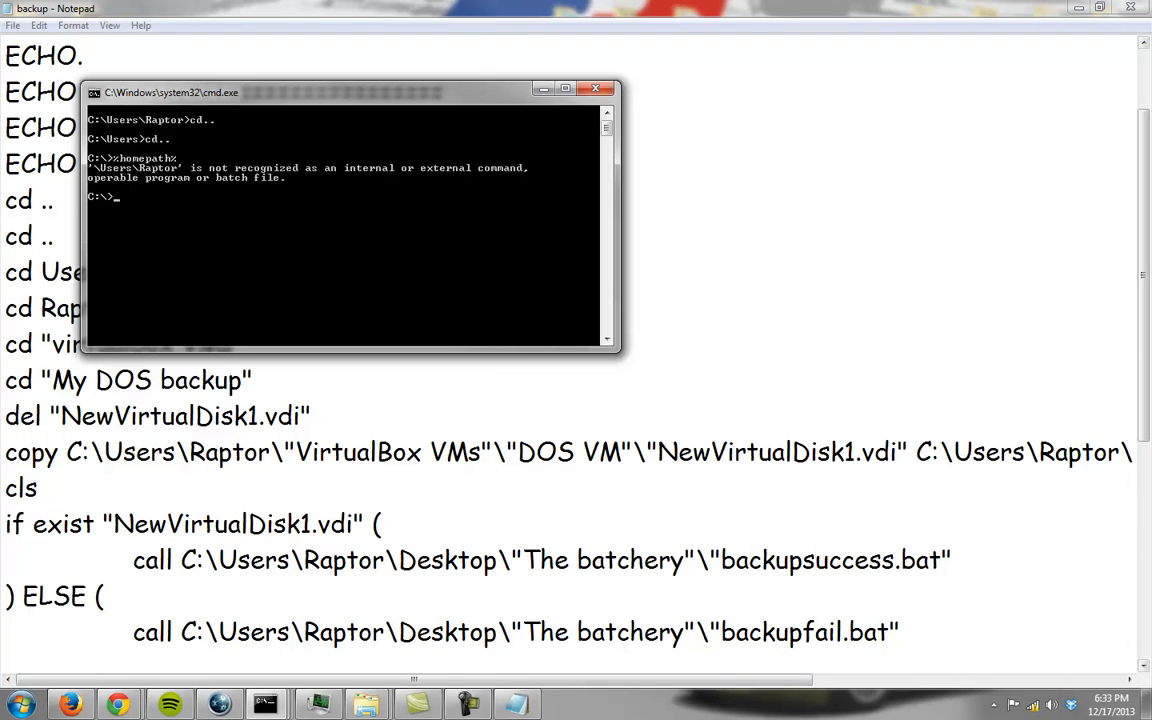
click(596, 88)
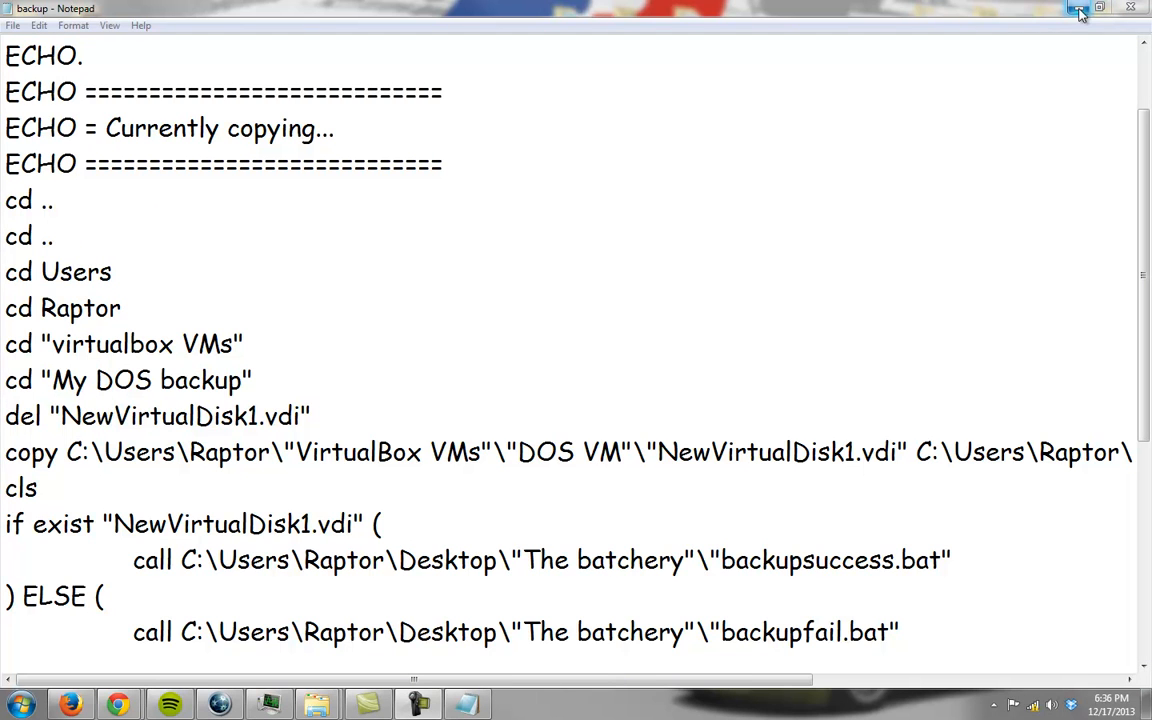
mouse_move(1076, 12)
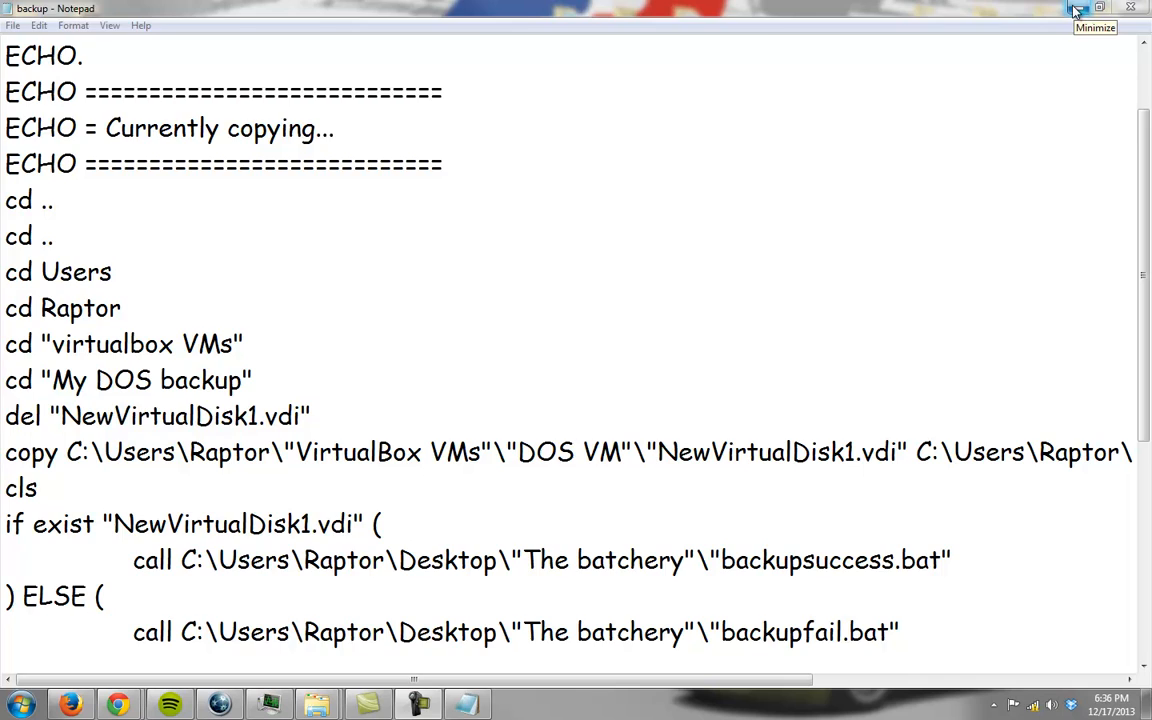
click(1096, 8)
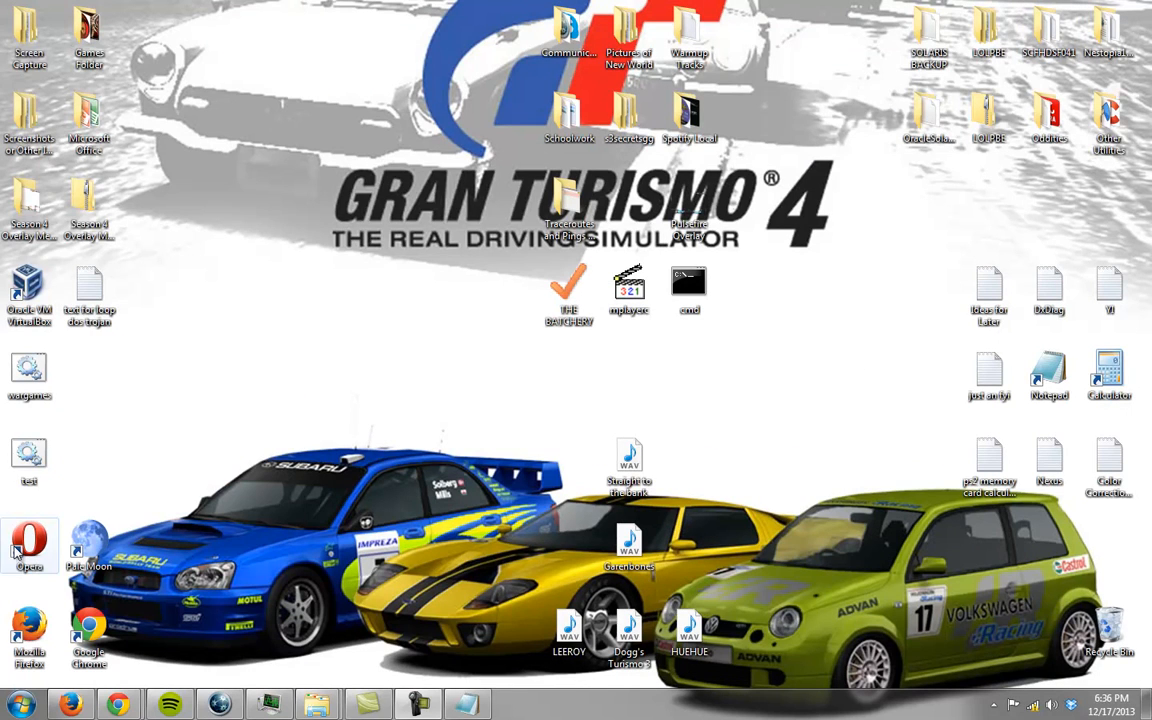
Open test.bat for editing, maximize Notepad and position before %homepath% to add C:.
right_click(28, 460)
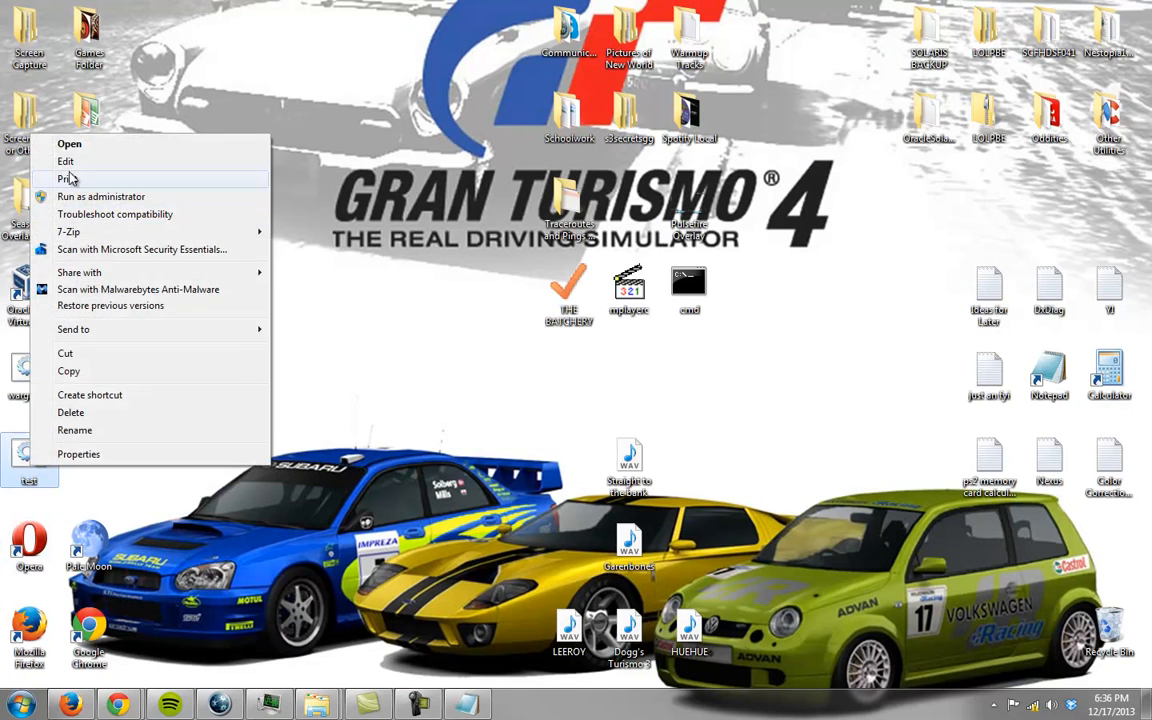
click(64, 160)
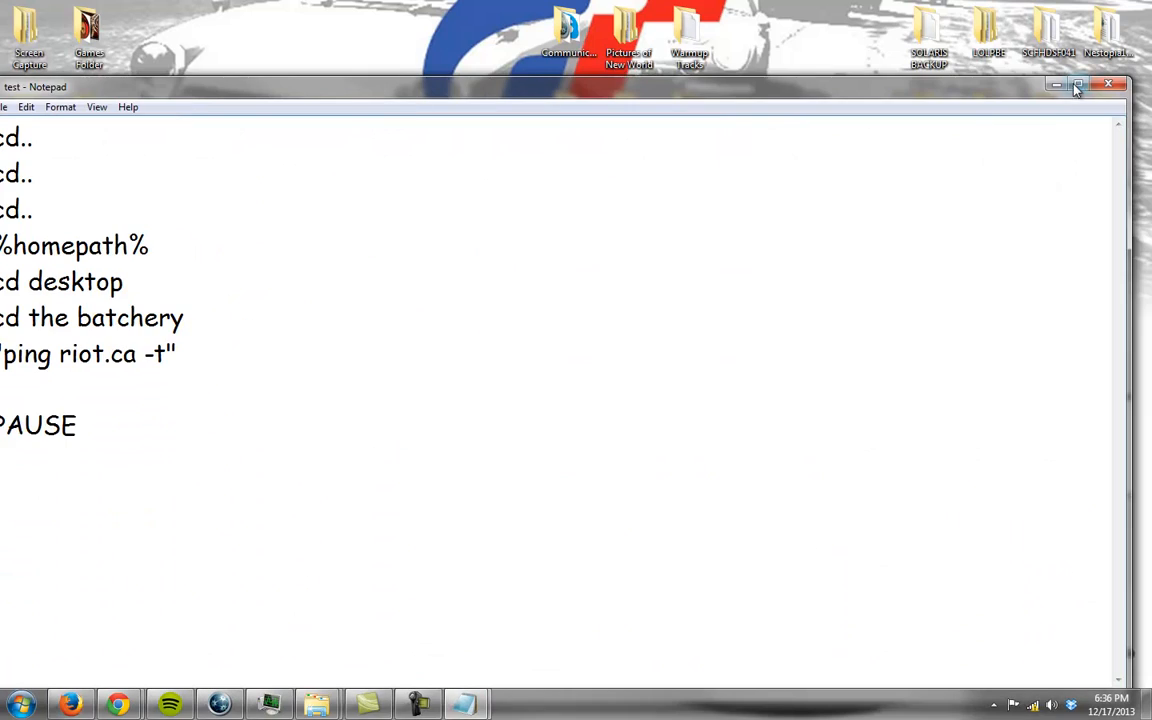
click(1078, 84)
text(cd C)
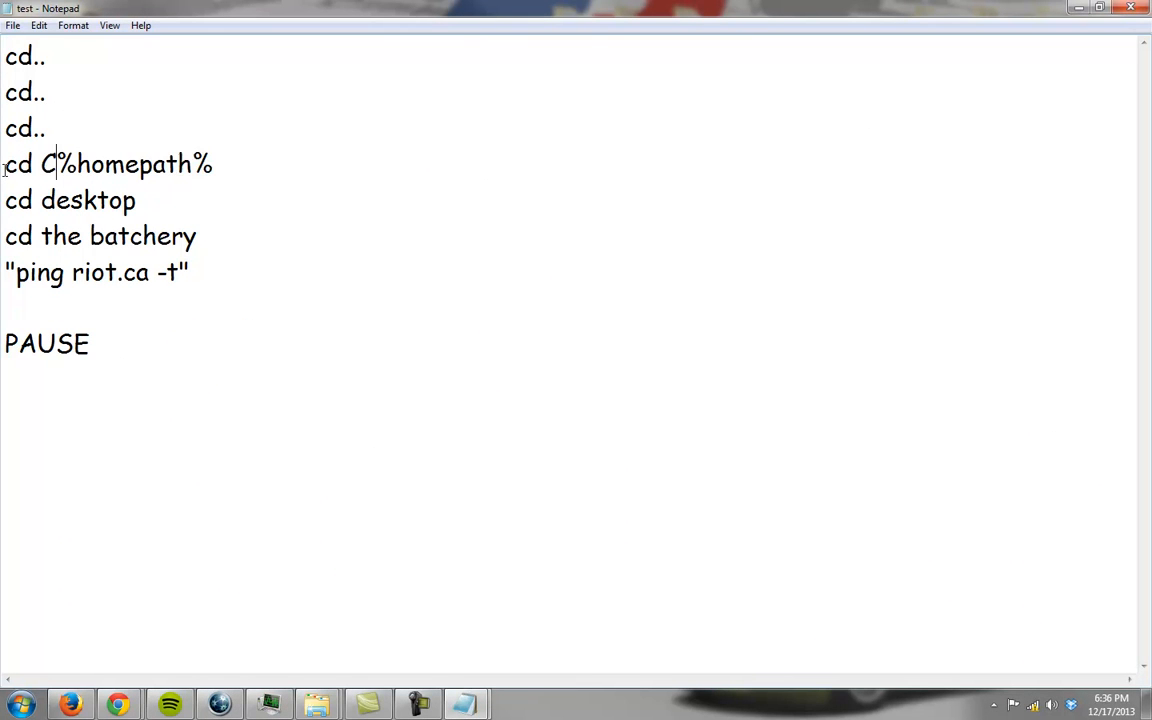
click(12, 24)
text(:)
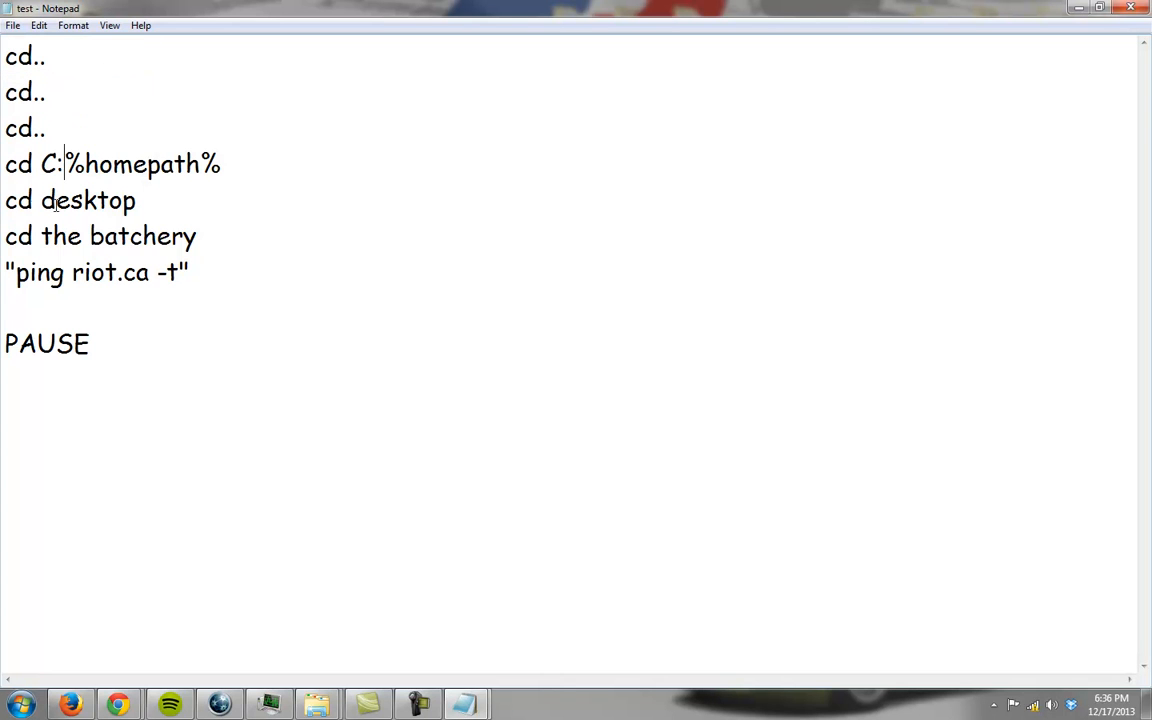
mouse_move(172, 124)
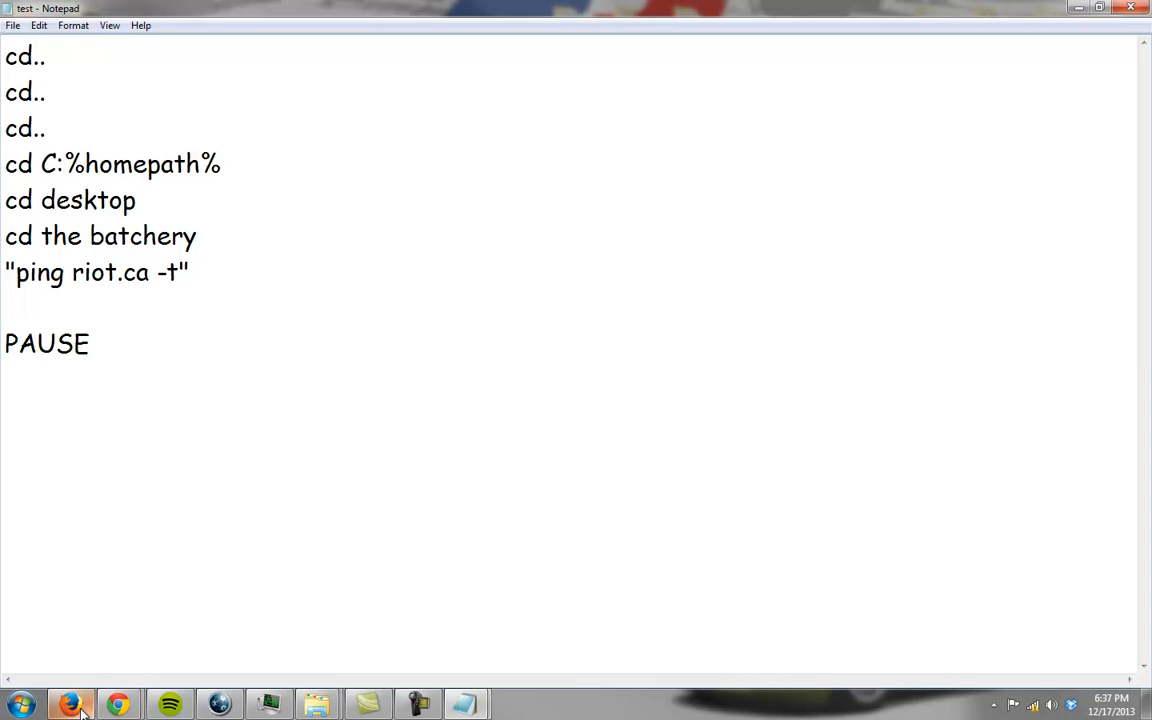
mouse_move(318, 704)
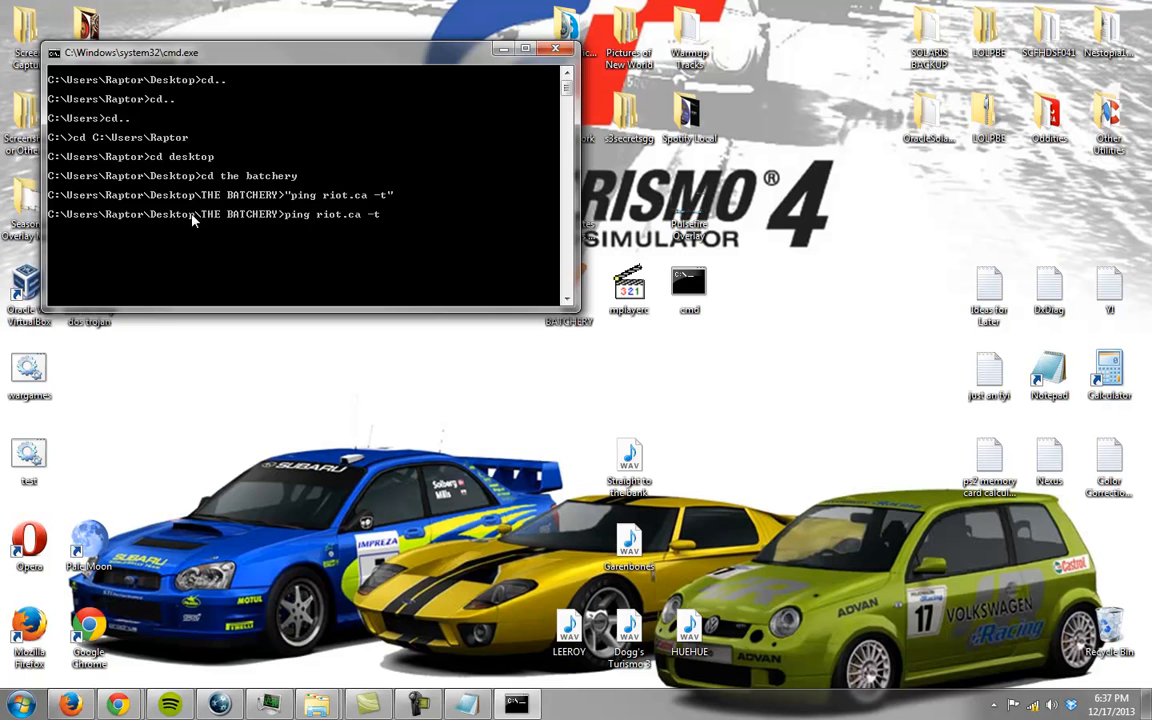
Close cmd and open test.bat from Explorer via its right-click Edit option.
click(556, 48)
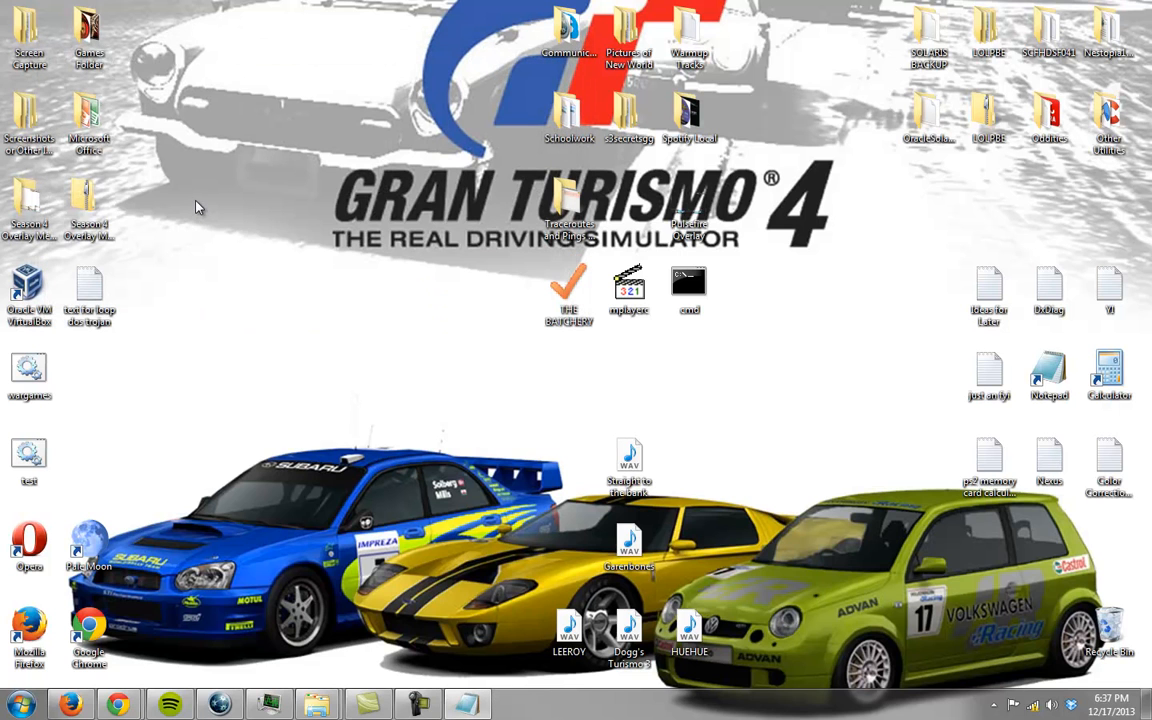
right_click(28, 456)
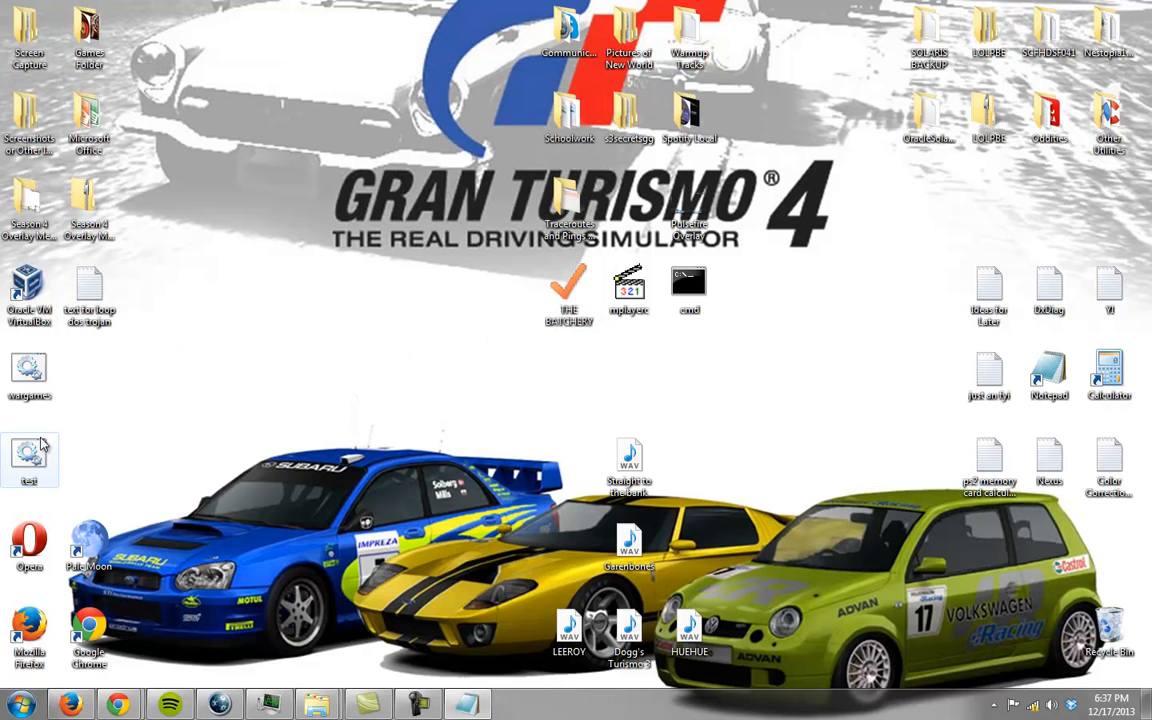
right_click(28, 458)
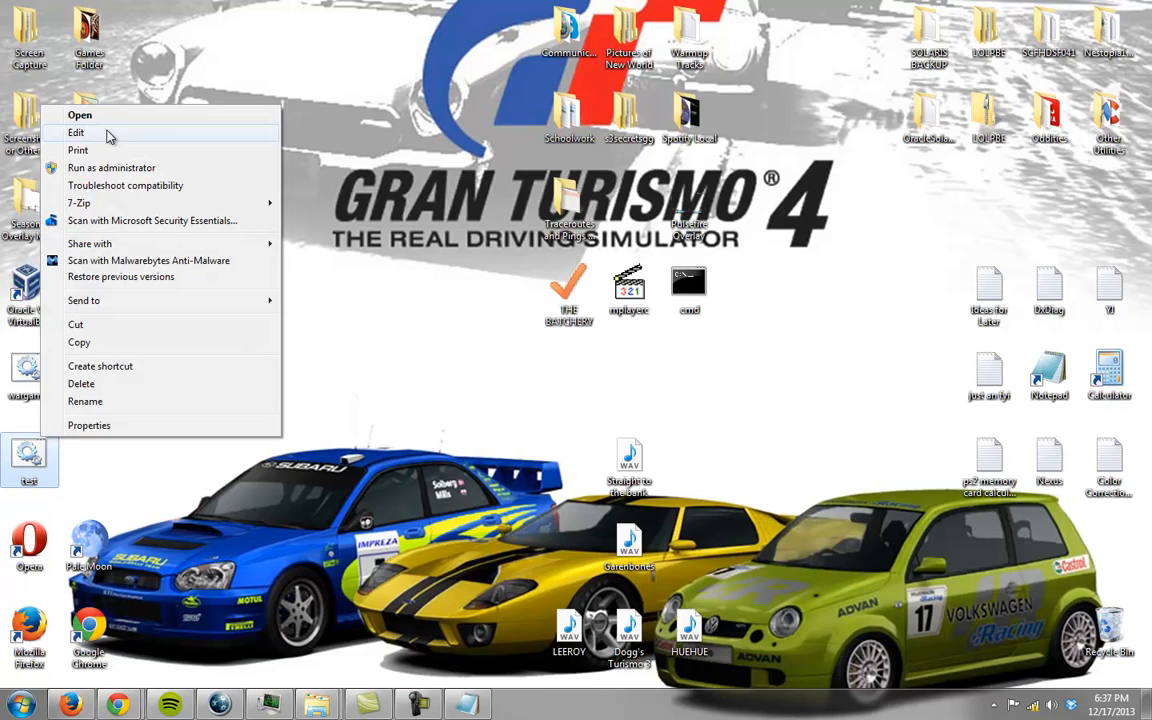
click(76, 132)
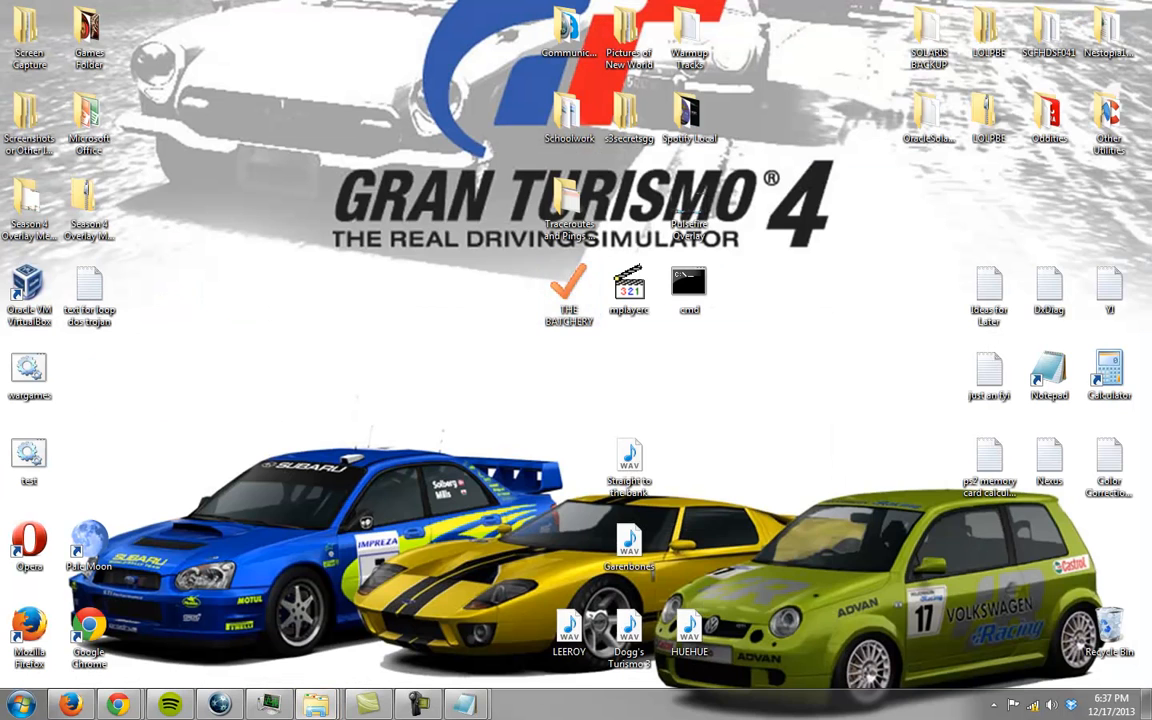
Enter THE BATCHERY folder and run the ping riot.ca -t batch file.
double_click(568, 290)
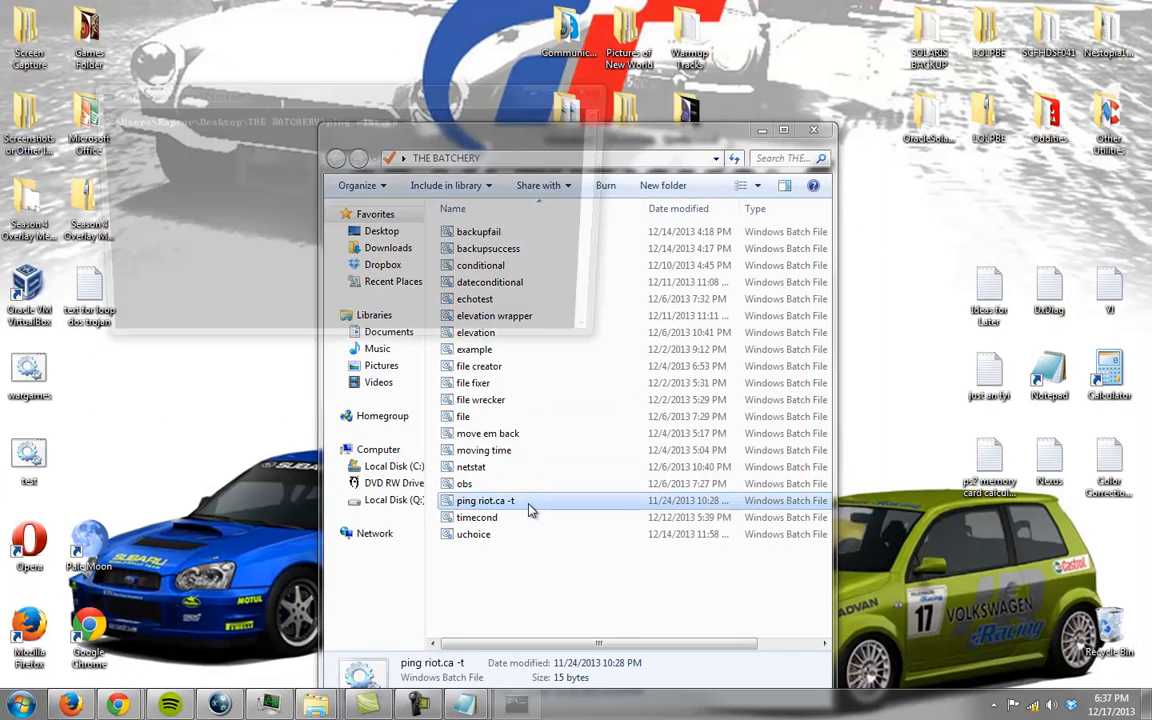
double_click(484, 500)
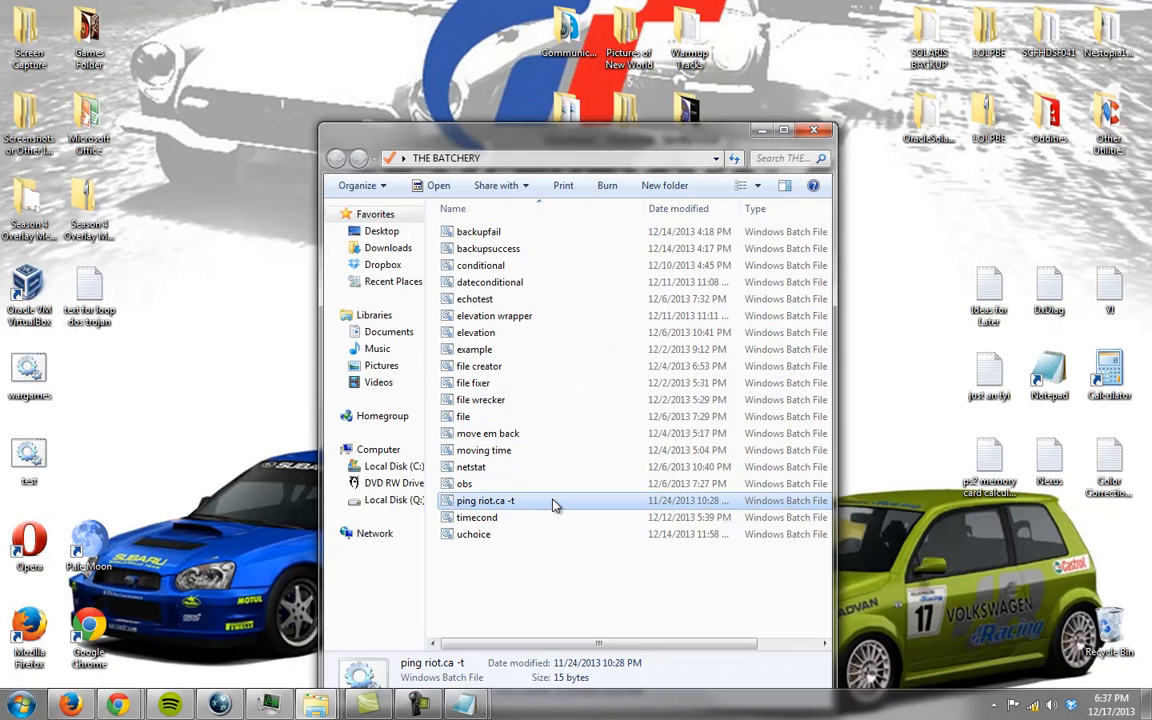
mouse_move(488, 432)
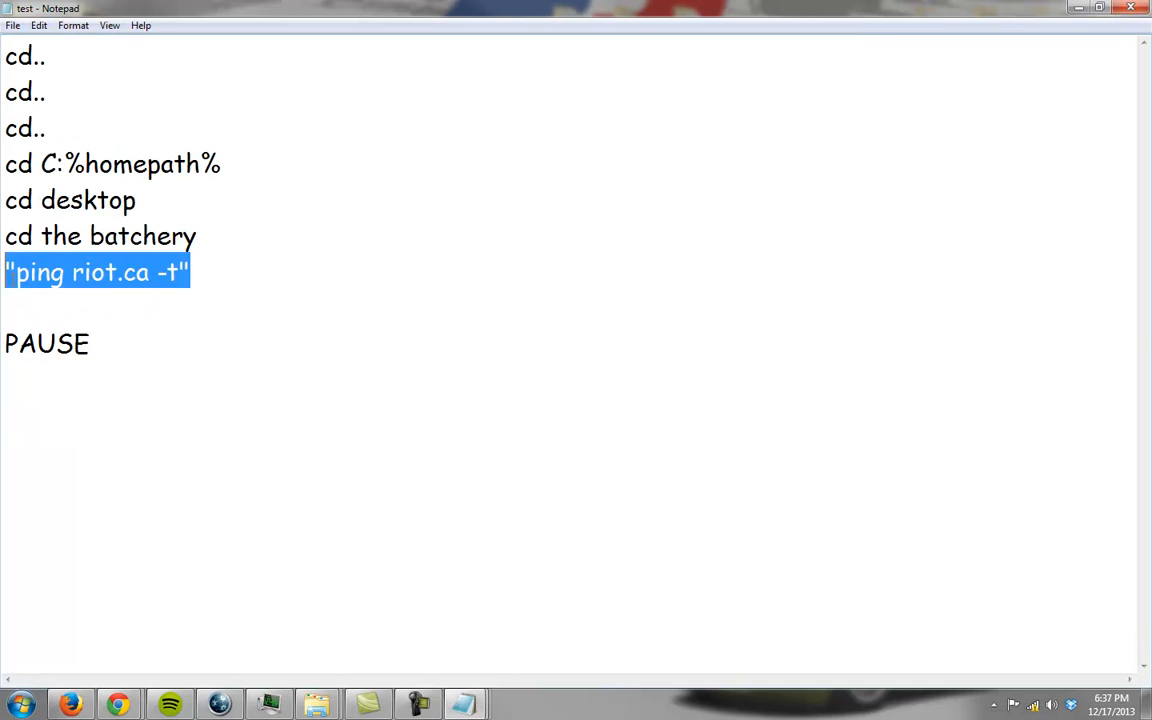
Run the uchoice US-capital quiz script at the prompt.
text(uchoice)
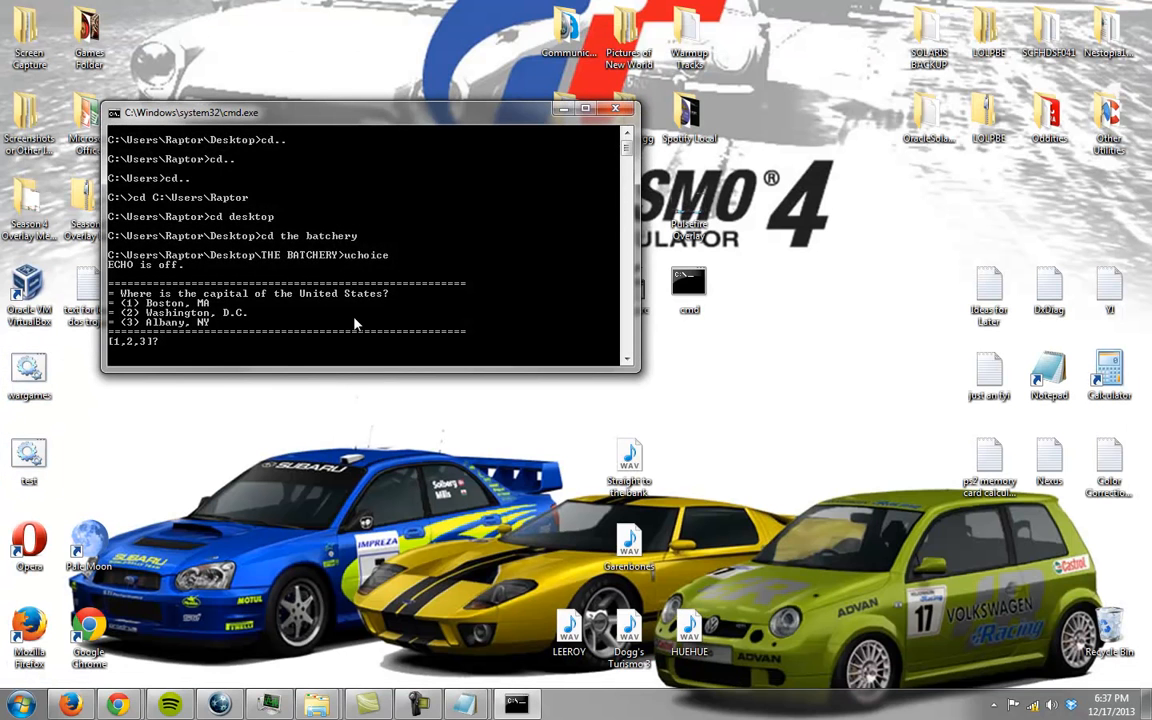
mouse_move(364, 284)
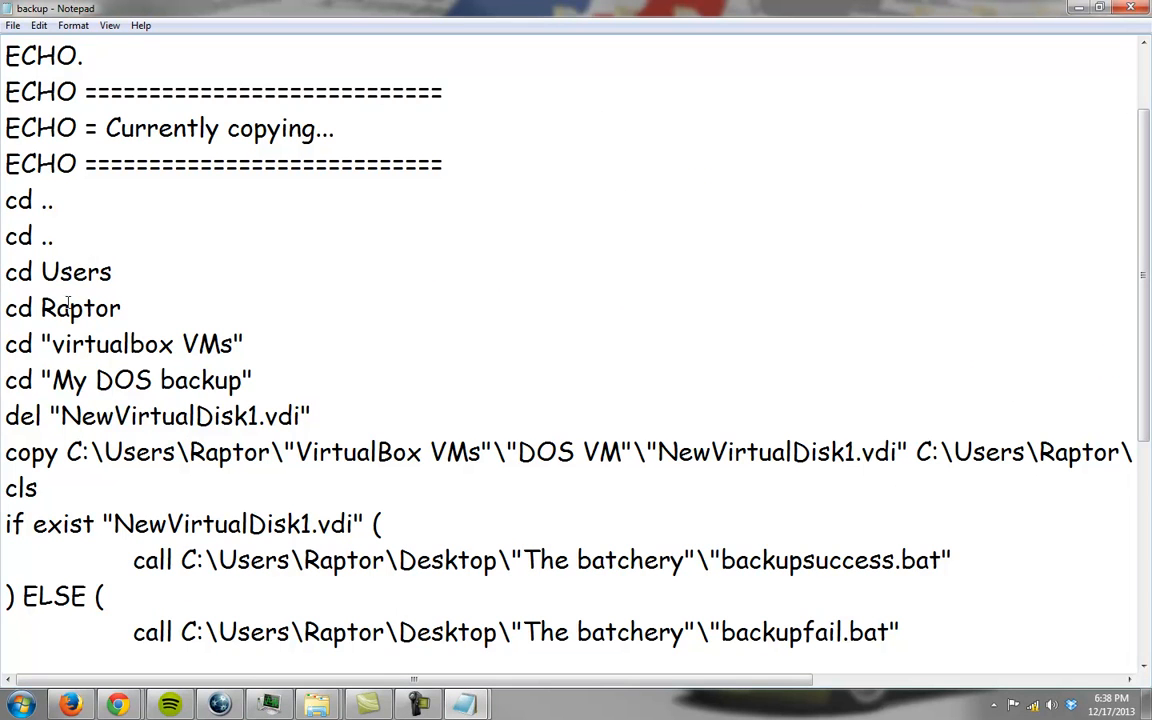
mouse_move(124, 260)
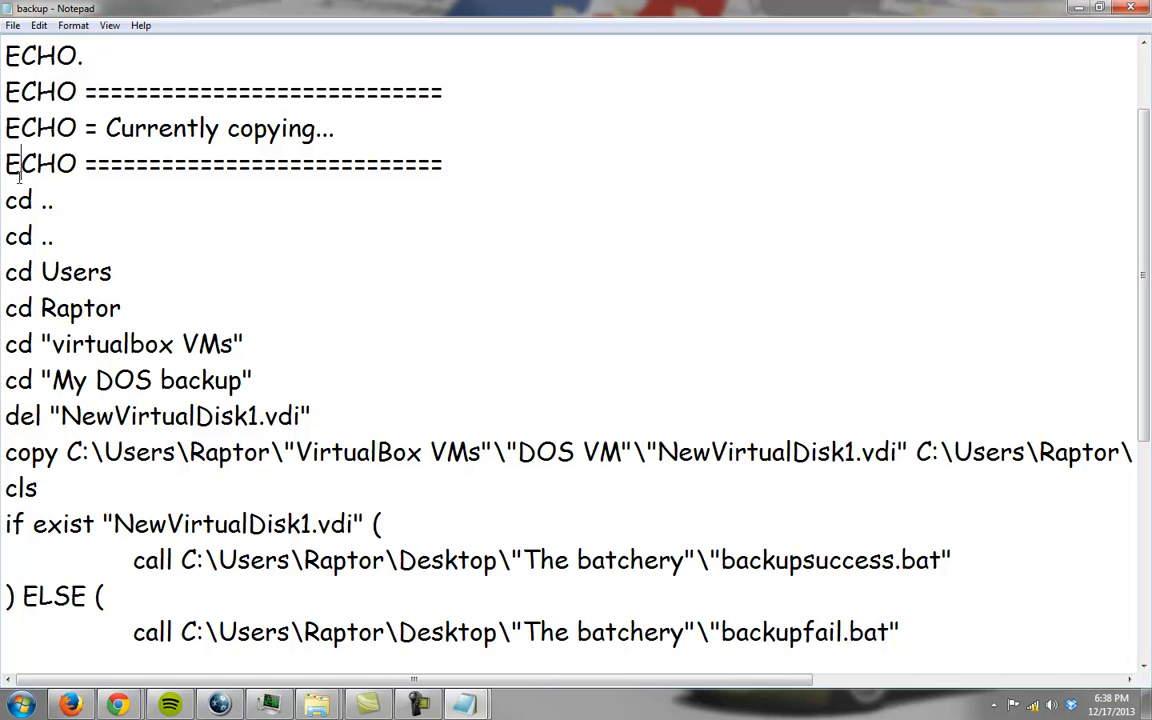
Replace the cd Users / cd Raptor lines with cd C:%homepath%.
click(6, 200)
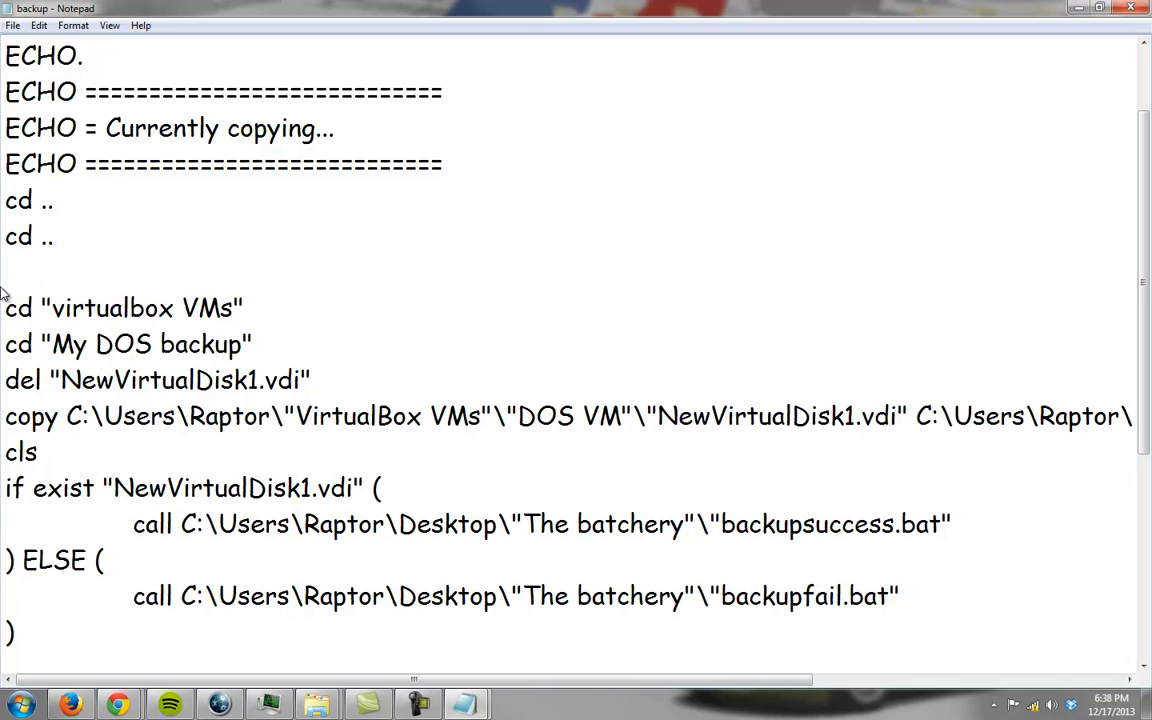
text(cd)
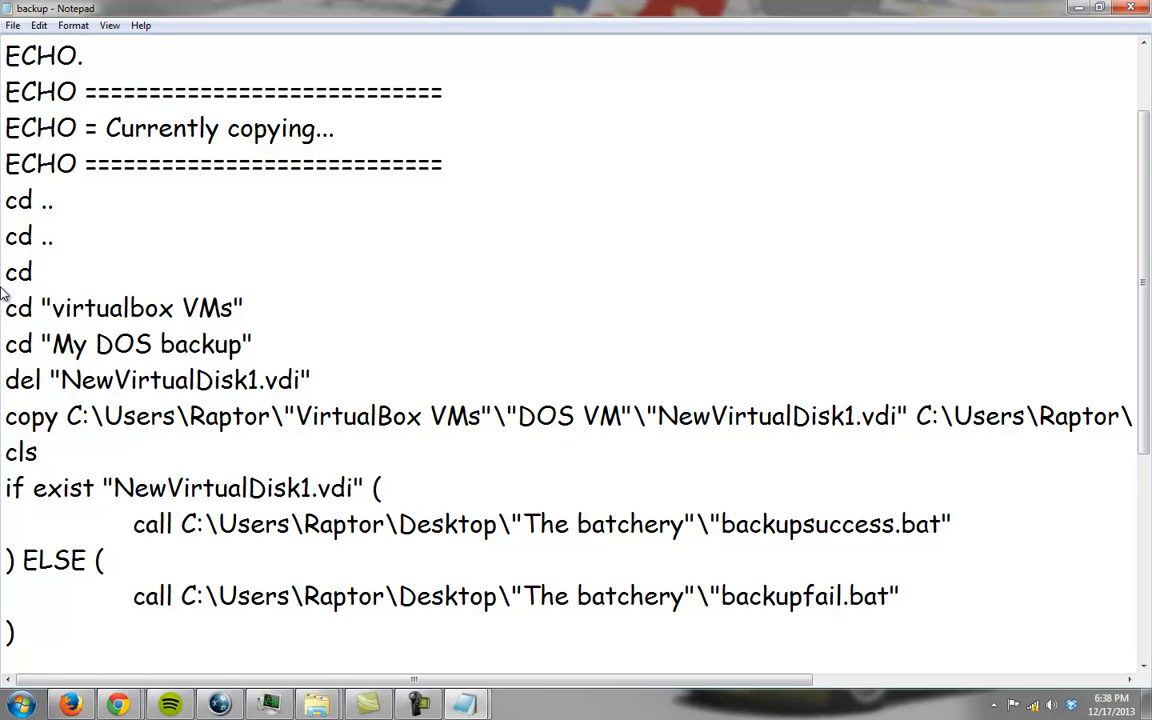
text(C:%homepa)
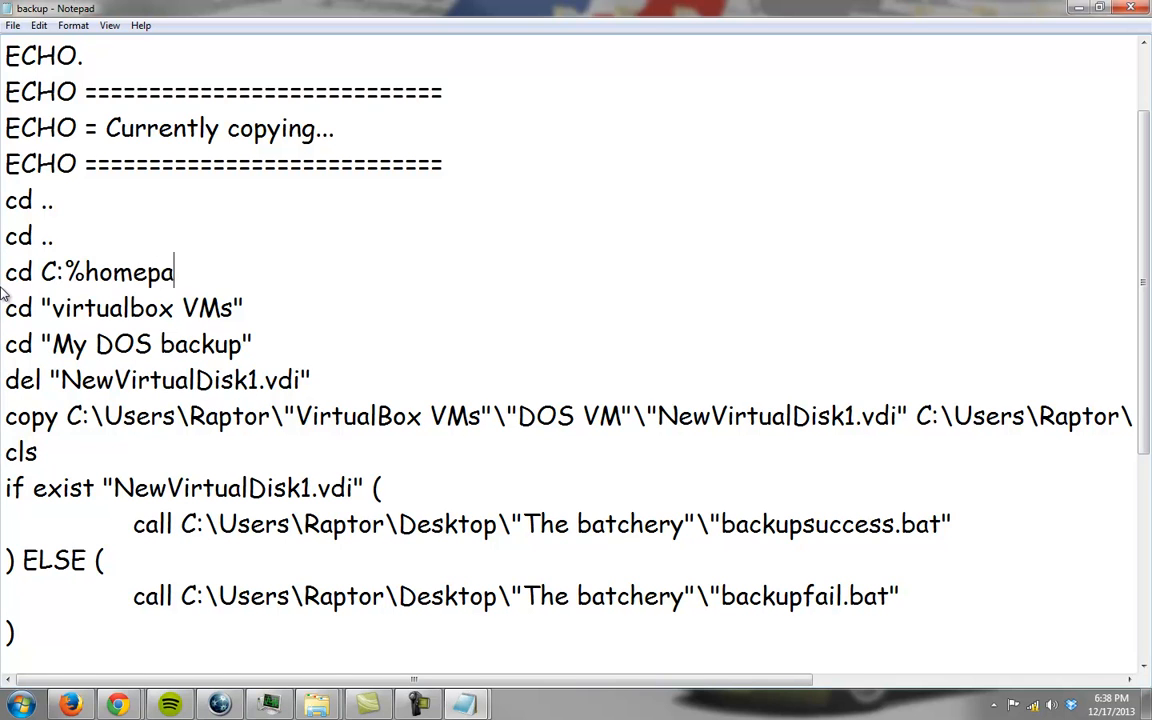
text(th%)
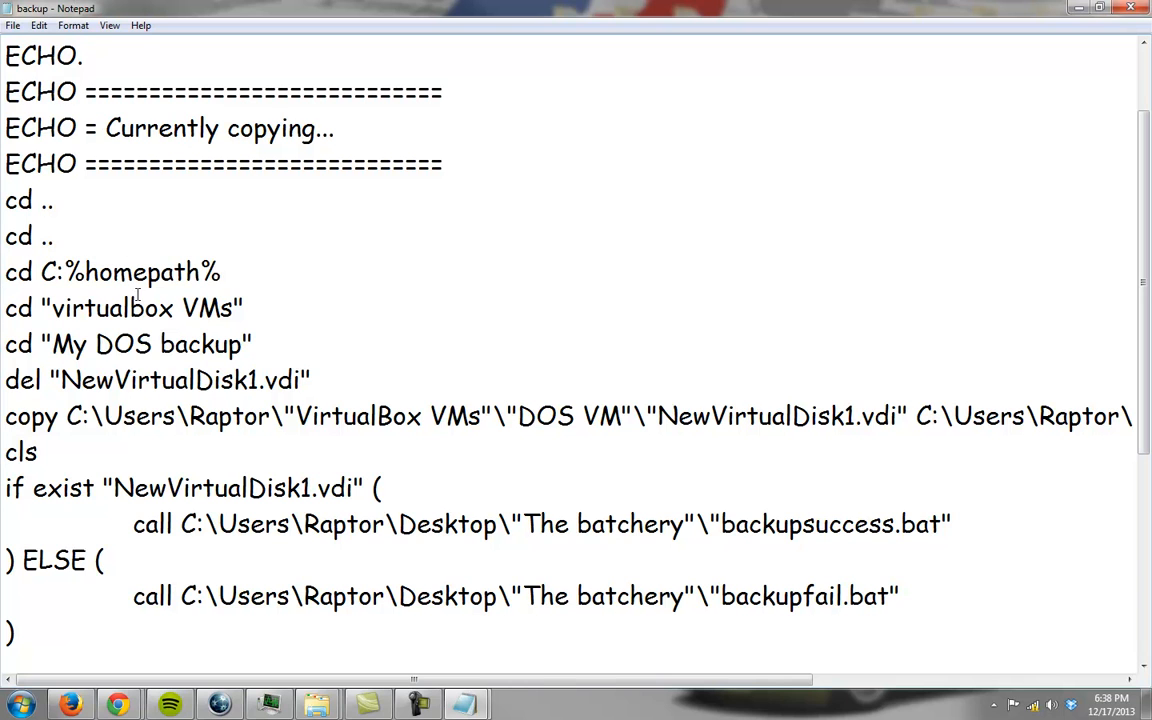
click(220, 272)
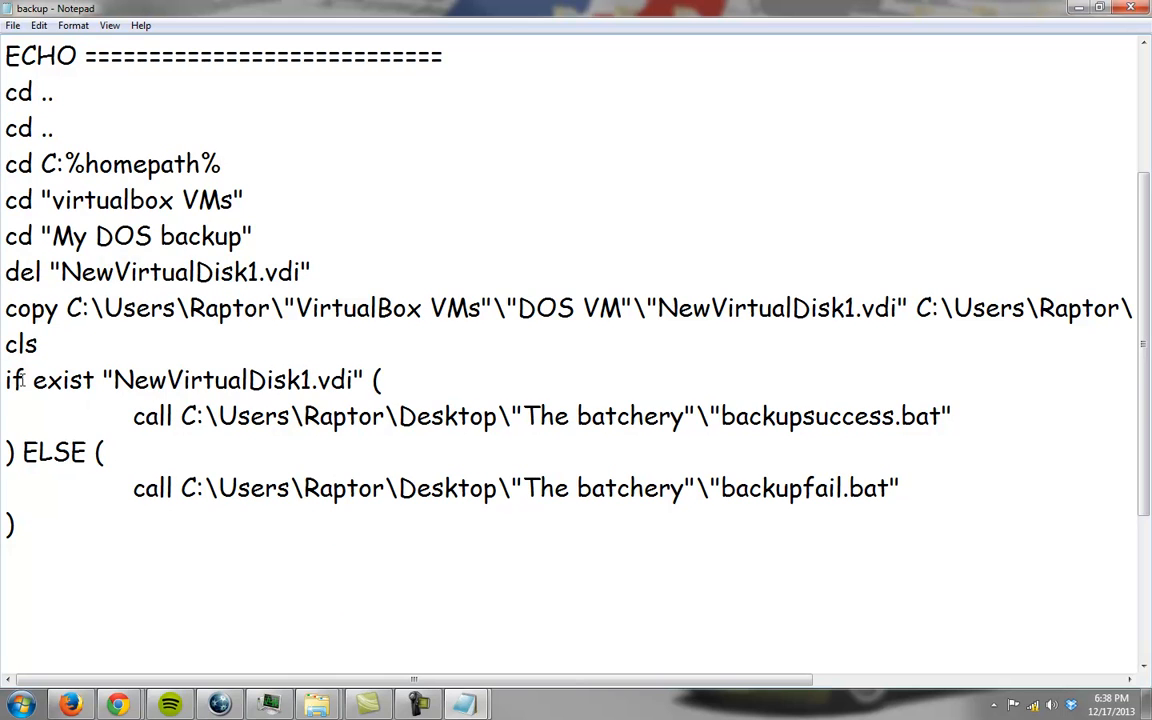
Highlight and release the script's if/else block, then return to THE BATCHERY in Explorer.
drag(4, 380, 788, 488)
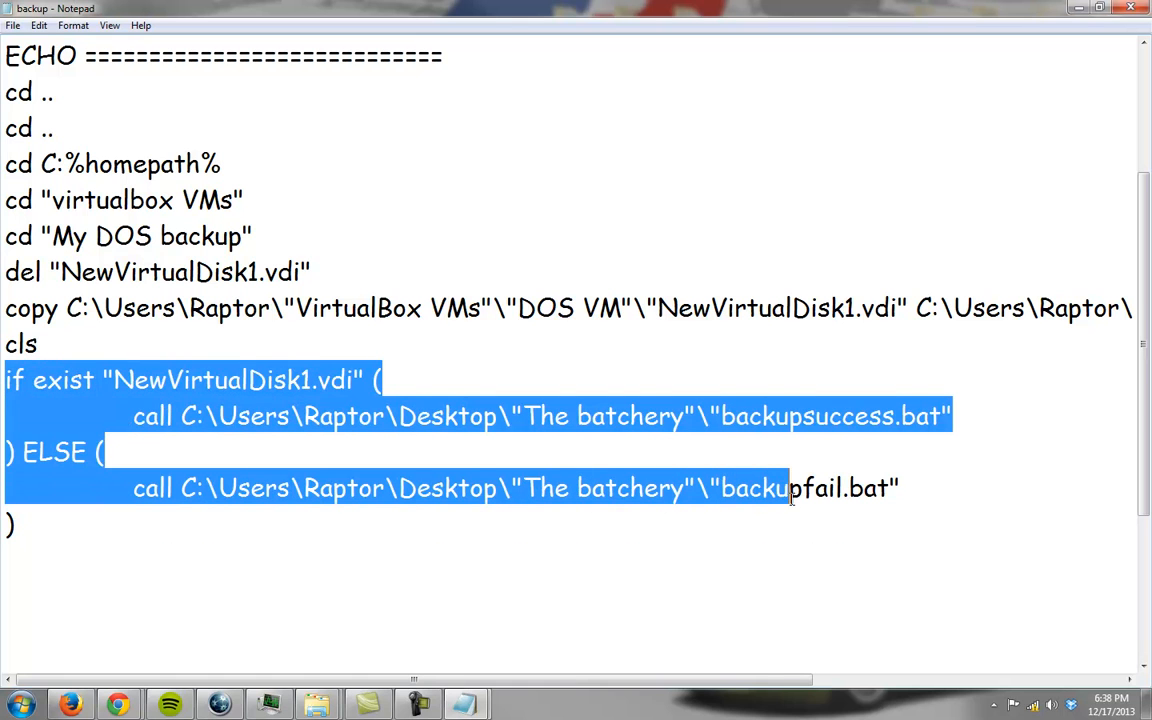
click(644, 394)
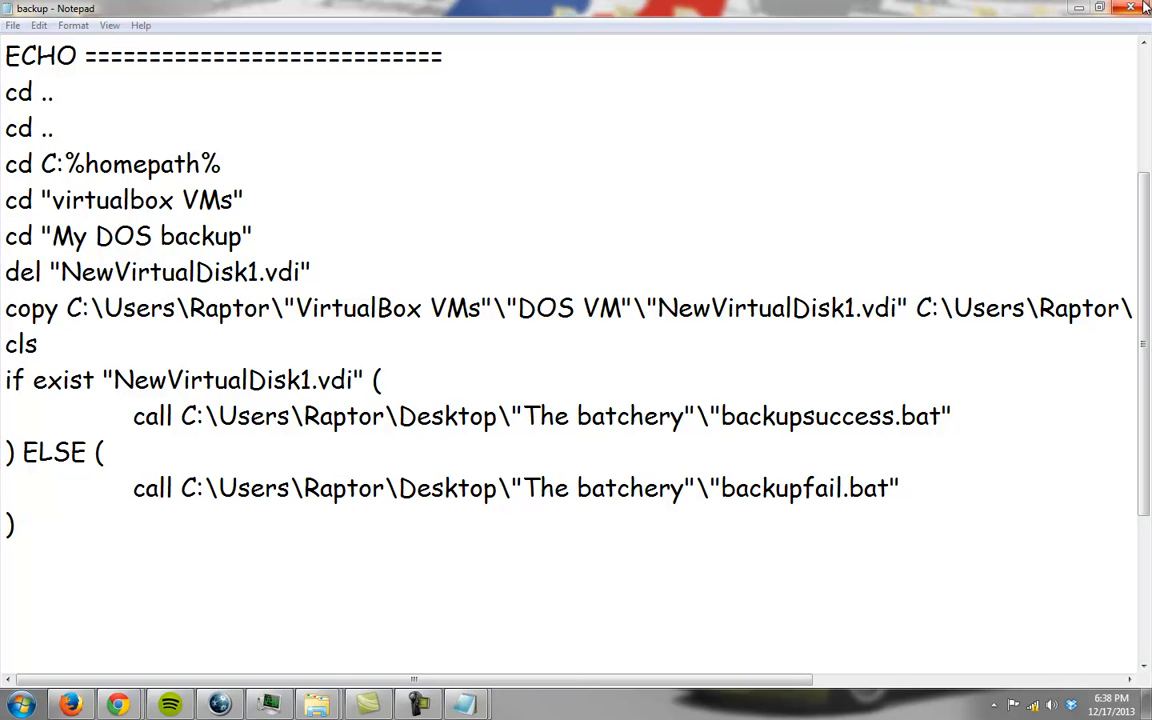
click(1132, 8)
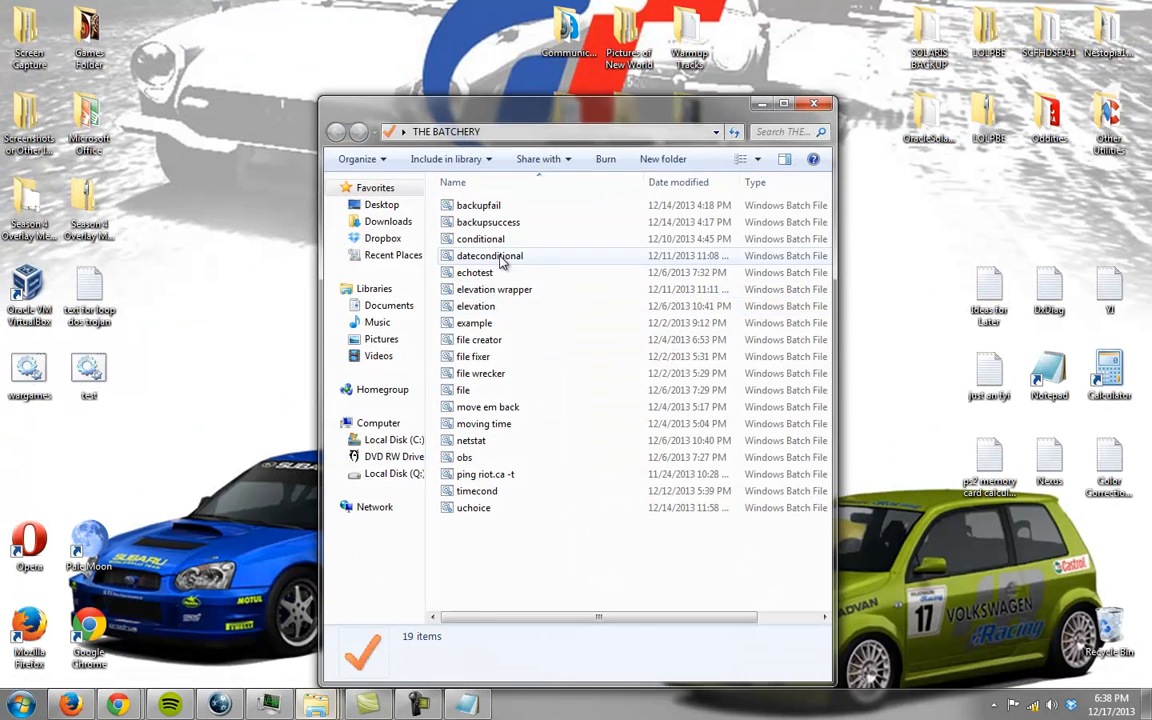
Run backup.bat, then cd into VirtualBox VMs\My DOS Backup and delete newvirtualdisk1.vdi.
double_click(478, 204)
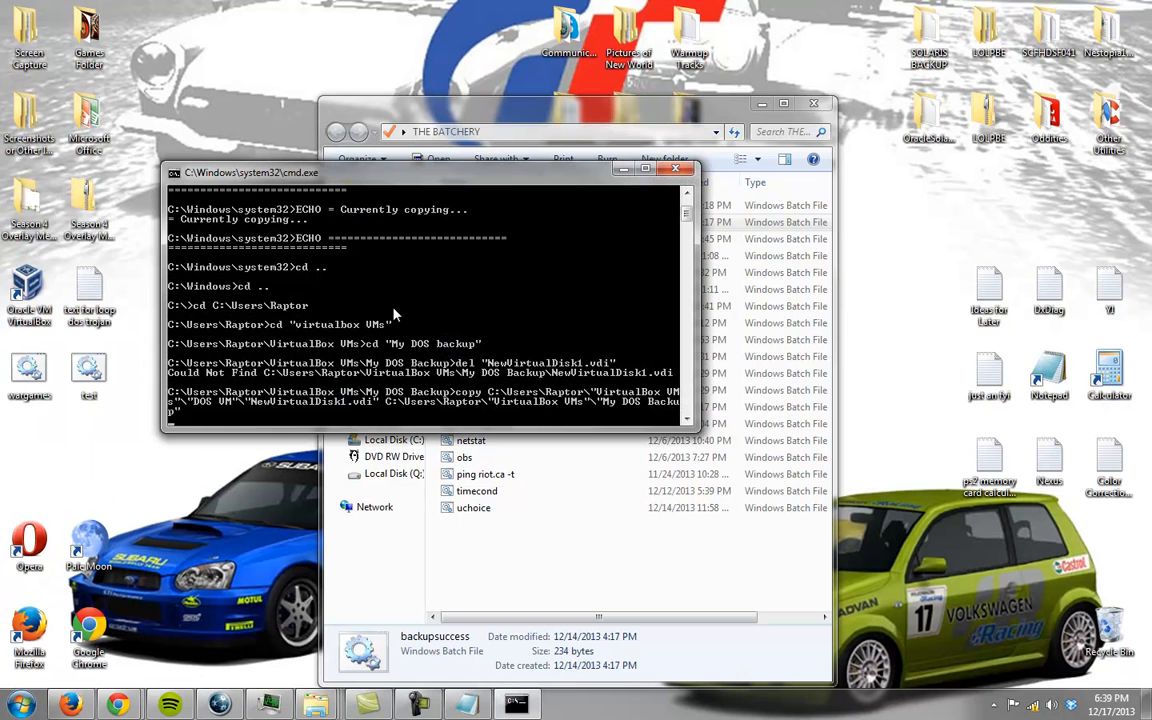
mouse_move(384, 216)
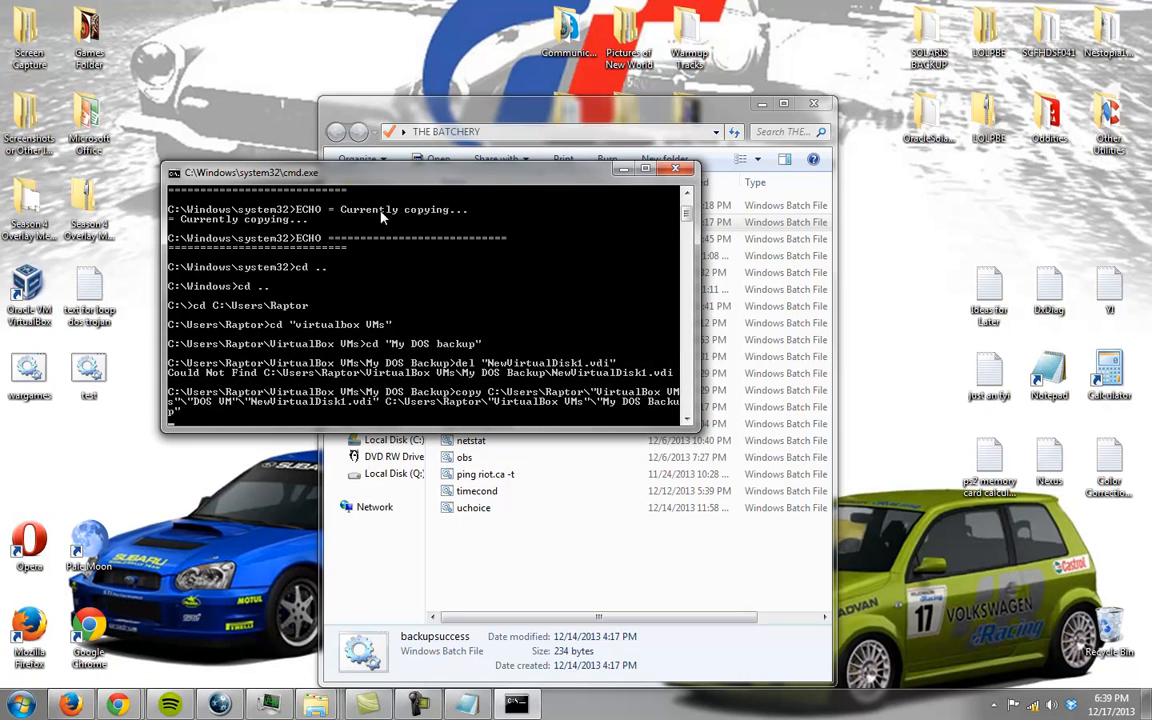
mouse_move(292, 282)
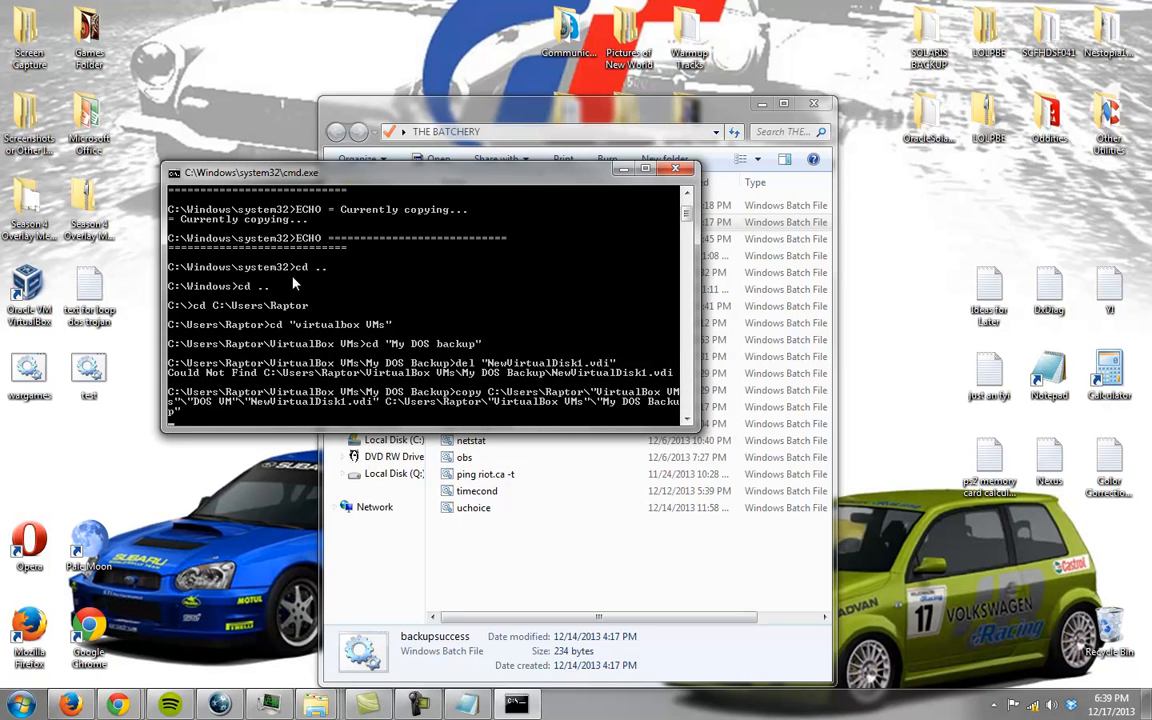
mouse_move(332, 352)
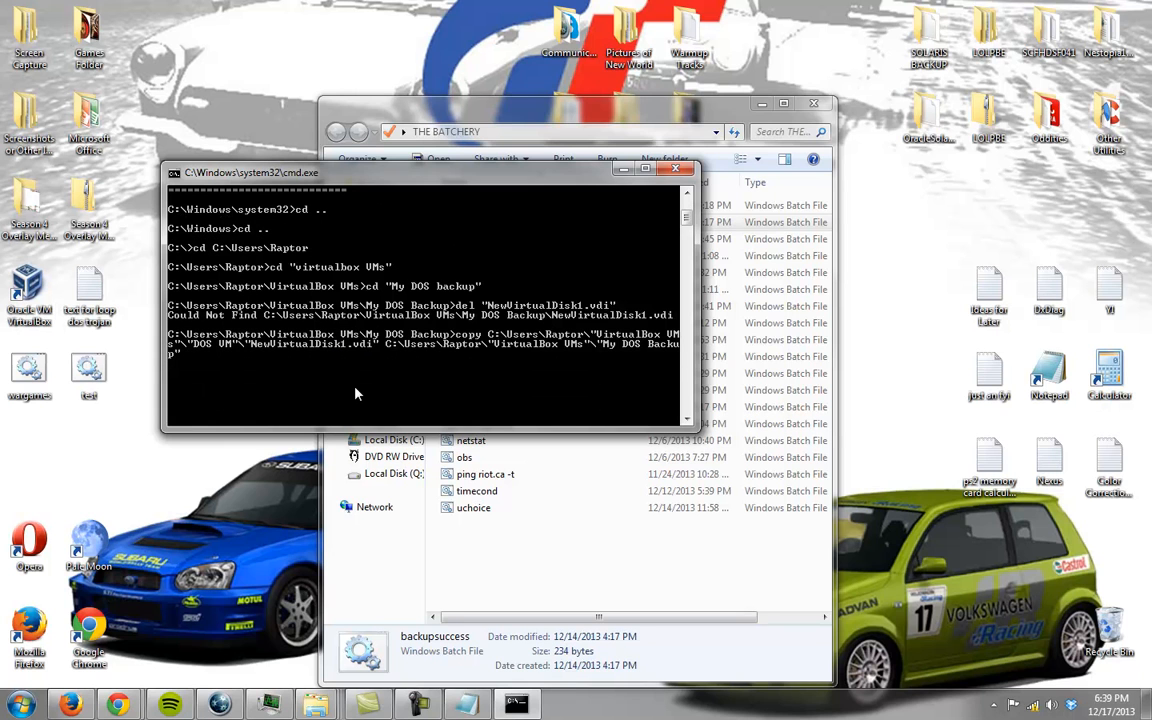
mouse_move(628, 218)
text(cd v)
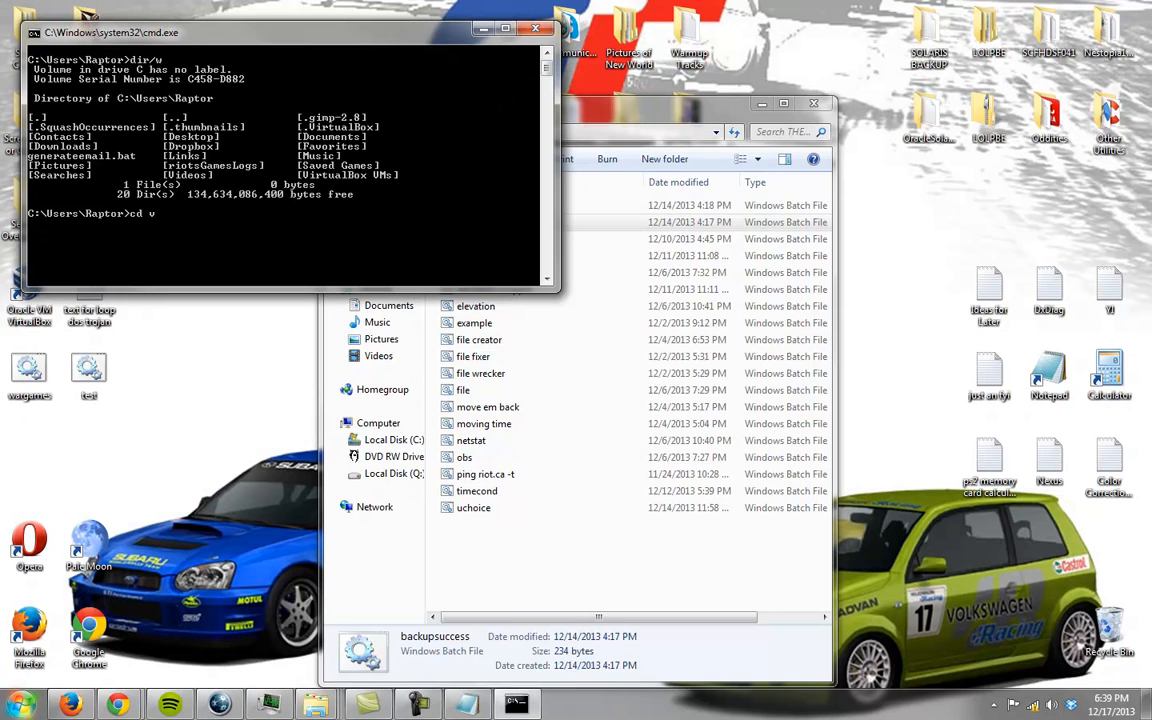
text(irtualbox vms)
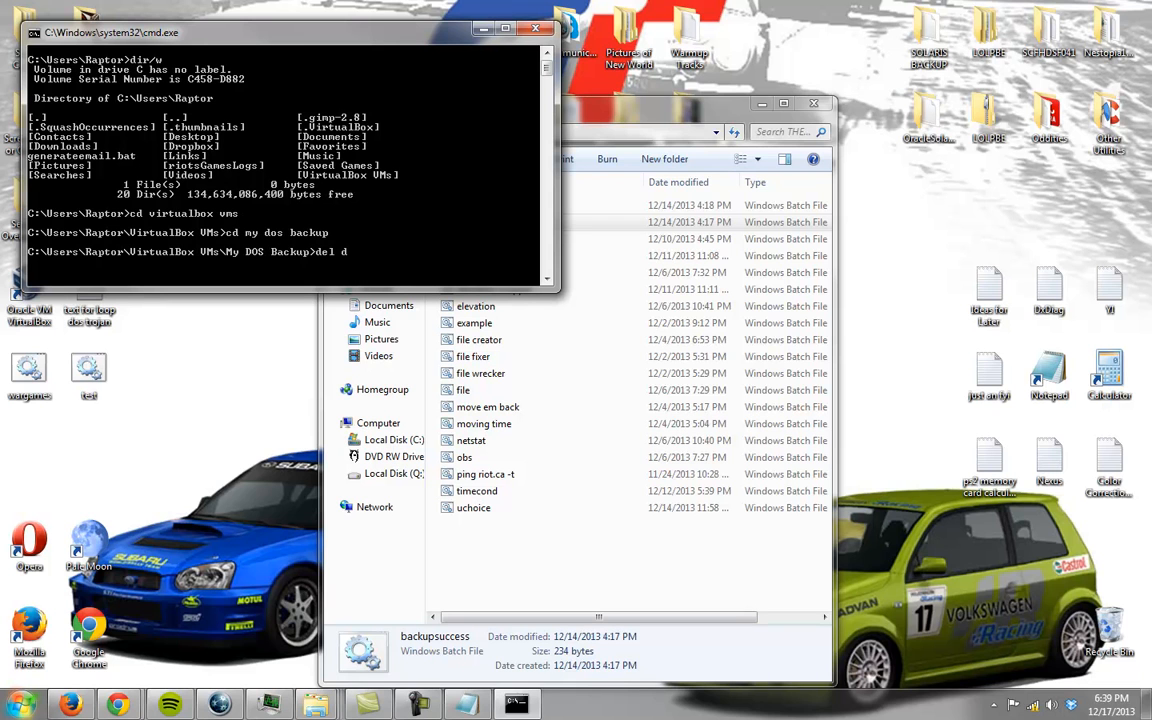
text(my)
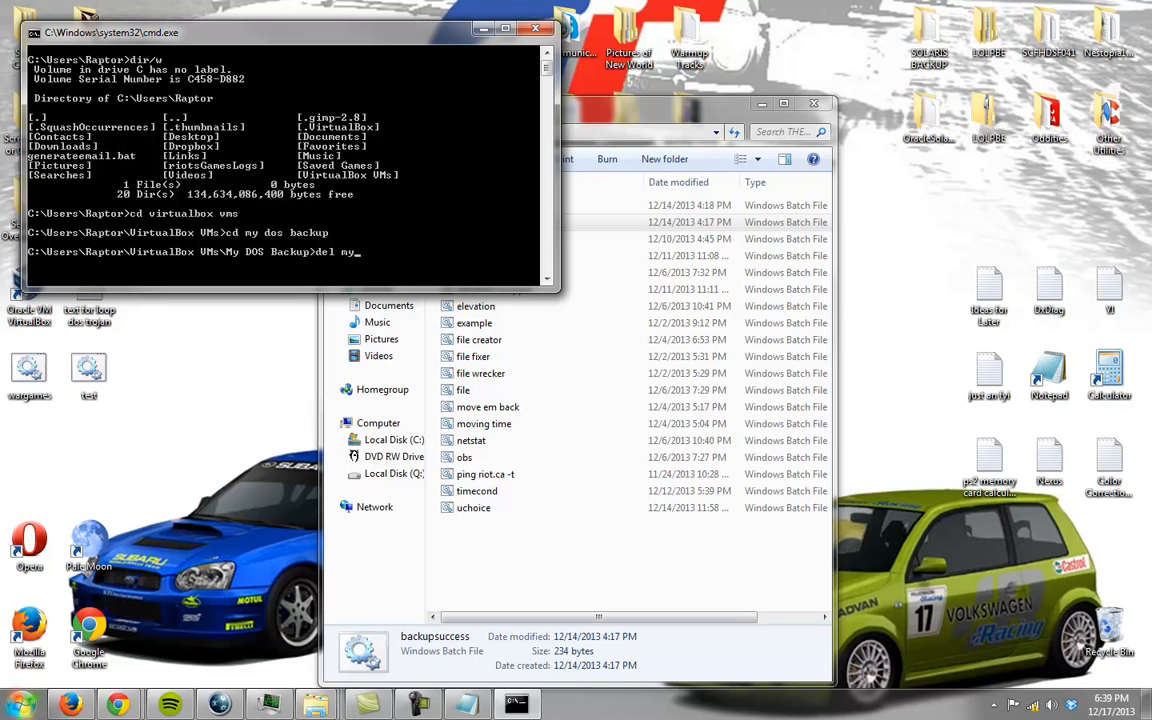
text(newvirtualdisk1.vdi)
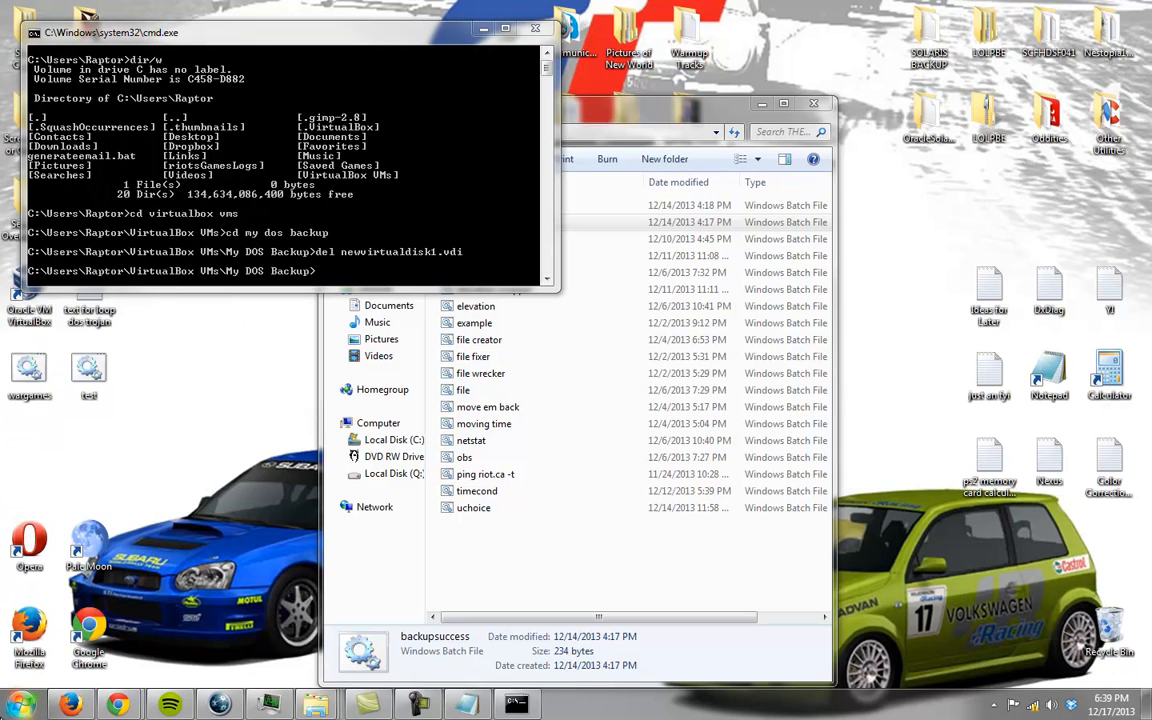
mouse_move(56, 680)
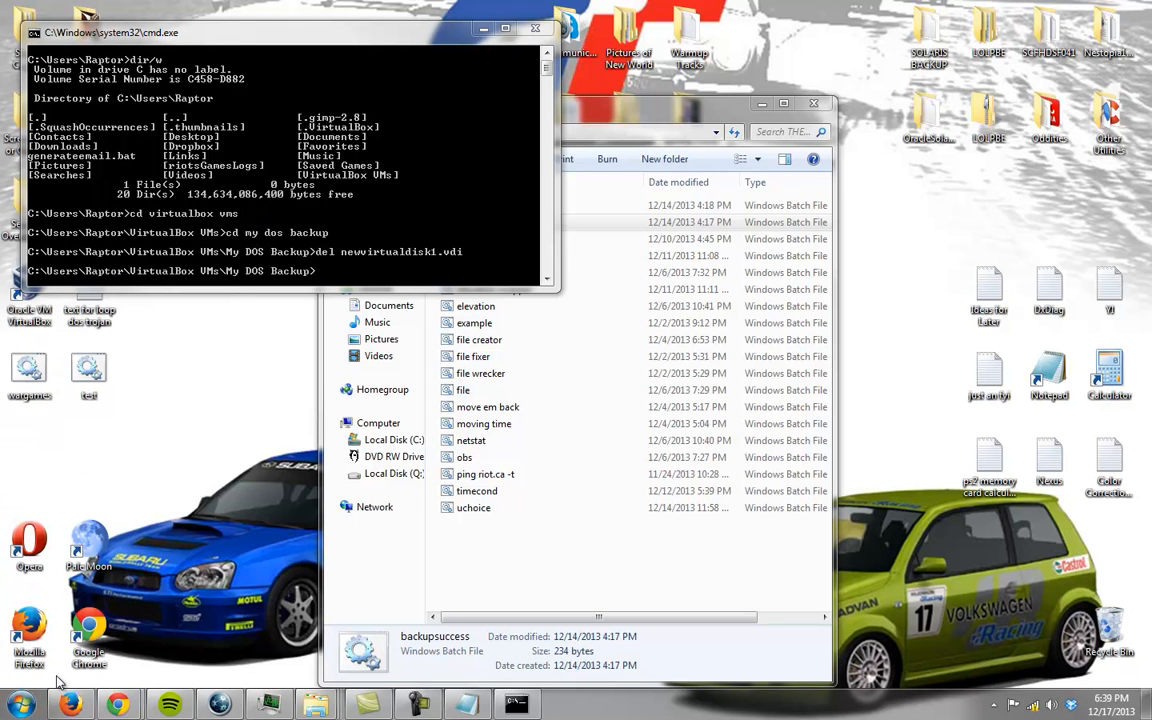
mouse_move(404, 8)
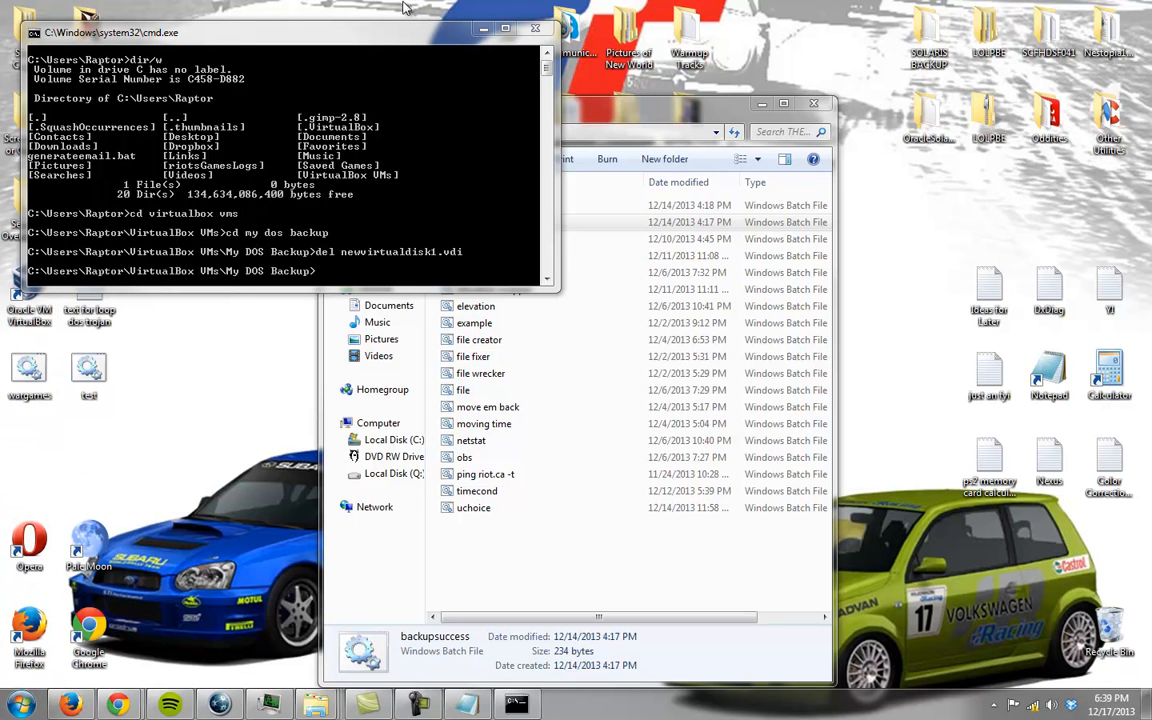
mouse_move(760, 106)
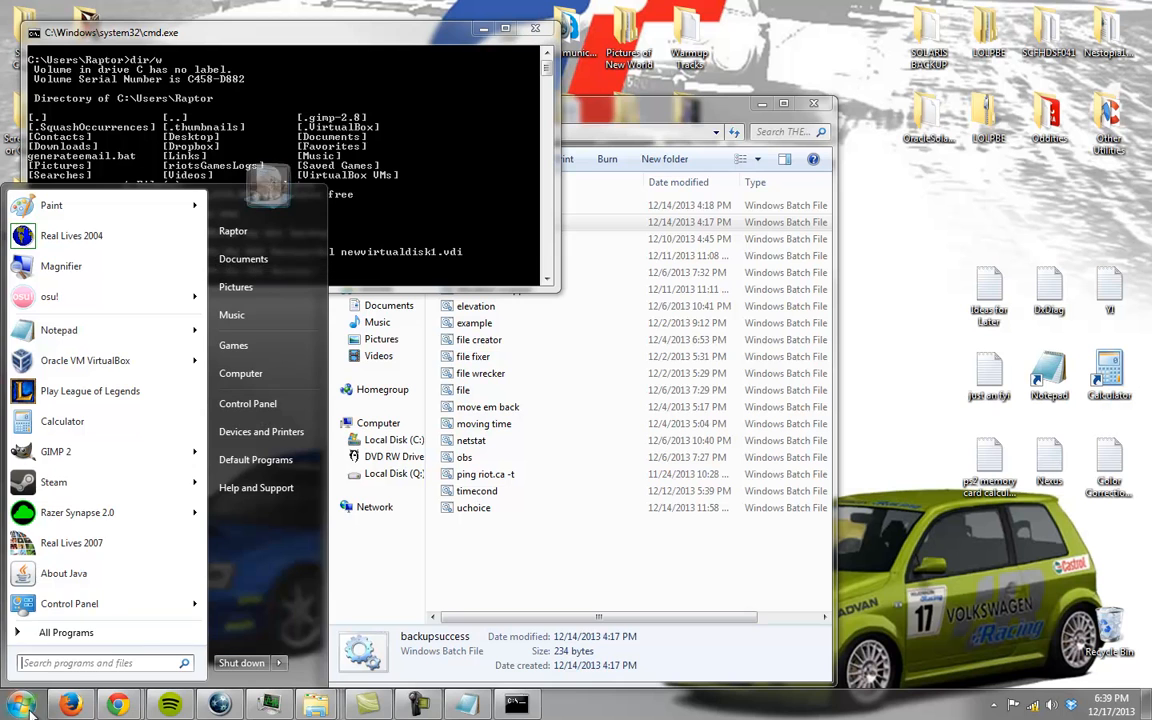
In a fresh Command Prompt, change into the VirtualBox VMs DOS VM folder and list its files.
text(cmd)
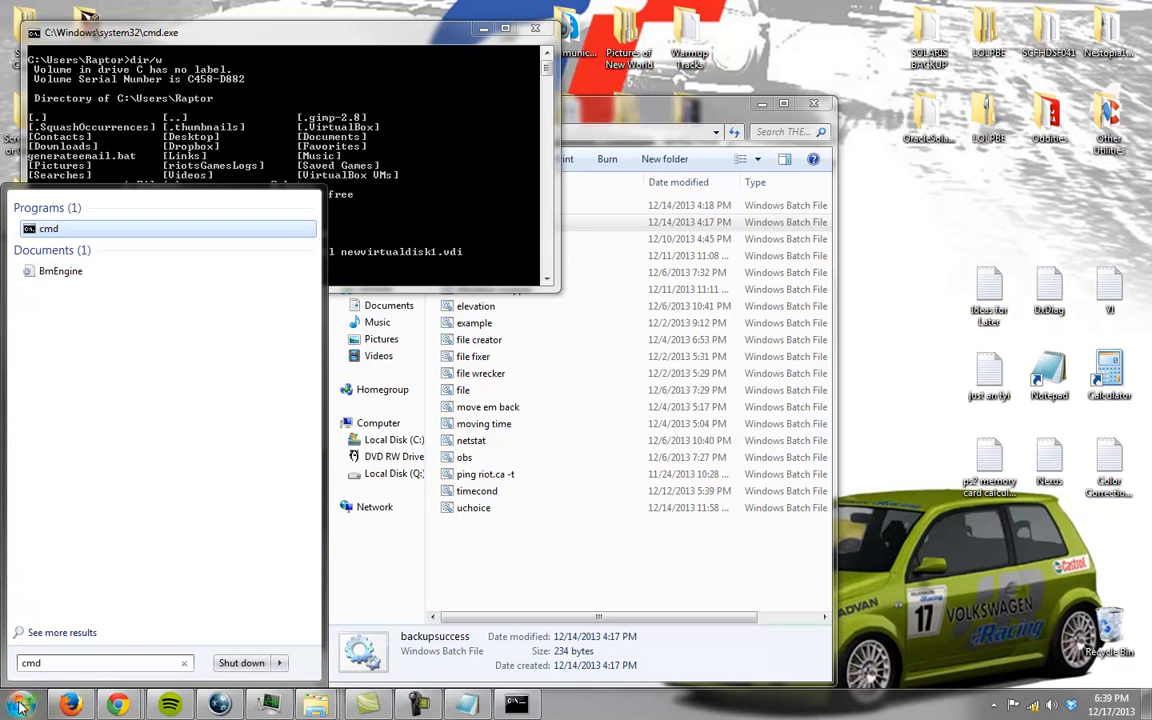
click(48, 228)
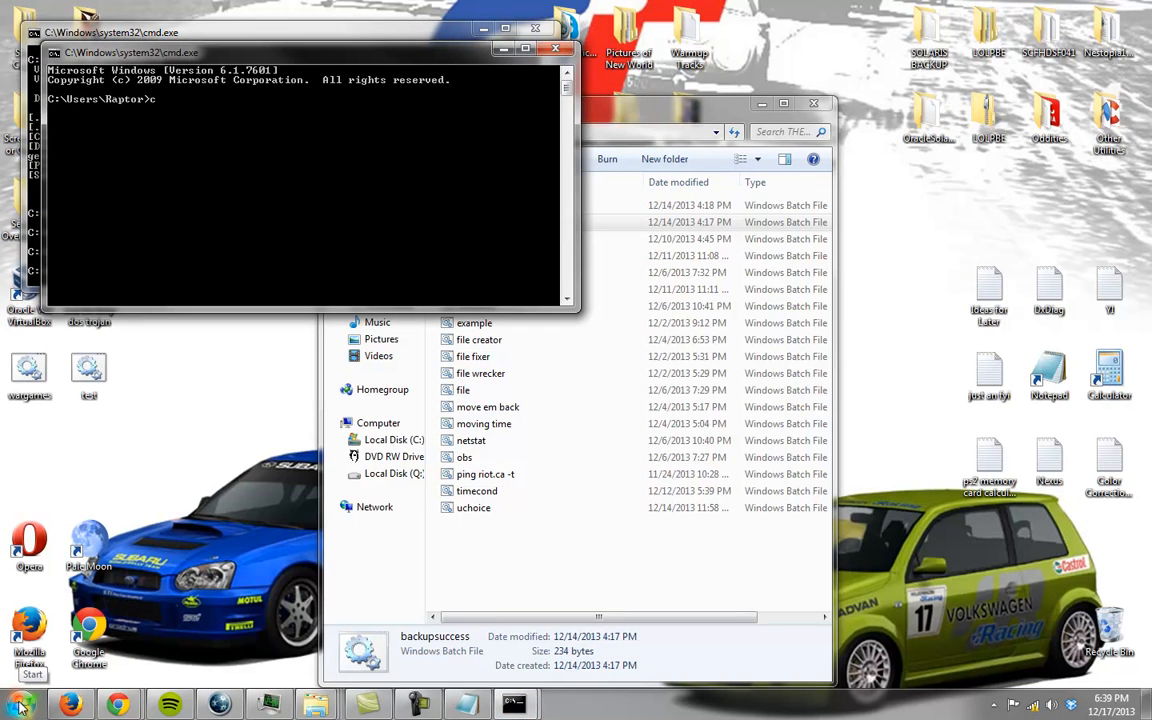
text(cd virtualbox vms)
text(dir/w)
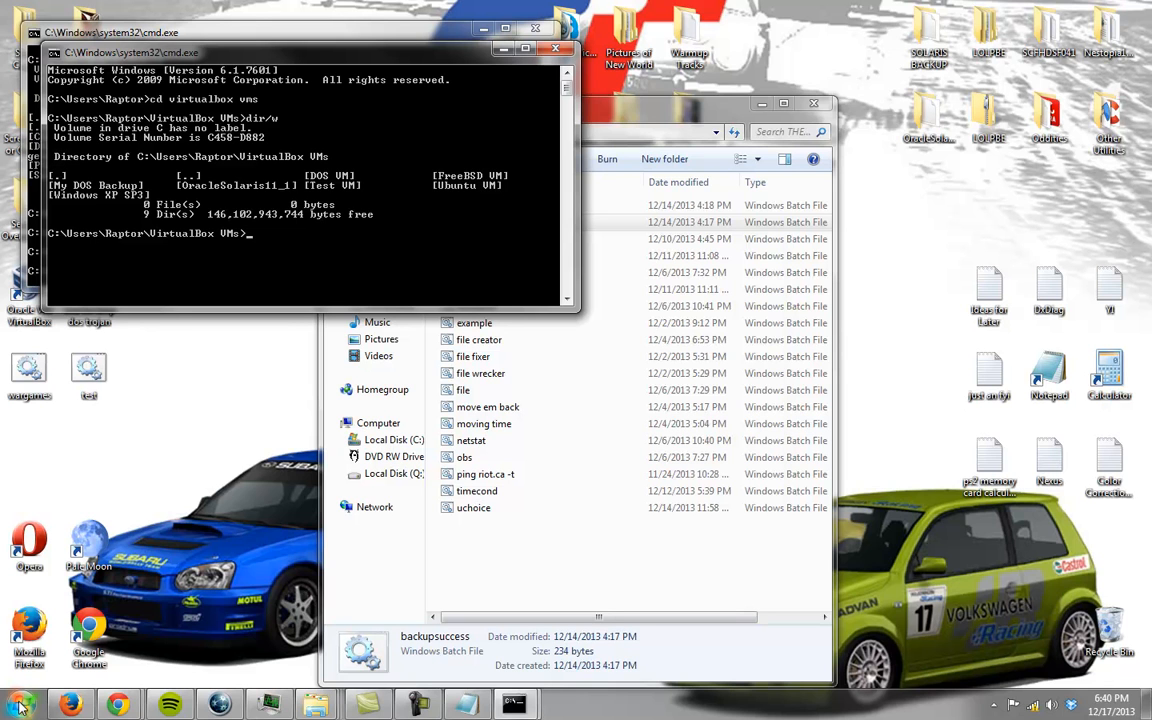
text(cd dos vm)
text(dir/w)
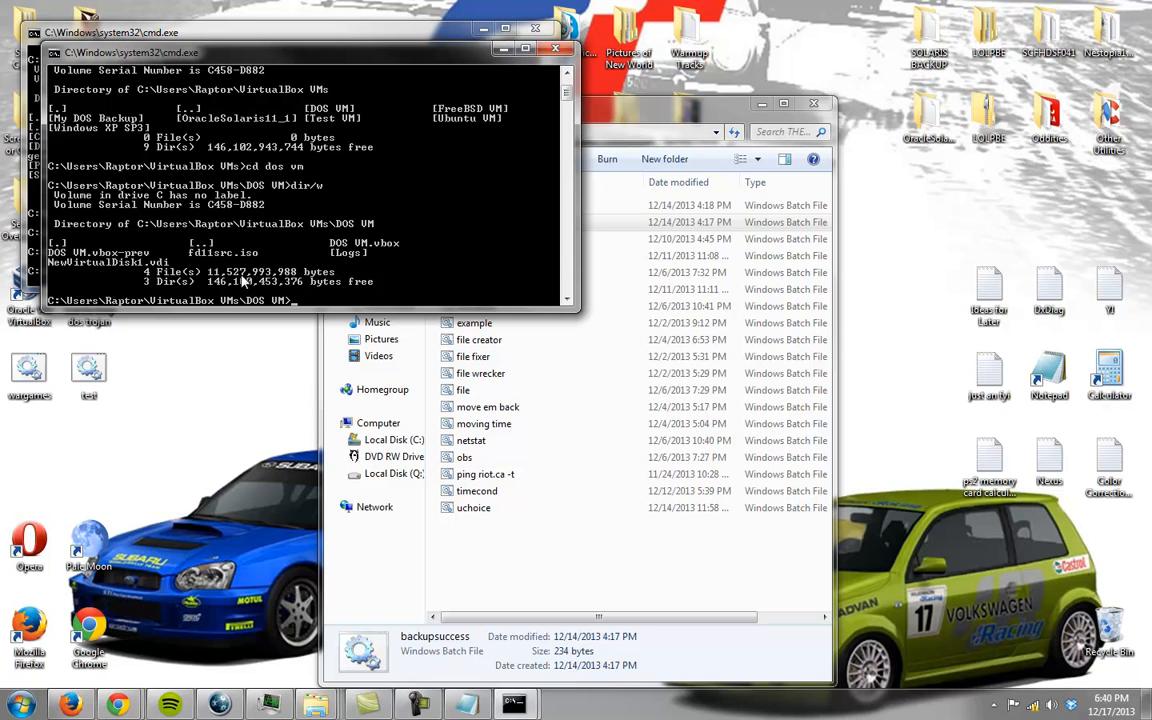
mouse_move(258, 298)
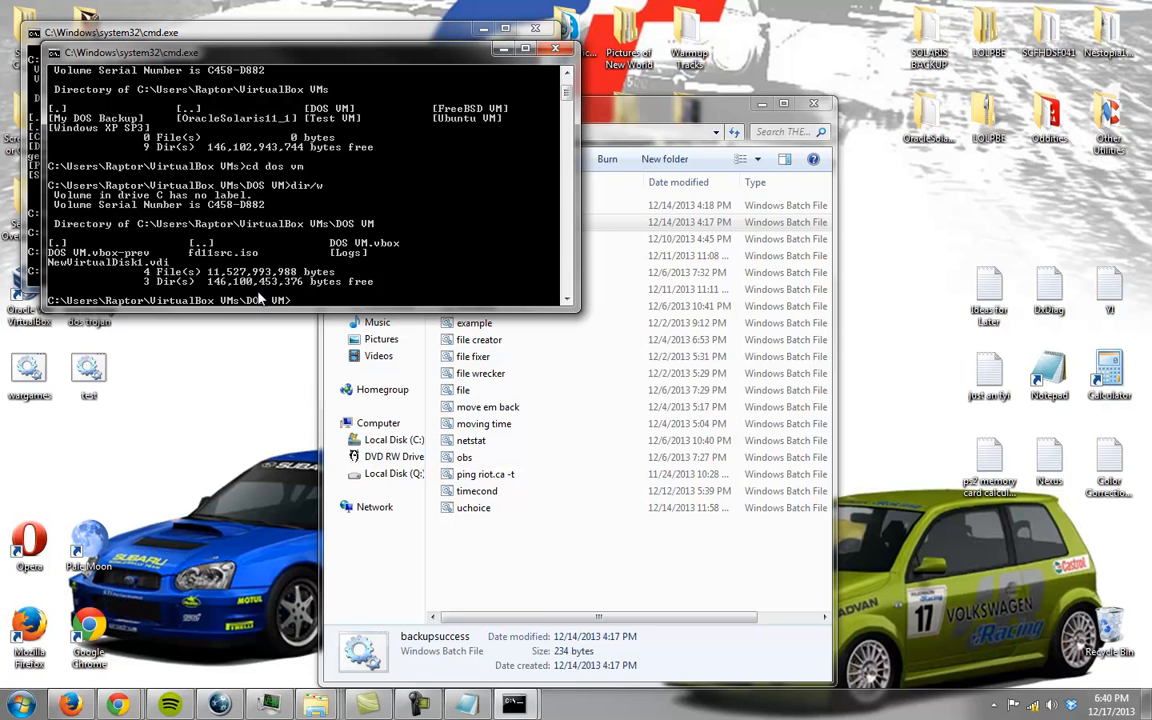
Bring the VirtualBox VMs Explorer window to the front.
click(16, 704)
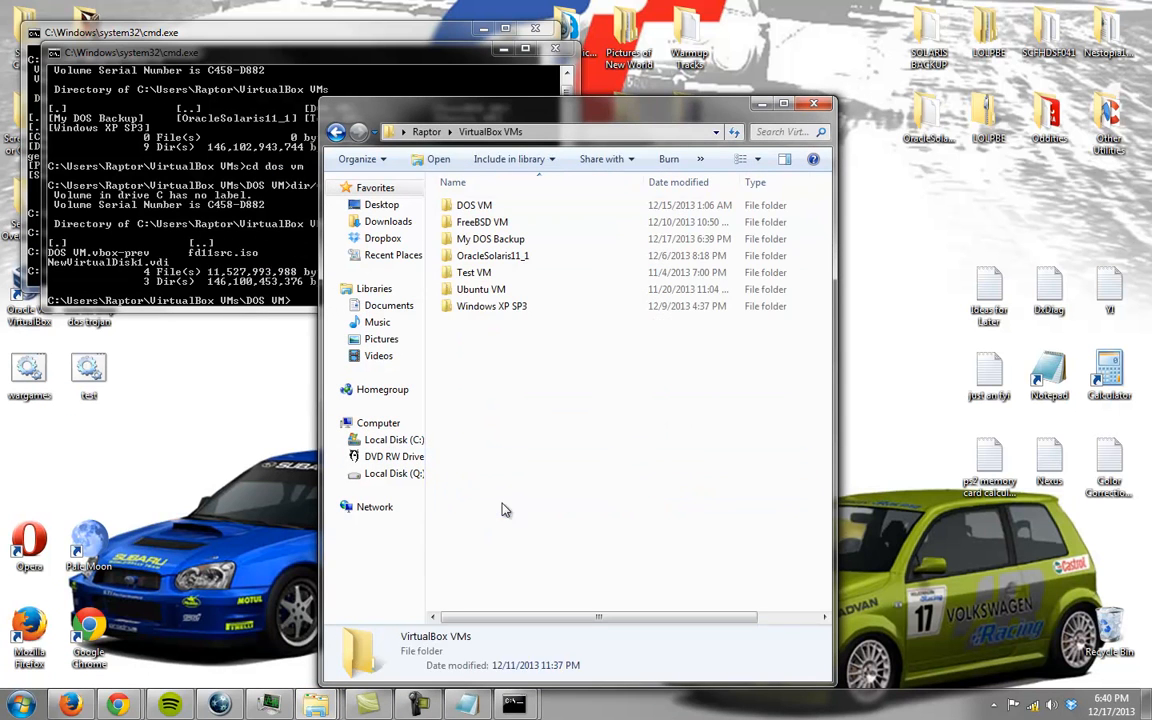
Enter the DOS VM folder and select NewVirtualDisk1 to check its 10.6 GB size.
right_click(504, 510)
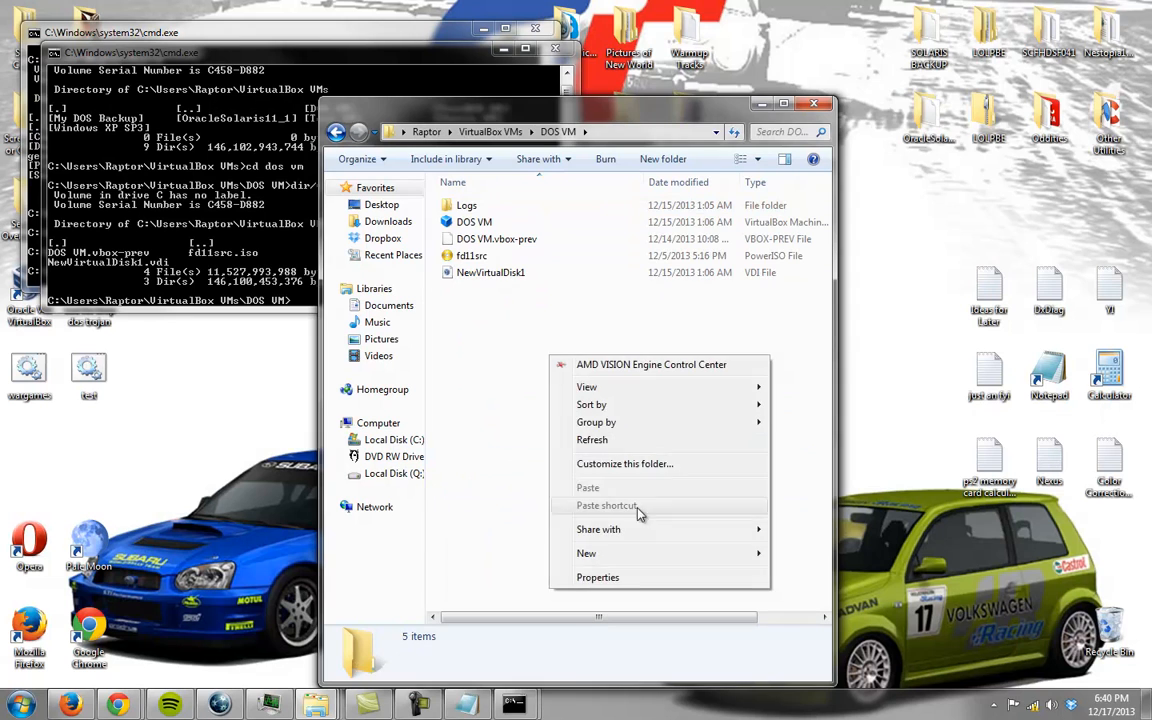
click(596, 576)
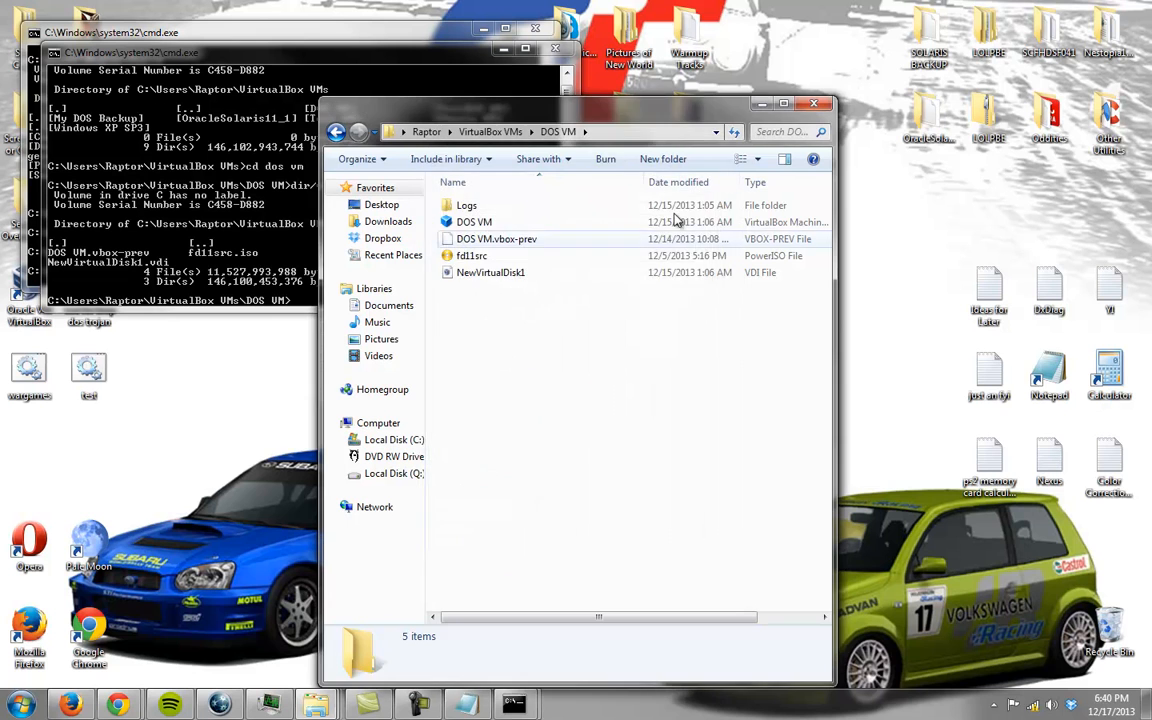
mouse_move(500, 272)
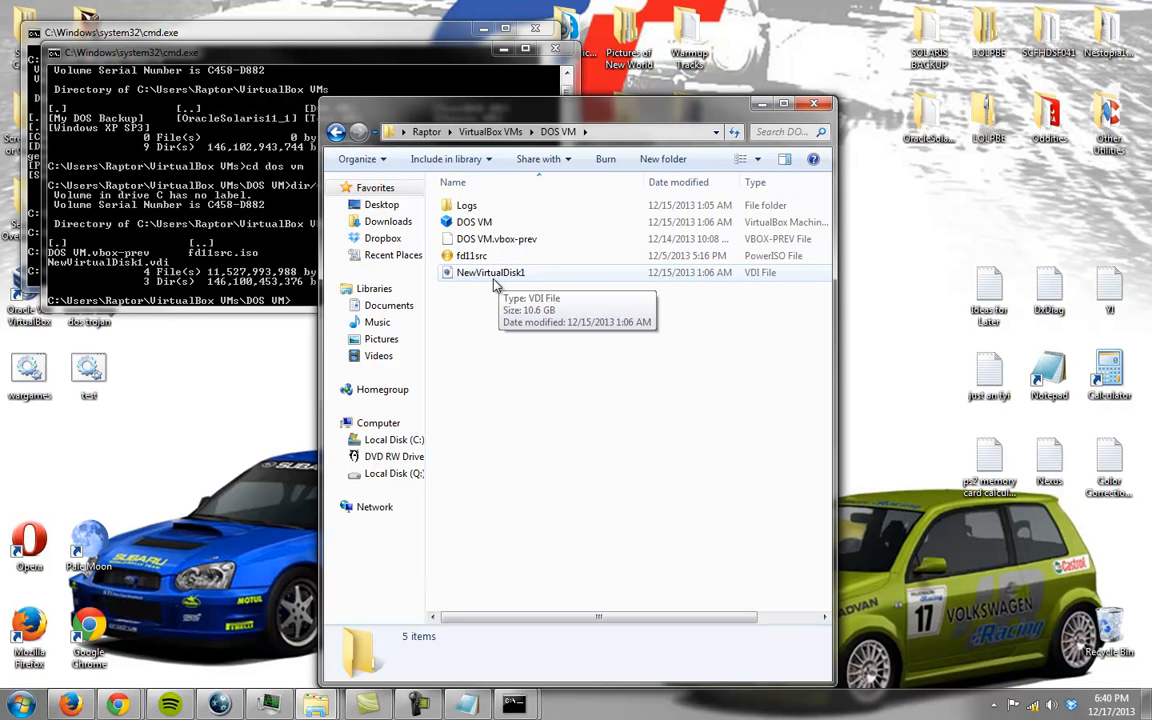
mouse_move(472, 256)
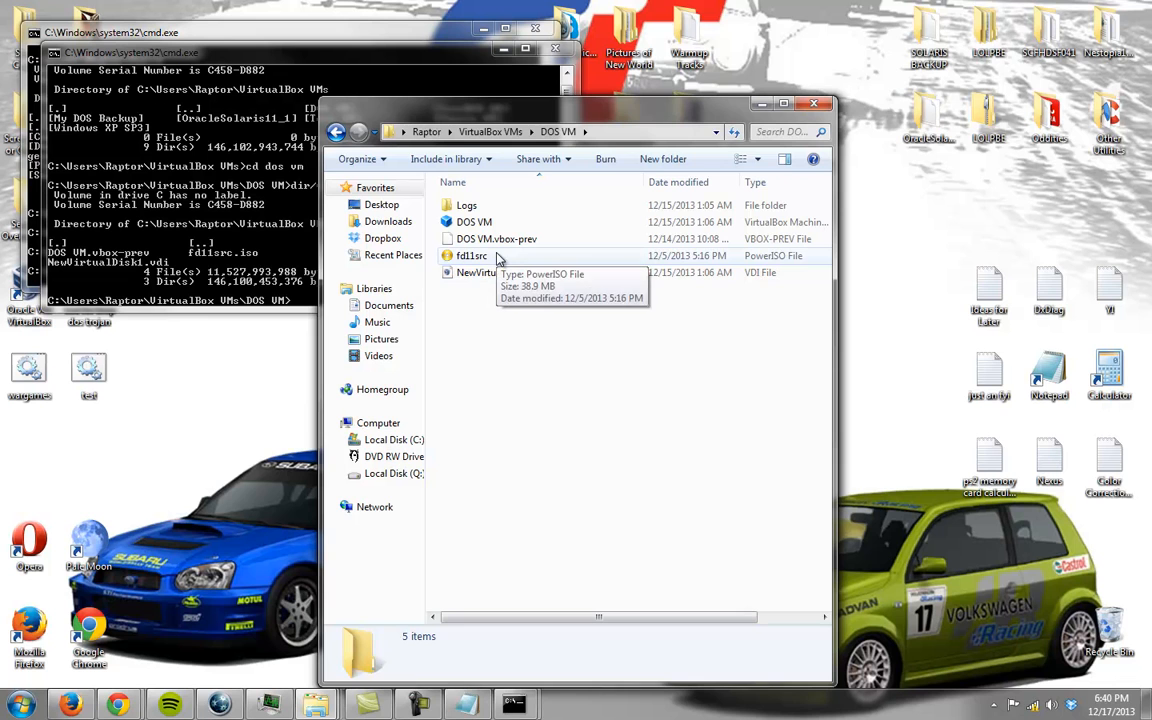
mouse_move(488, 278)
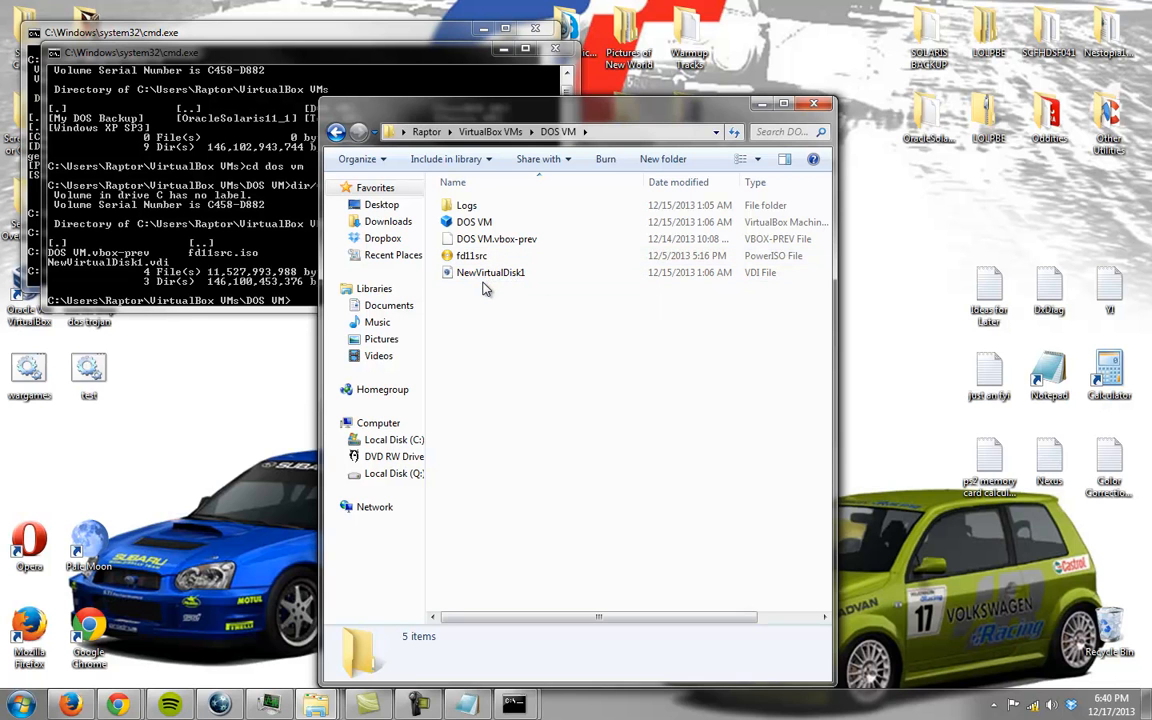
click(490, 272)
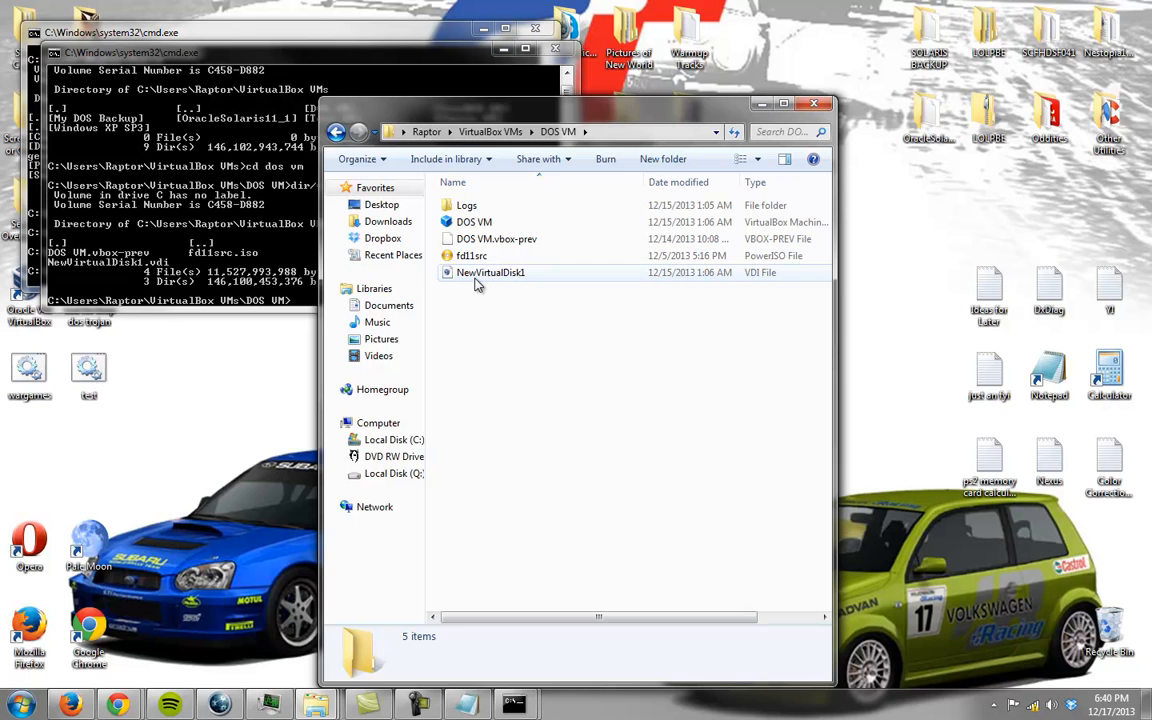
mouse_move(492, 272)
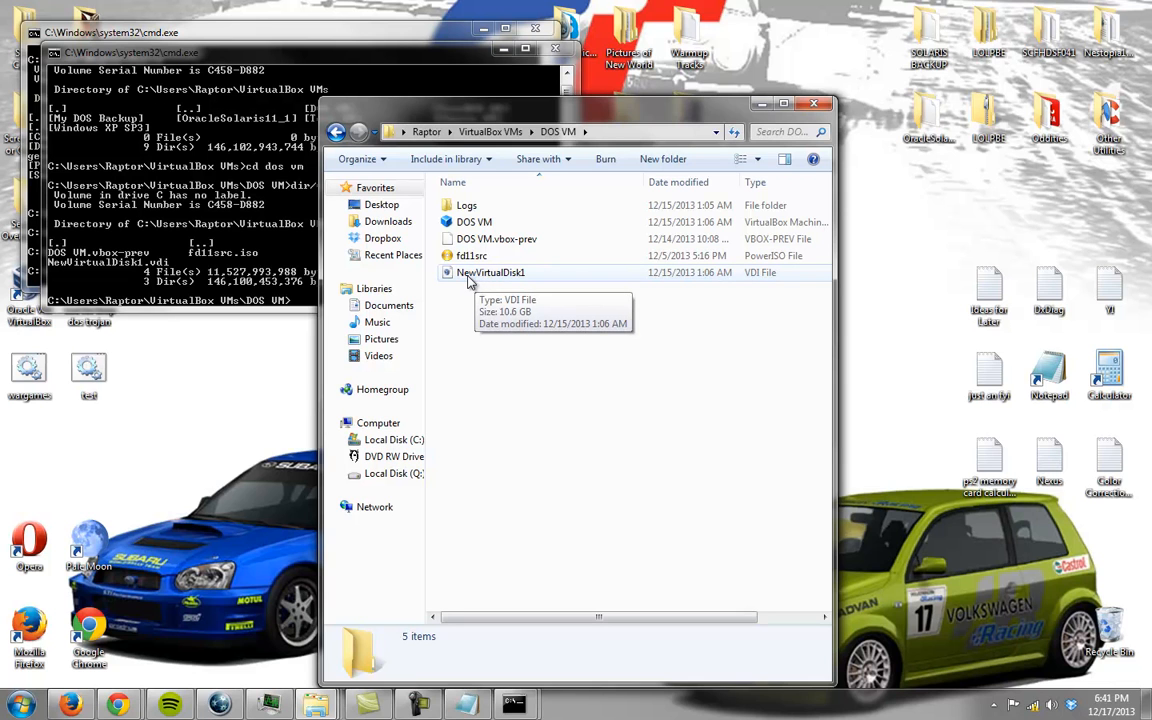
mouse_move(464, 280)
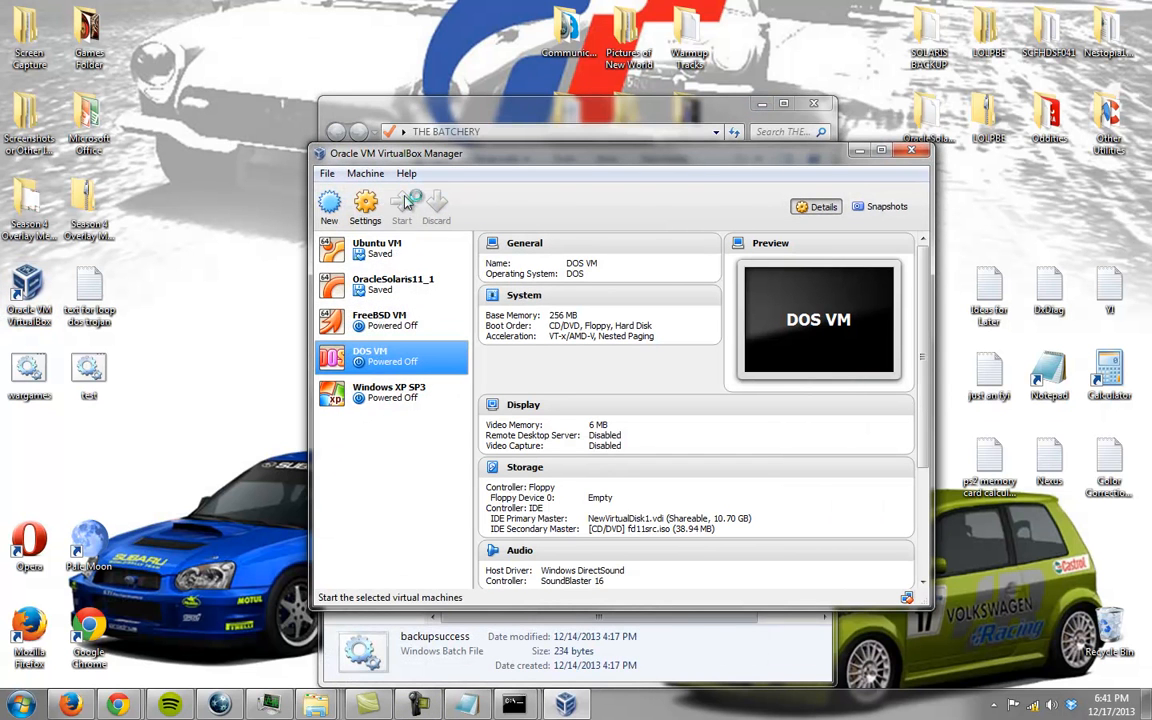
Start the DOS VM, boot FreeDOS with default memory drivers and list its C: drive.
click(400, 204)
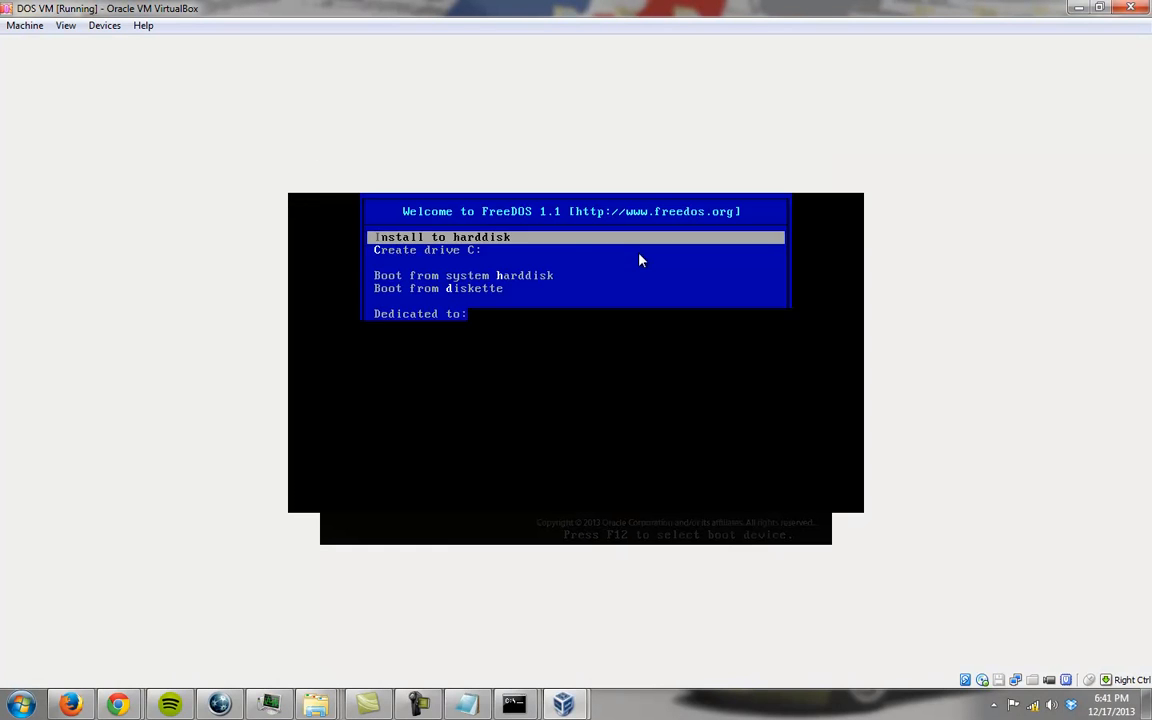
key(Return)
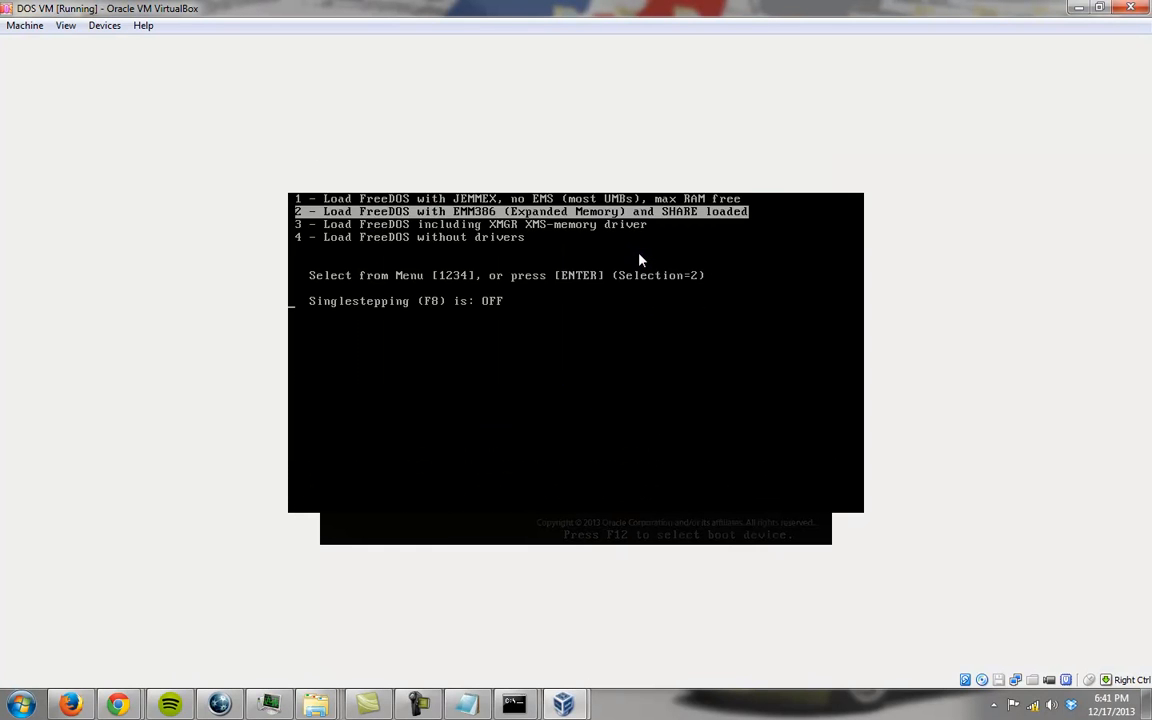
key(enter)
text(dir/)
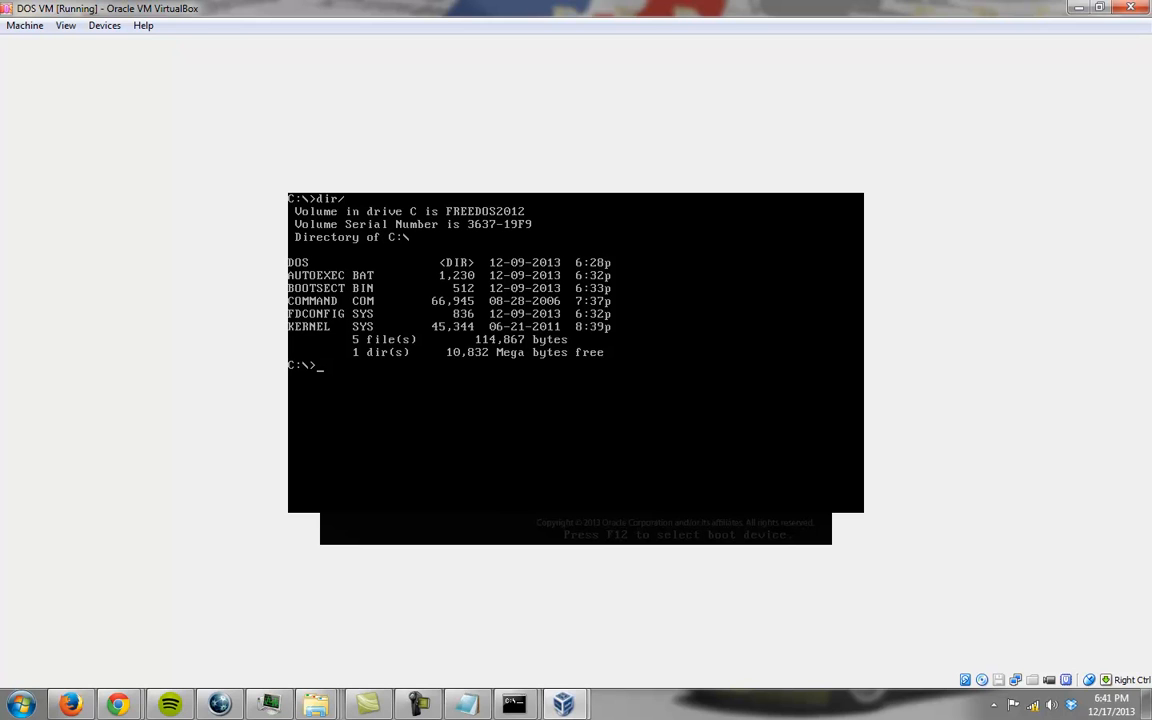
right_click(118, 704)
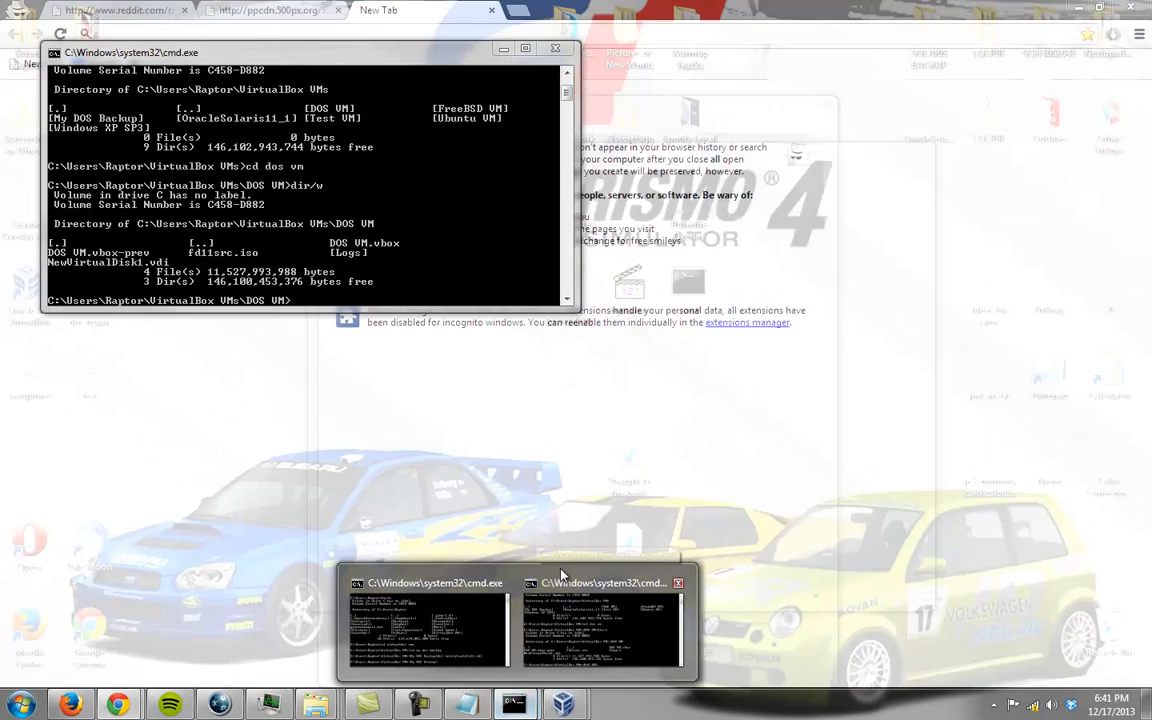
Load google.com in the incognito tab, then return to the running DOS VM.
text(google.com)
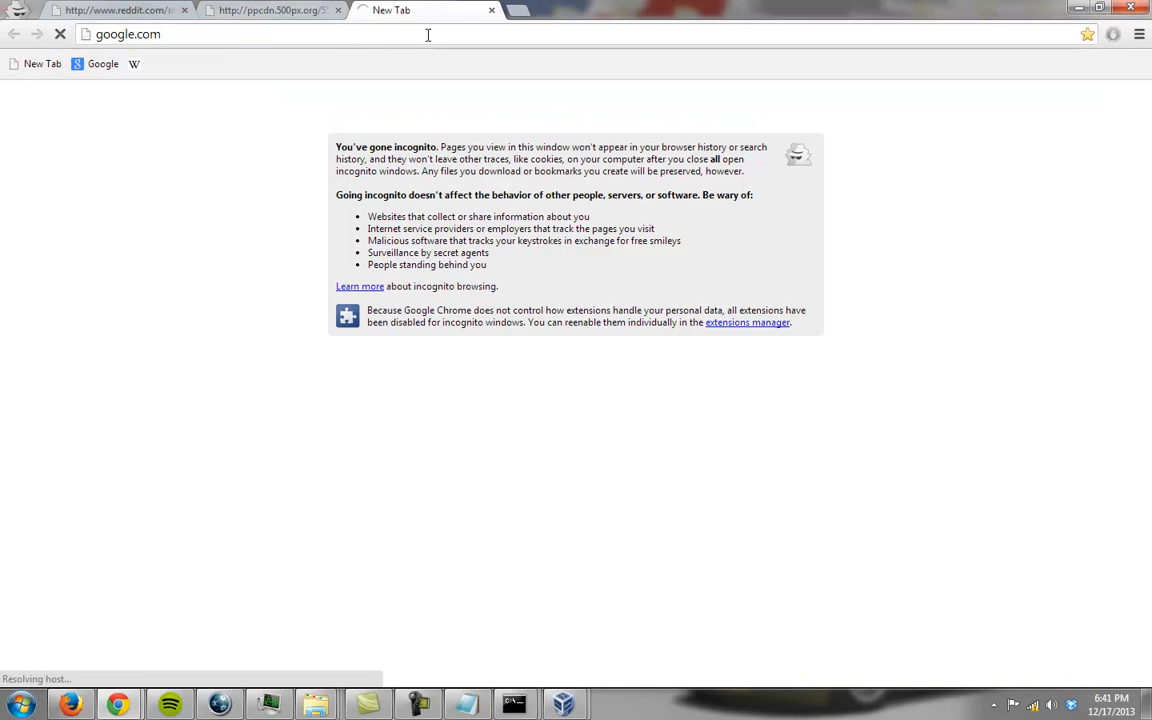
click(116, 10)
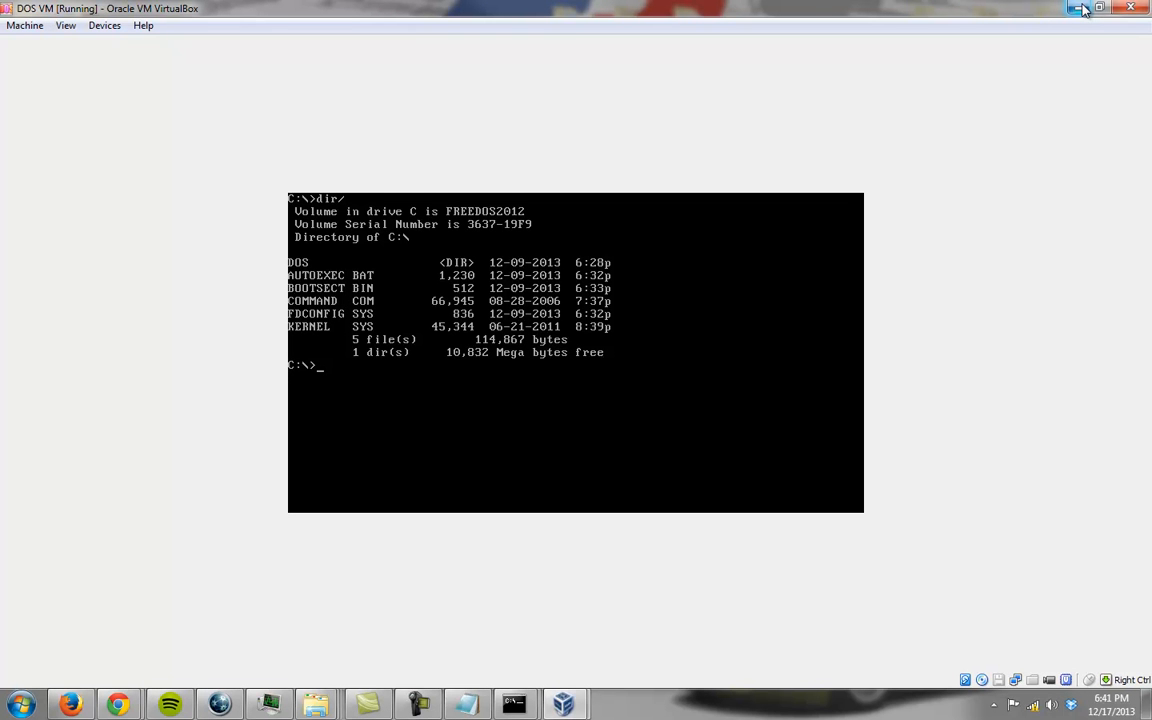
mouse_move(680, 328)
text(cd )
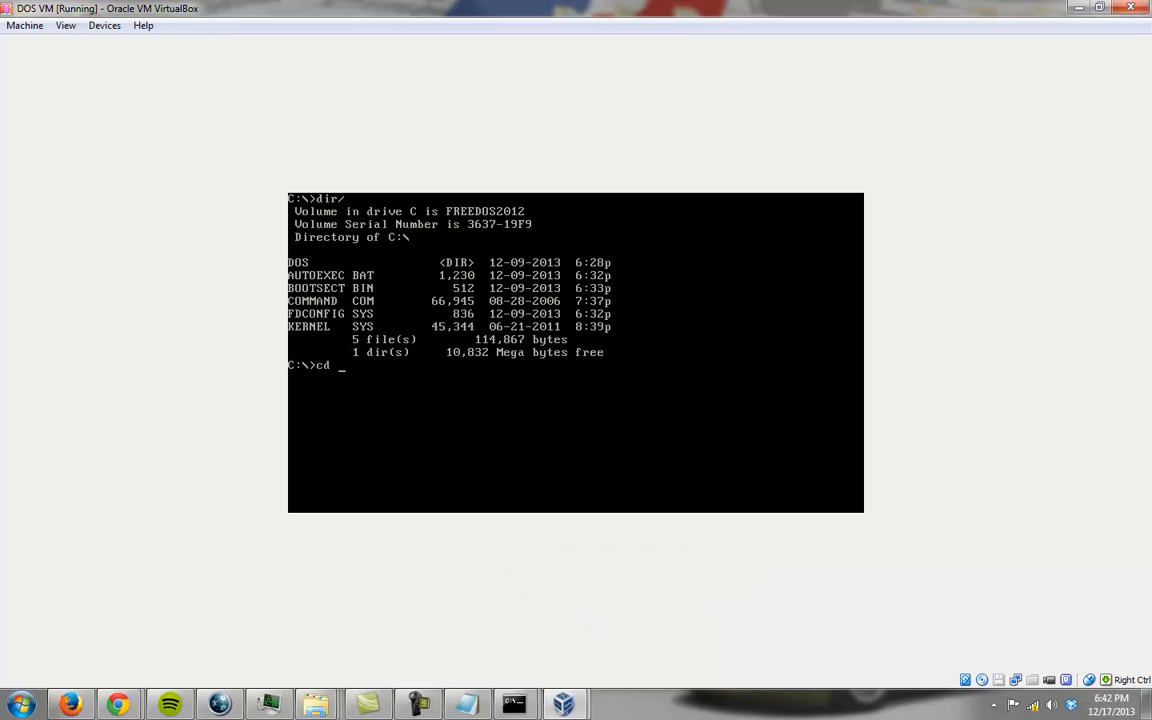
List the DOS folder contents in FreeDOS, paging through the listing.
text(dir/)
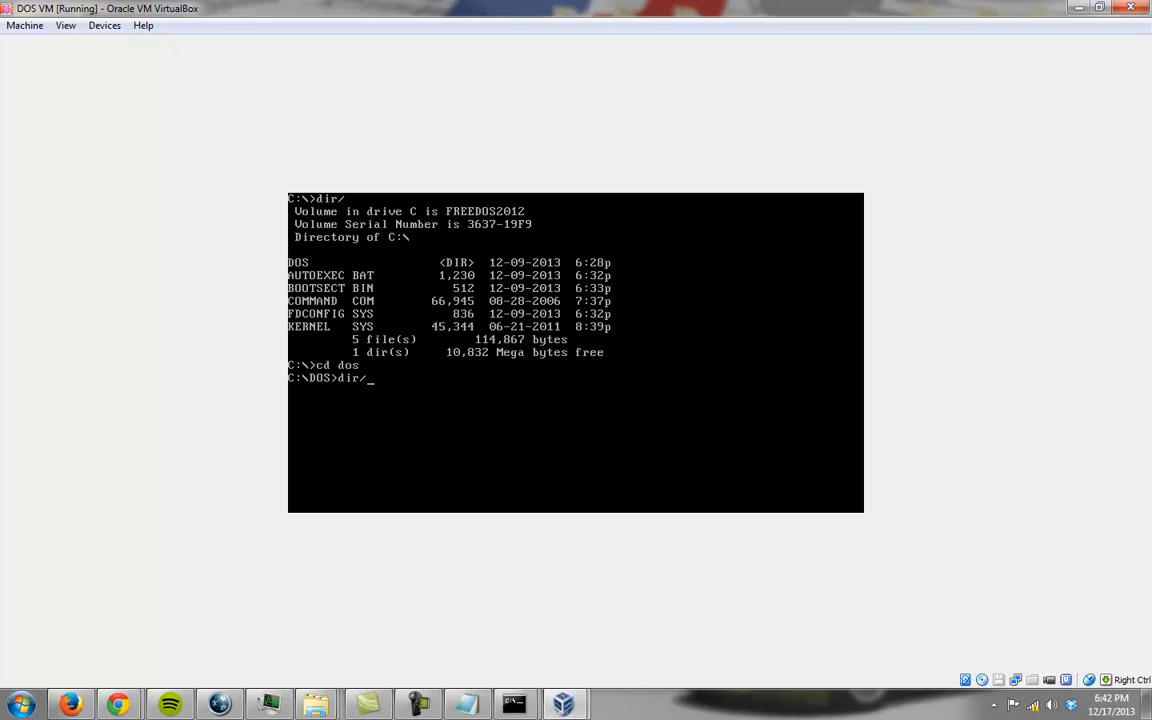
key(Return)
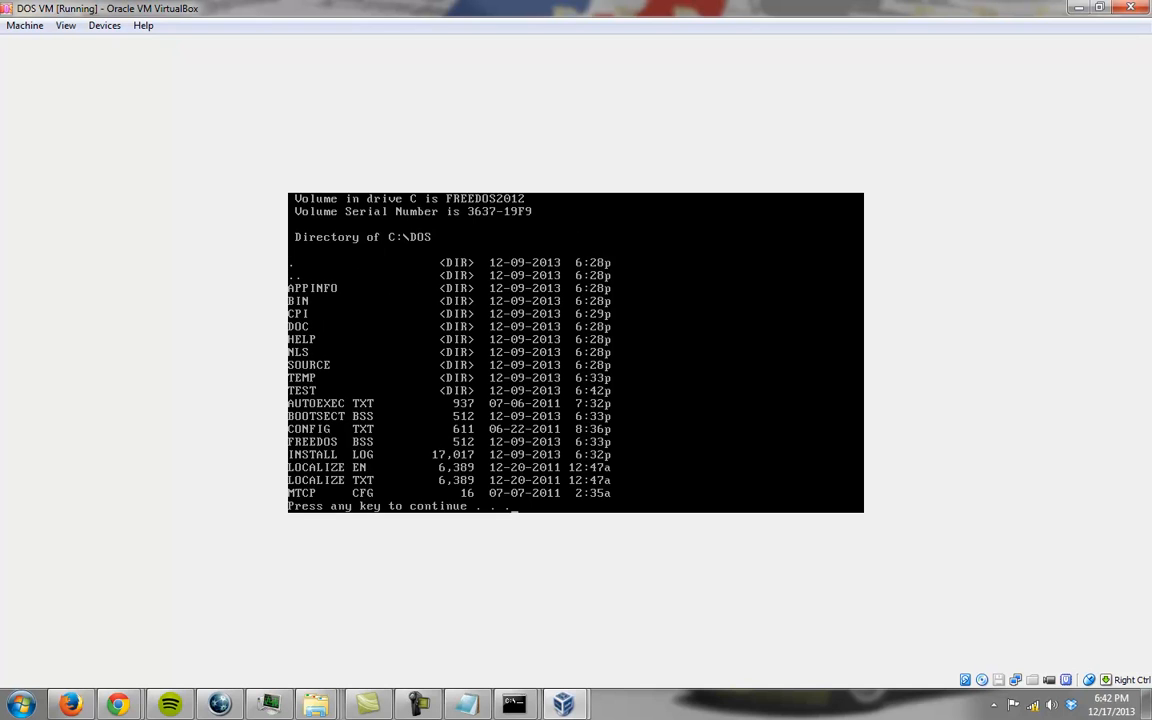
key(enter)
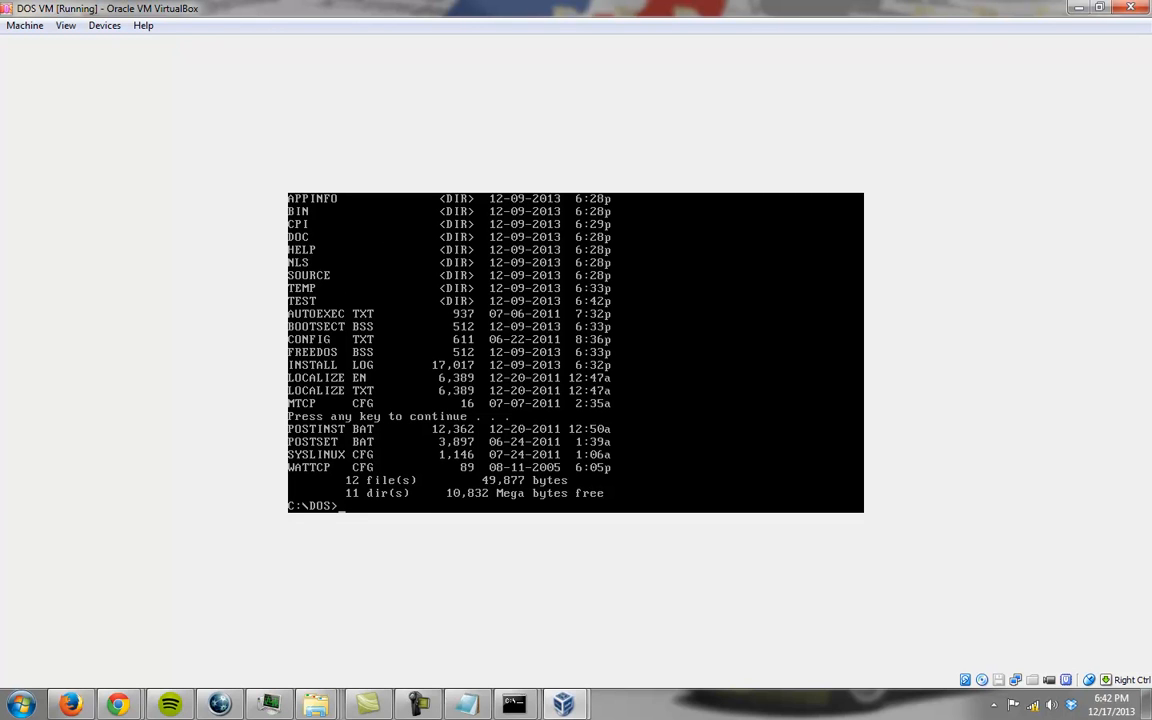
Close the VM window and power off the DOS VM.
click(1132, 8)
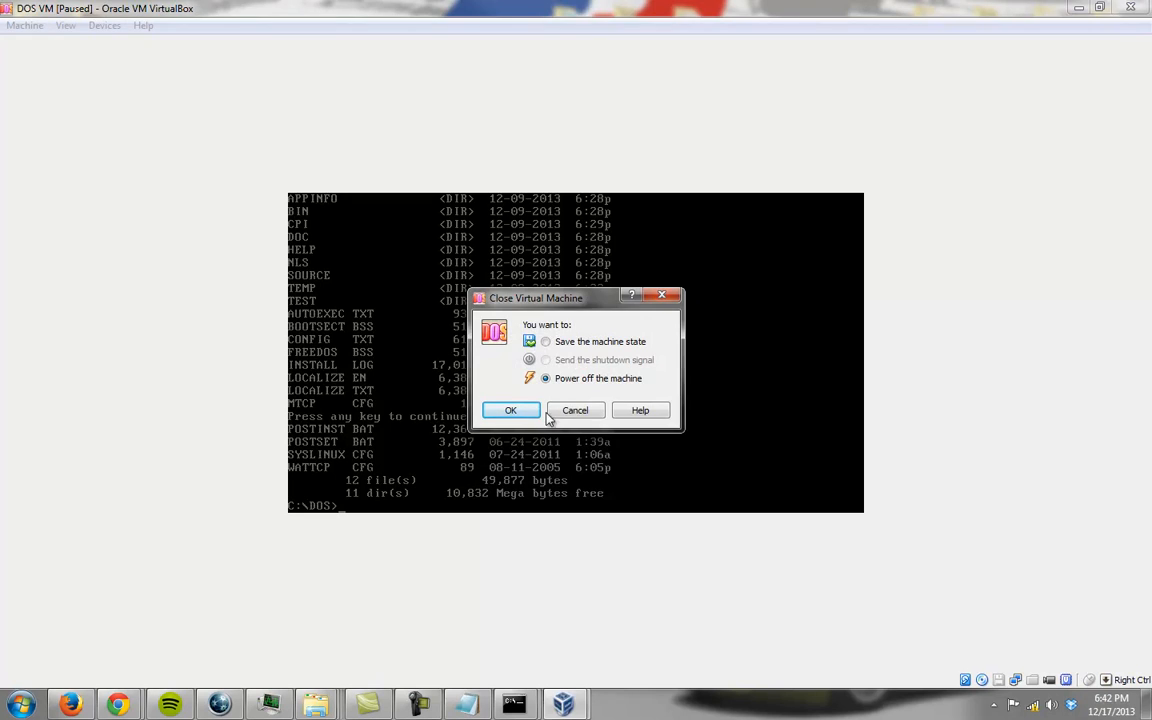
click(510, 410)
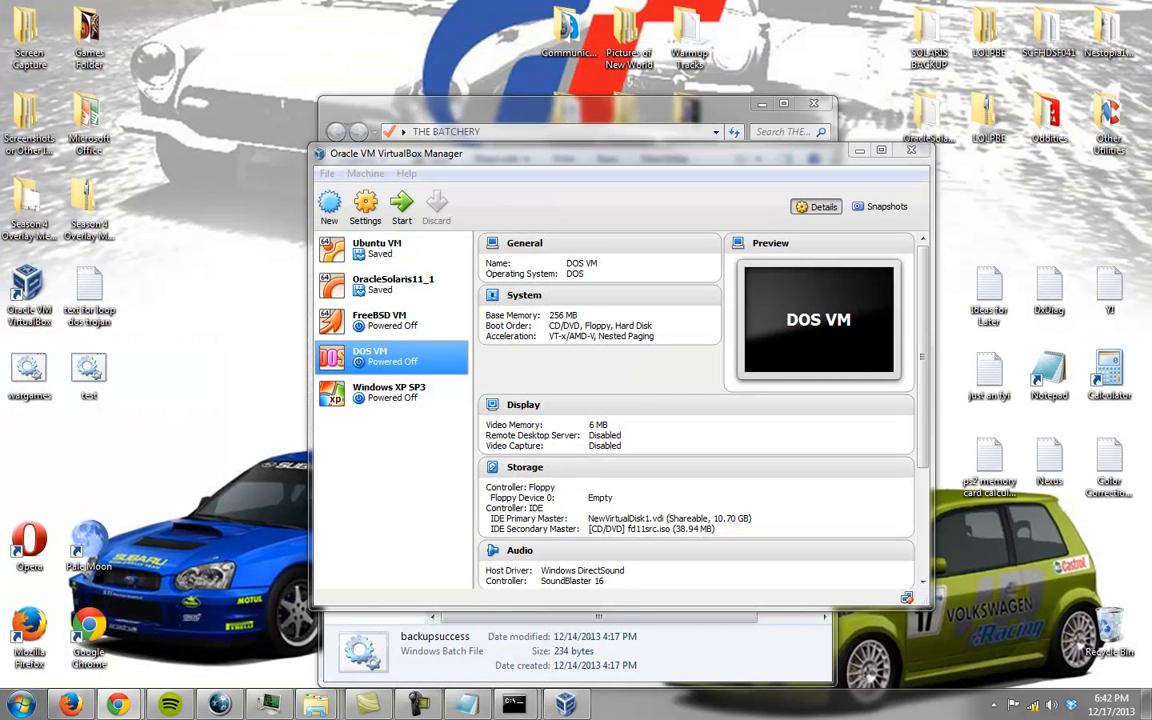